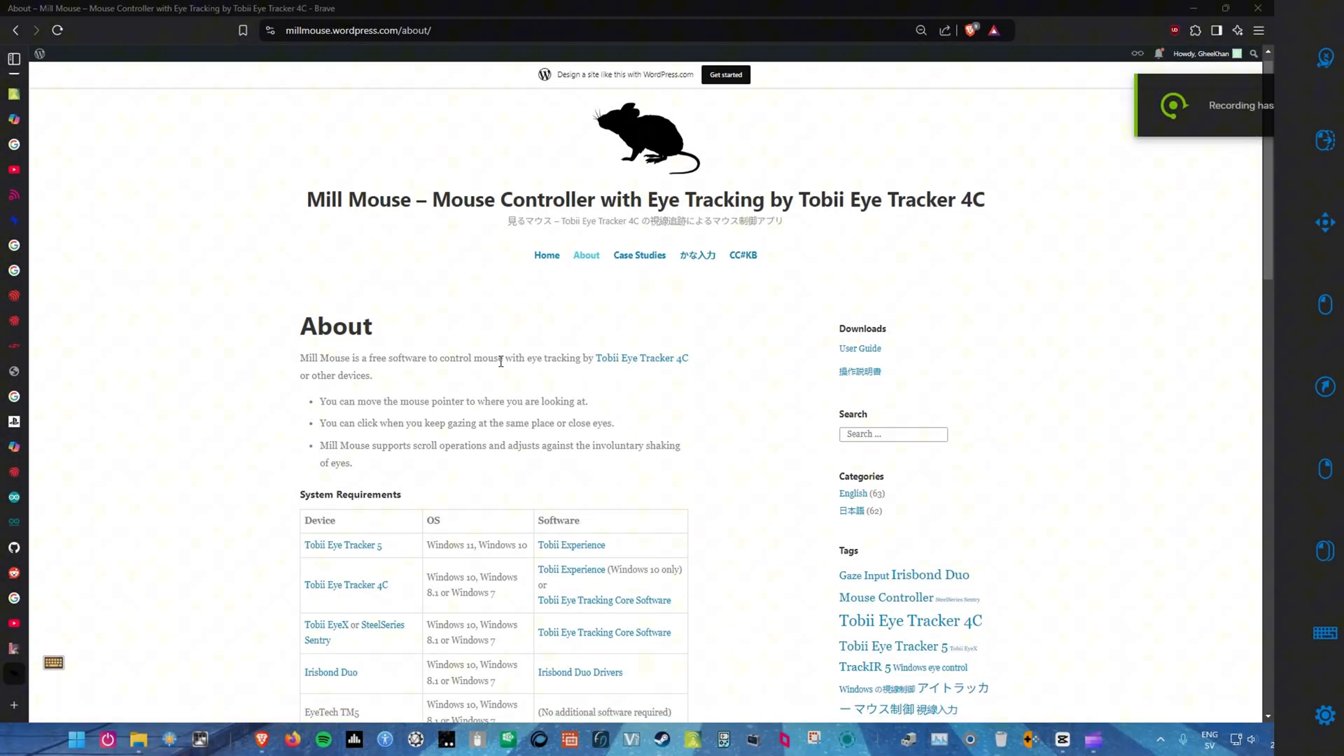
# - Scroll the About page down to the System Requirements table and supported languages
pyautogui.scroll(-3)
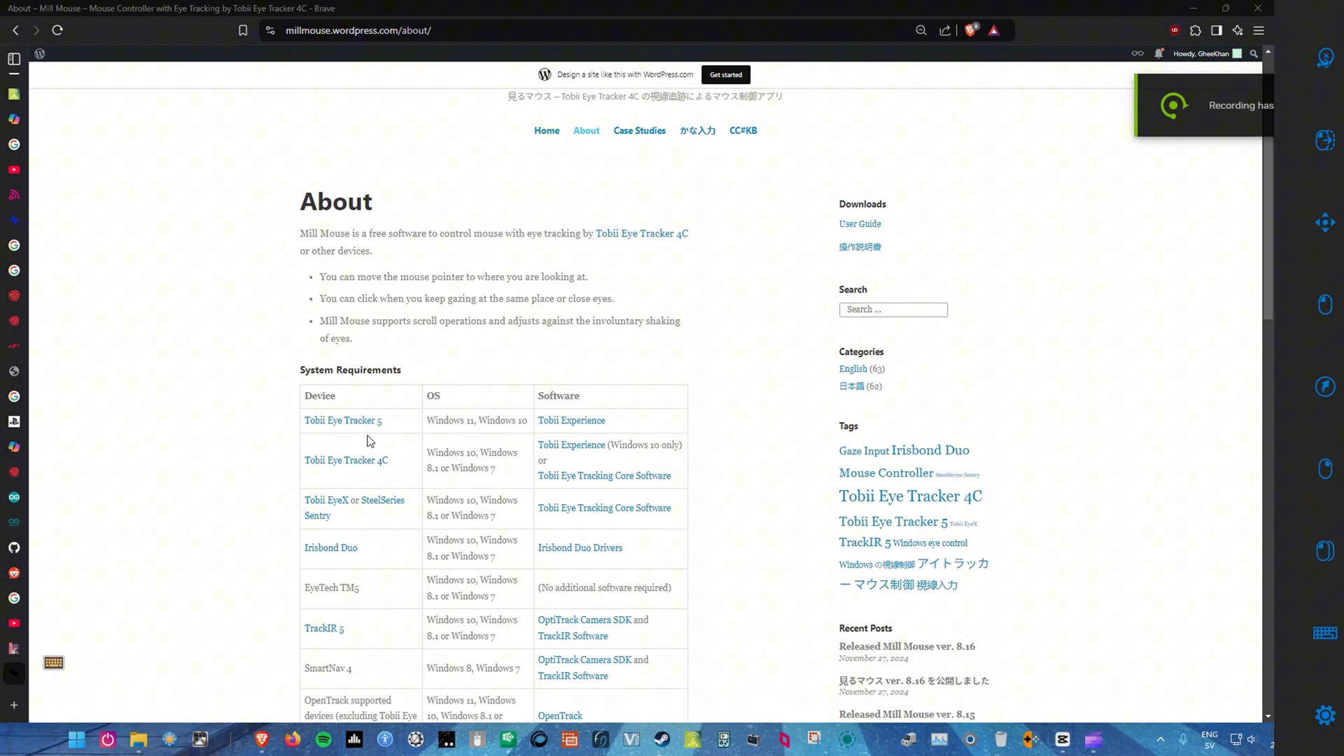
pyautogui.scroll(-3)
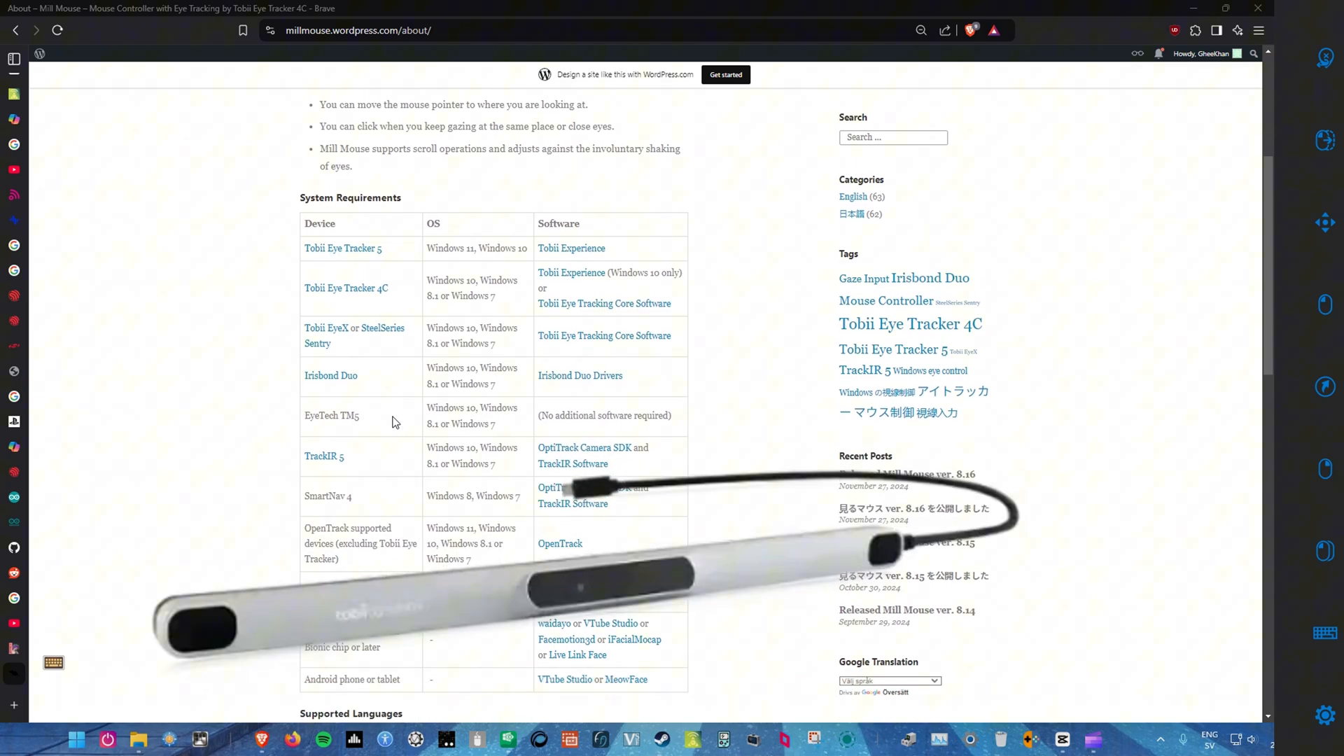
pyautogui.scroll(-3)
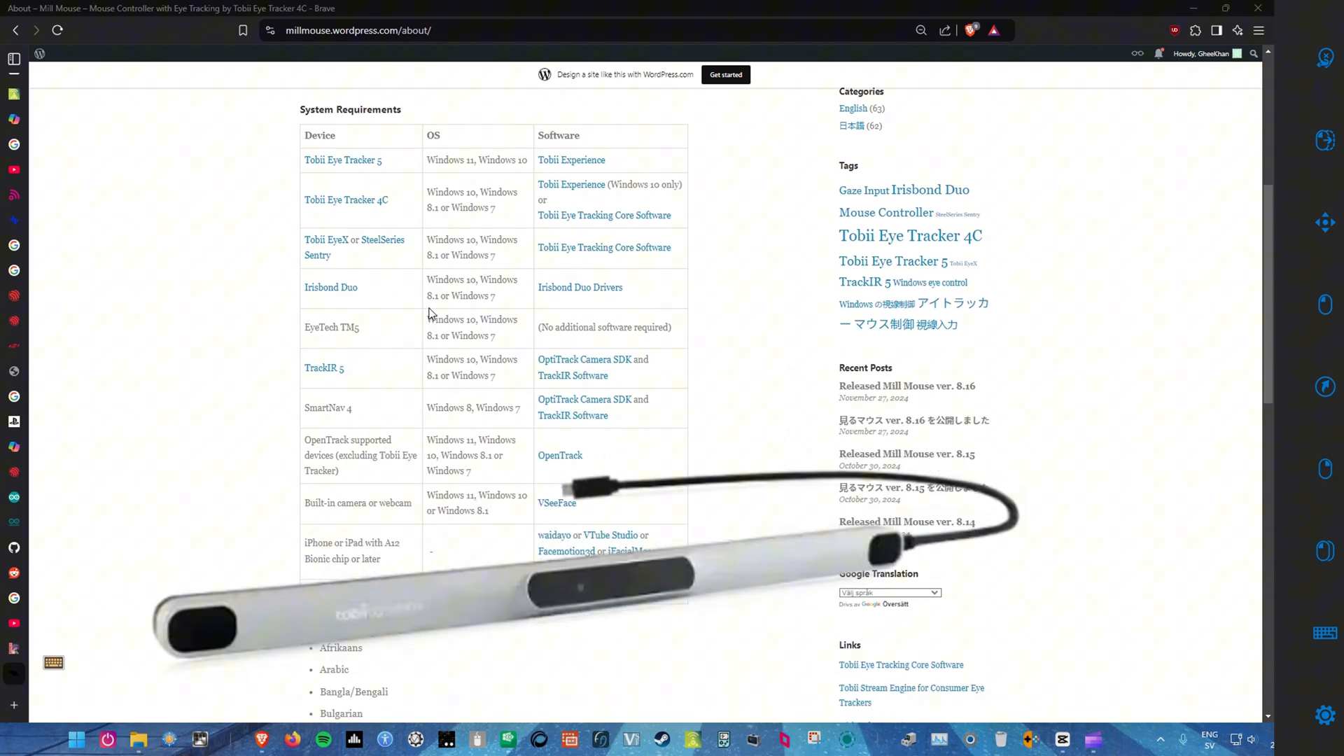
pyautogui.scroll(-3)
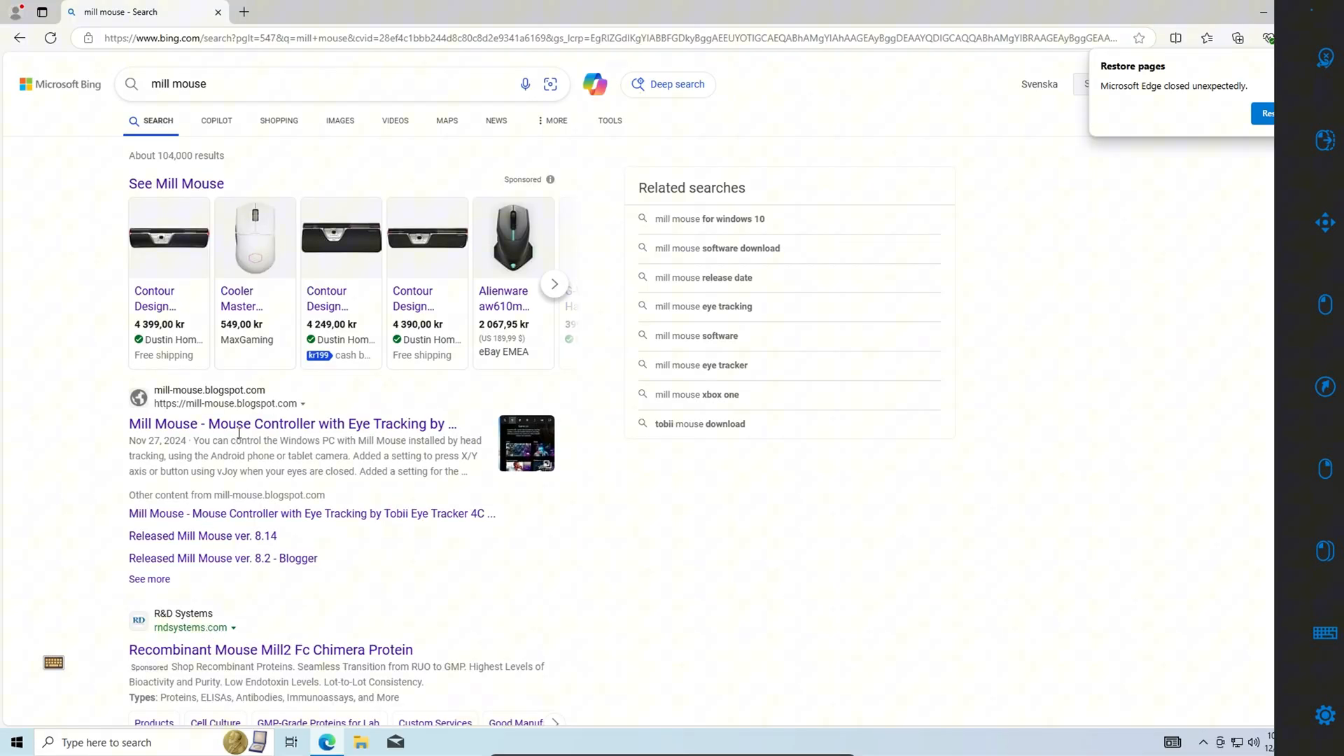
pyautogui.moveTo(240, 424)
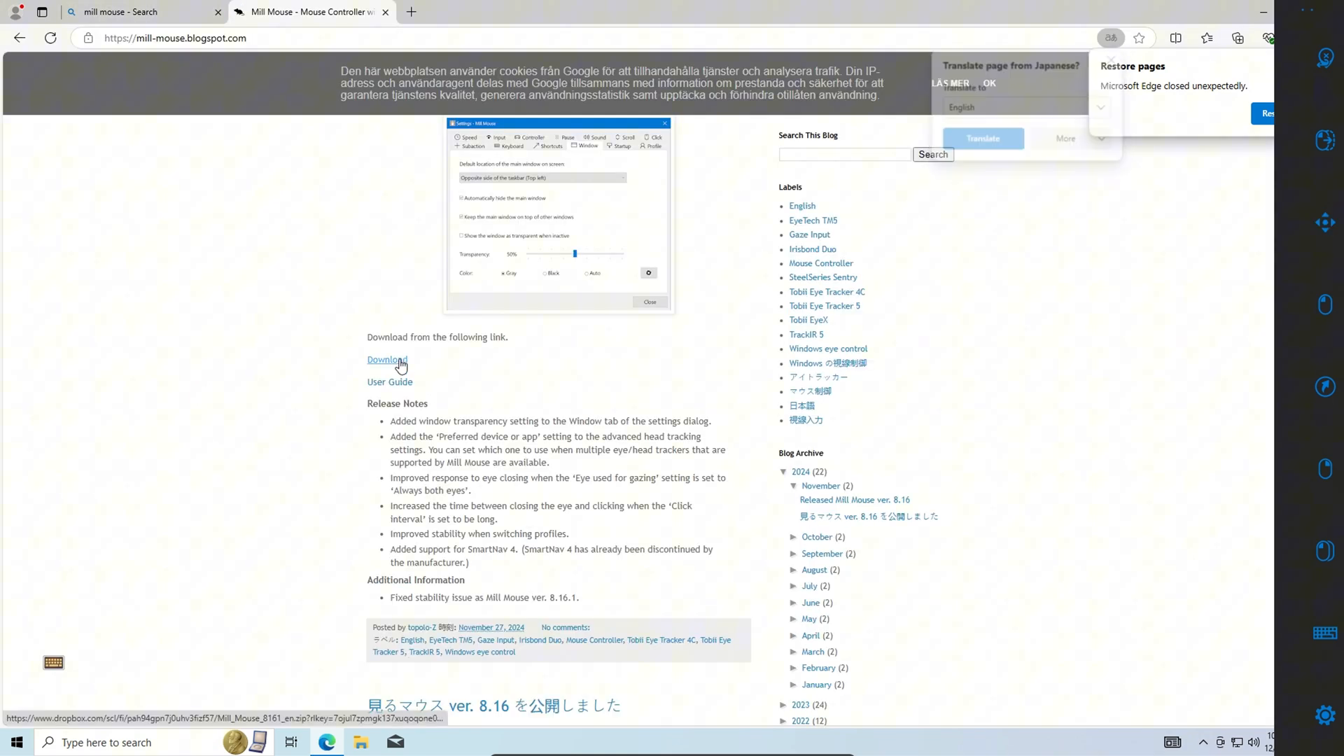
# - Download the Mill Mouse 8.16.1 zip from the ver. 8.16 release post
pyautogui.click(386, 359)
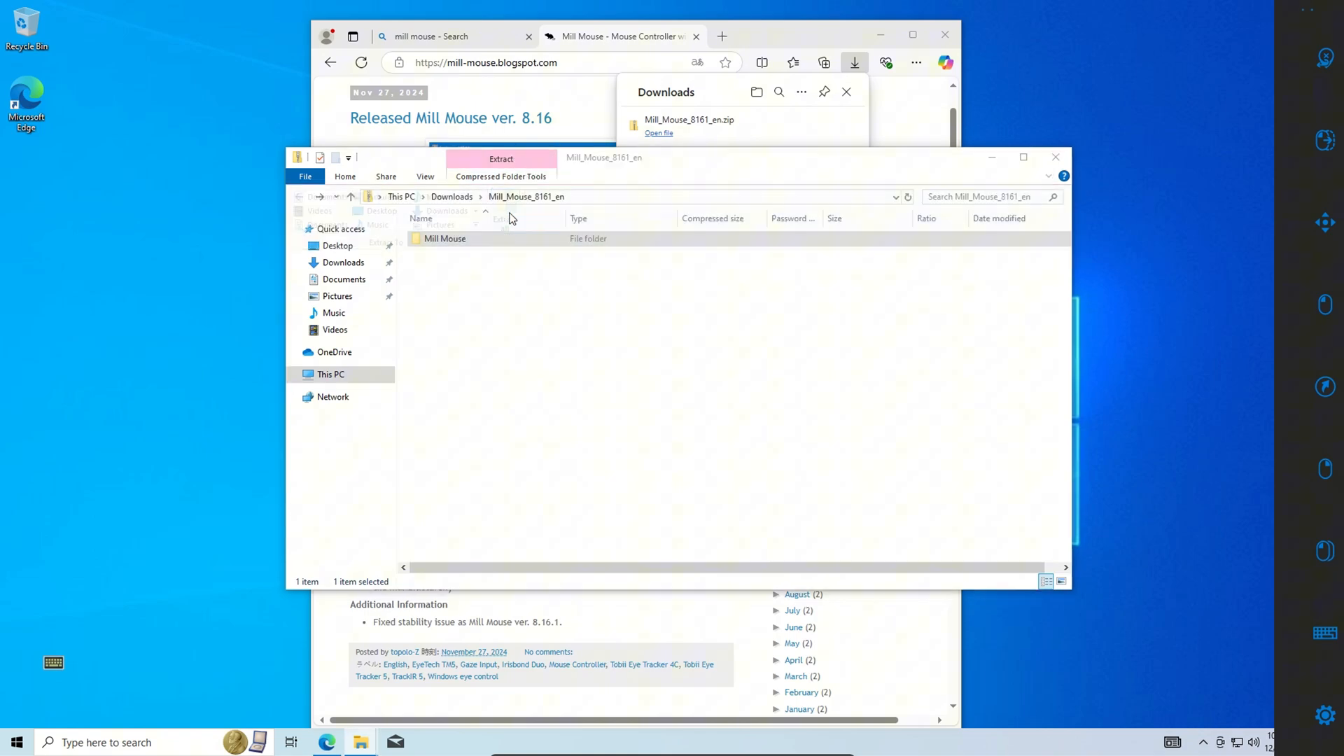
# - Extract the zip to the suggested folder and launch Mill_Mouse_8161 from the extracted Mill Mouse folder
pyautogui.click(501, 159)
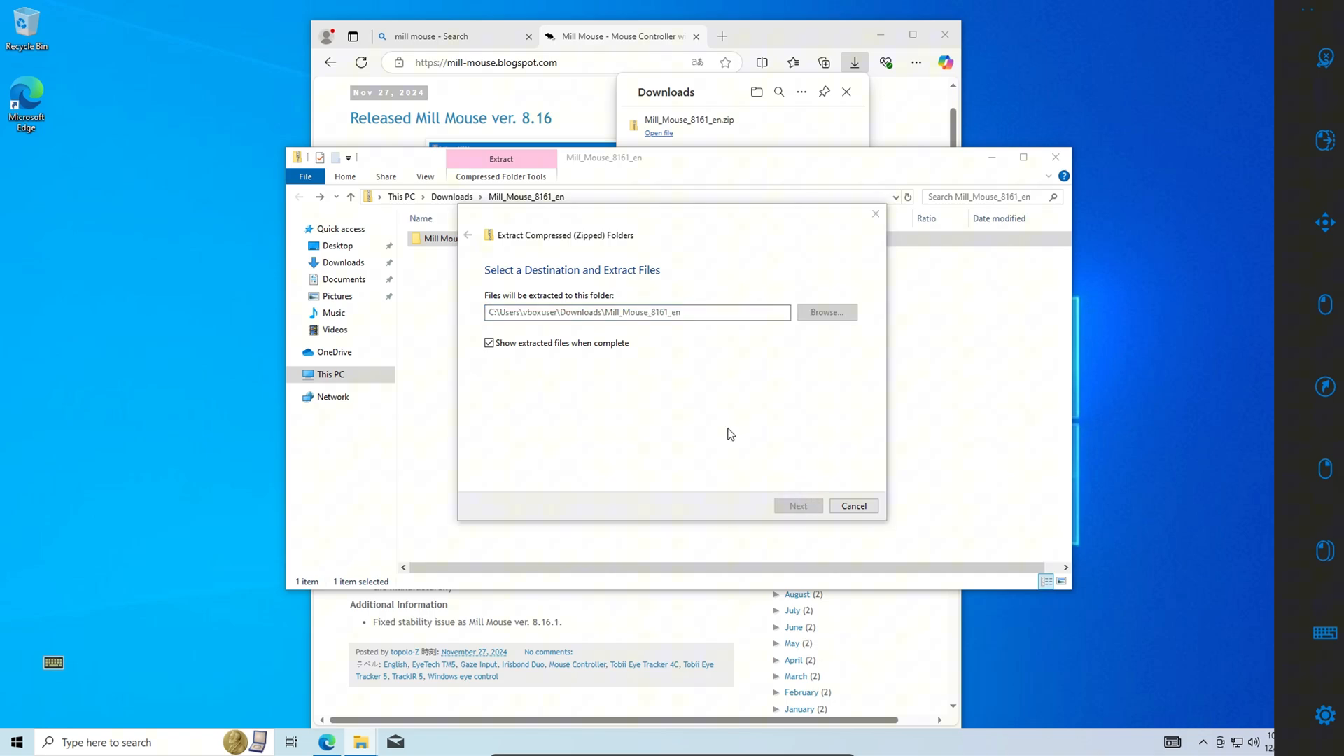
pyautogui.click(797, 505)
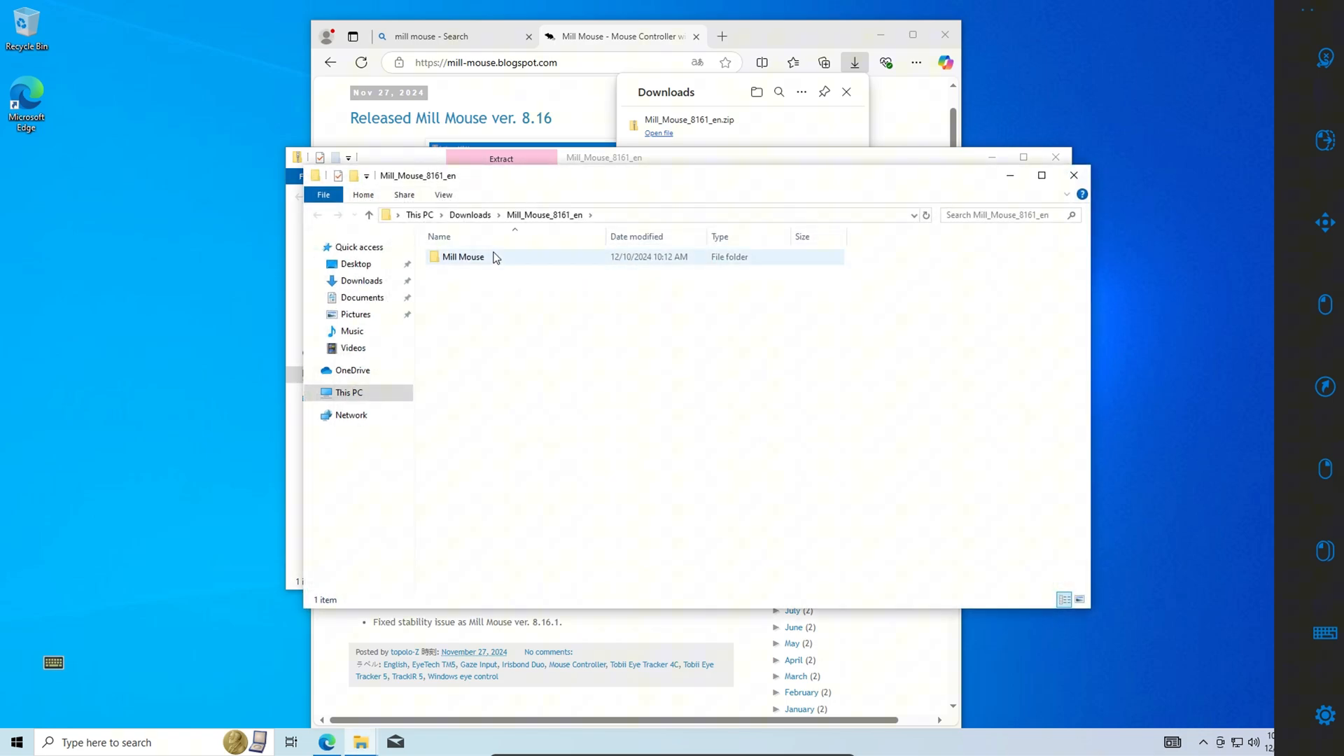
pyautogui.doubleClick(463, 256)
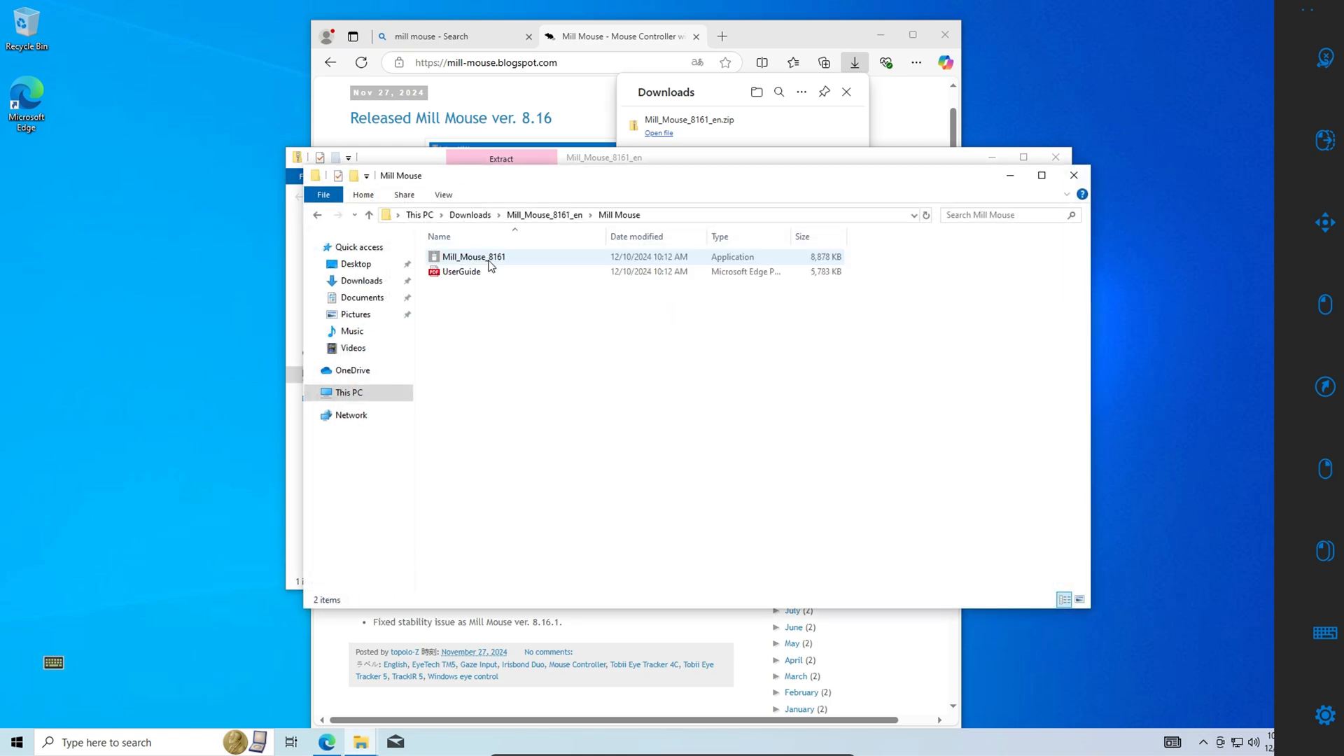
pyautogui.click(474, 256)
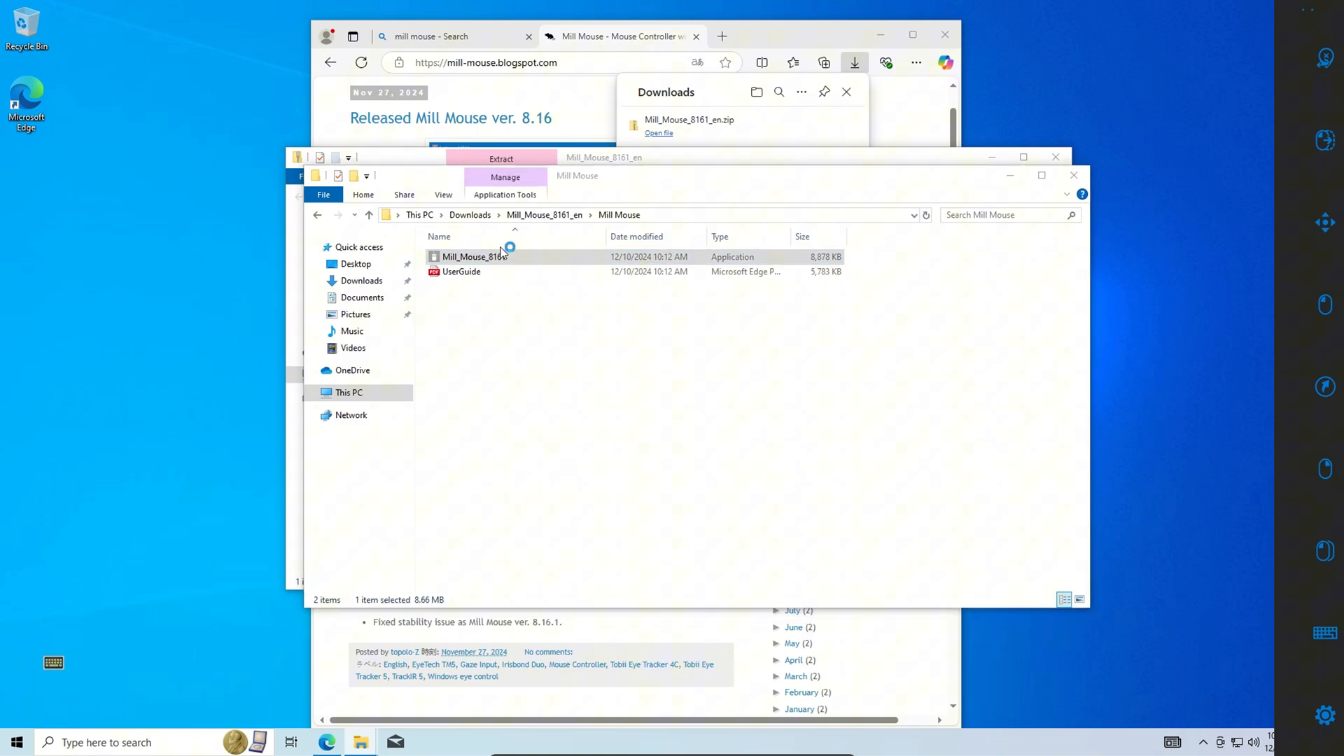
pyautogui.doubleClick(476, 256)
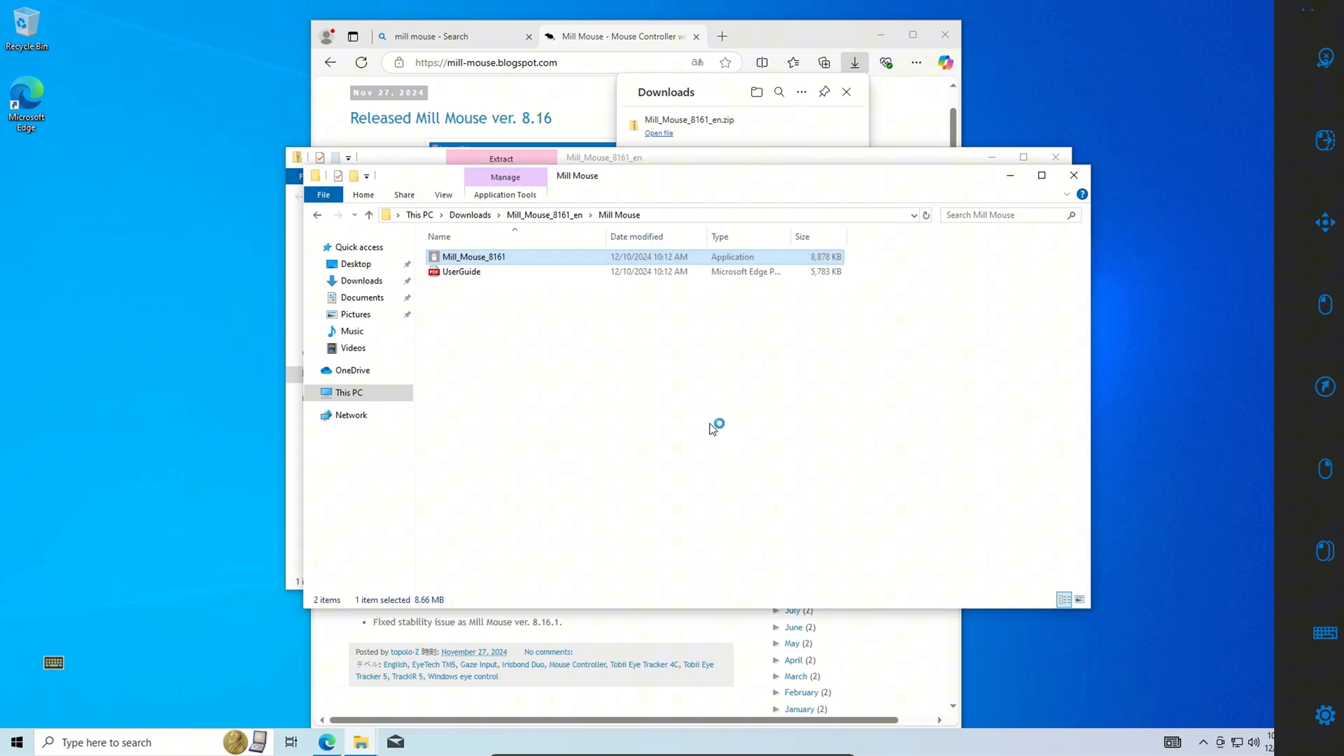
# - Install with the default Start Menu folder and 'Automatically start Mill Mouse' ticked, then finish setup
pyautogui.doubleClick(474, 257)
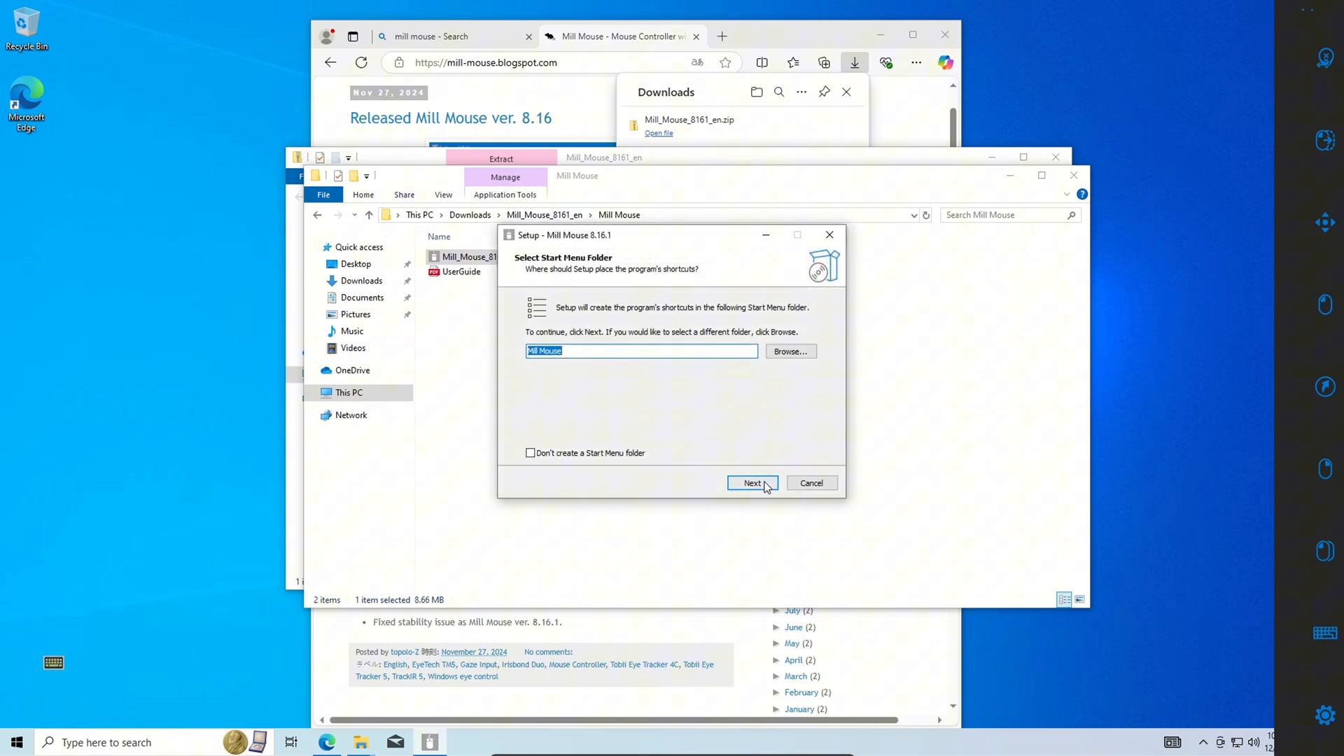
pyautogui.click(752, 482)
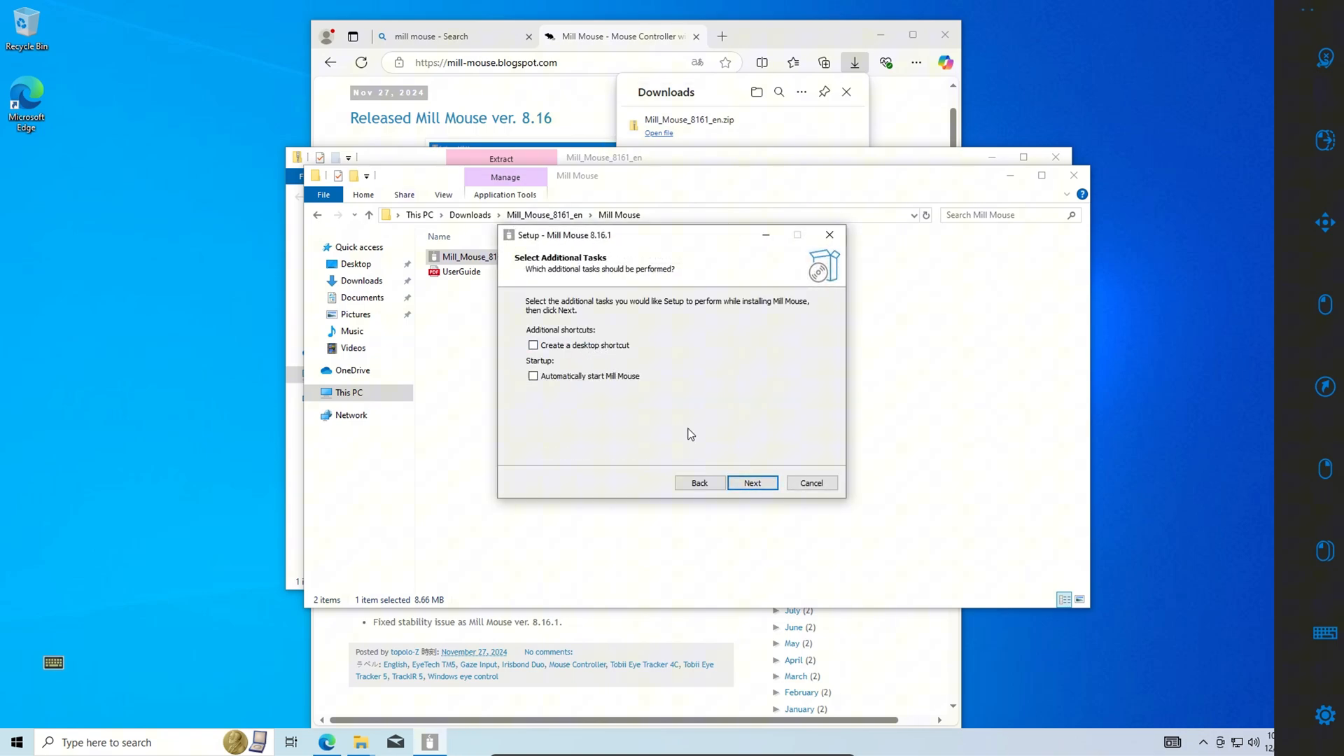
pyautogui.click(533, 375)
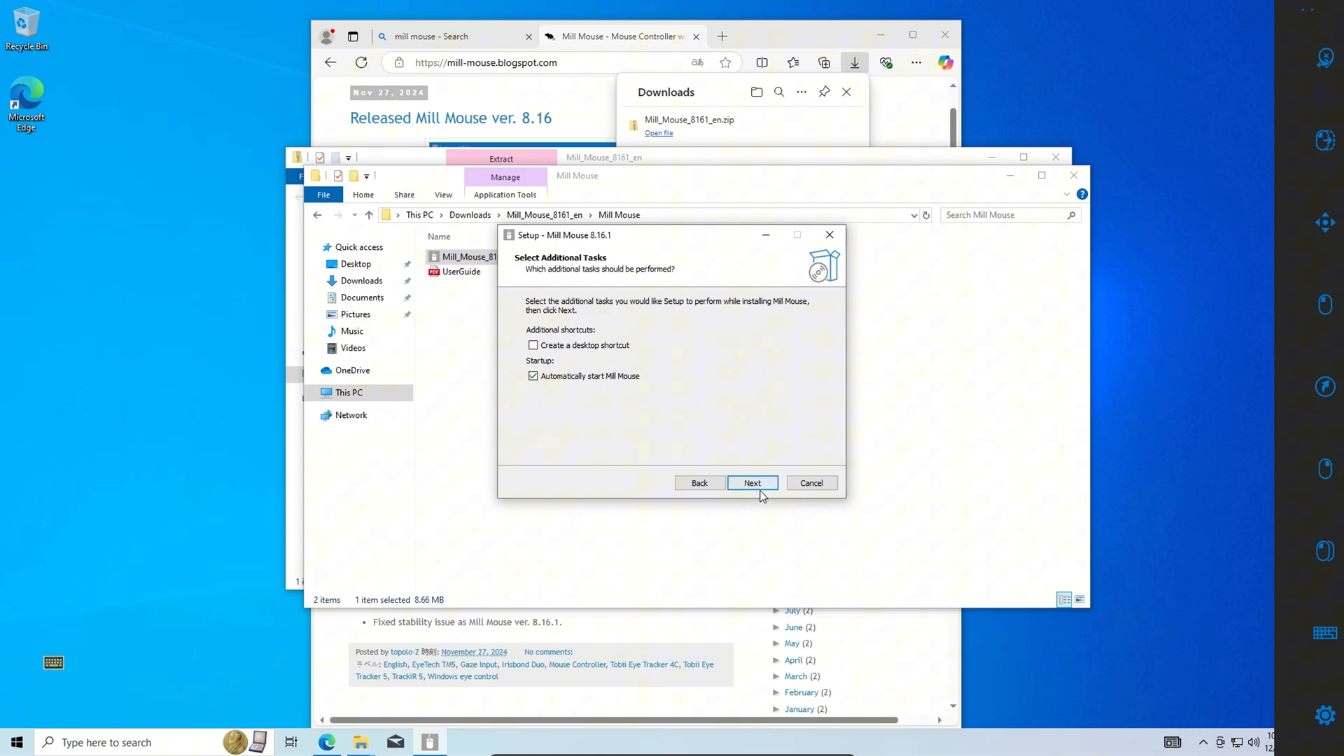
pyautogui.click(751, 482)
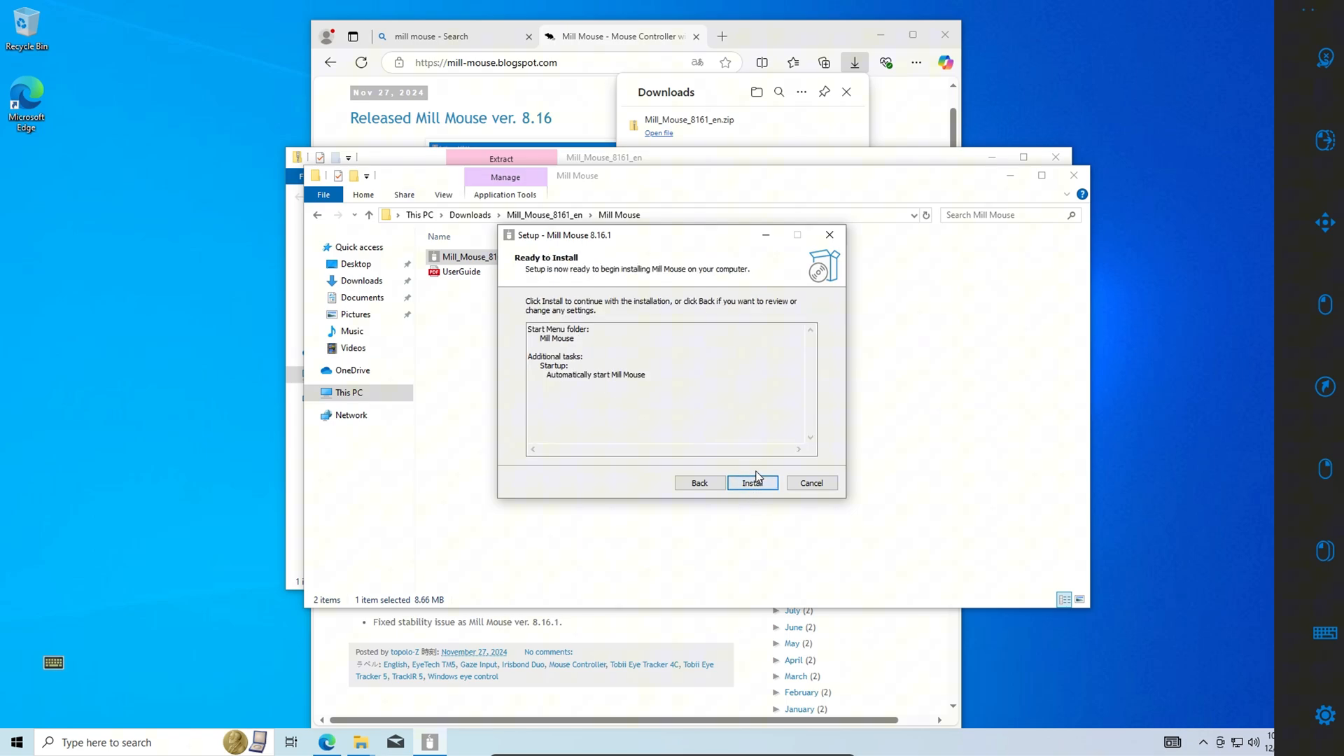
pyautogui.click(752, 483)
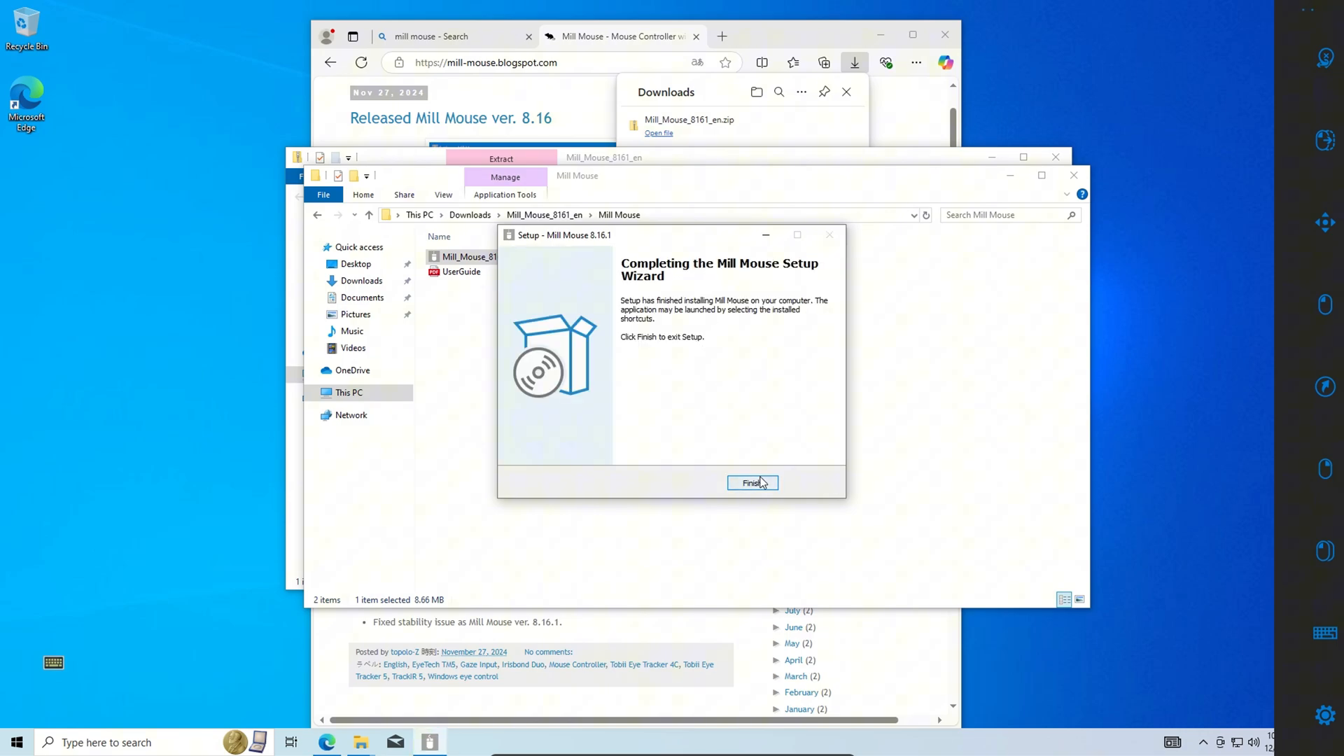
pyautogui.click(750, 482)
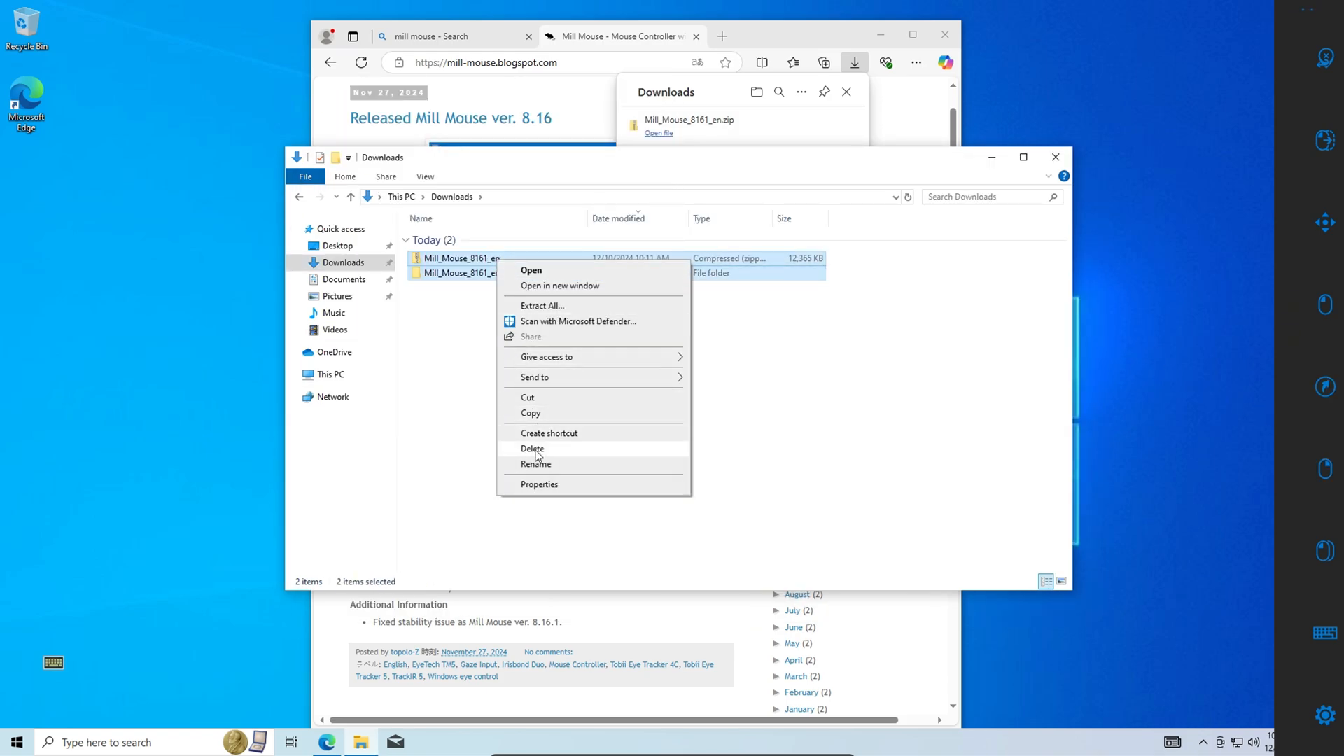
# - Delete both Mill_Mouse_8161_en items from Downloads
pyautogui.click(532, 448)
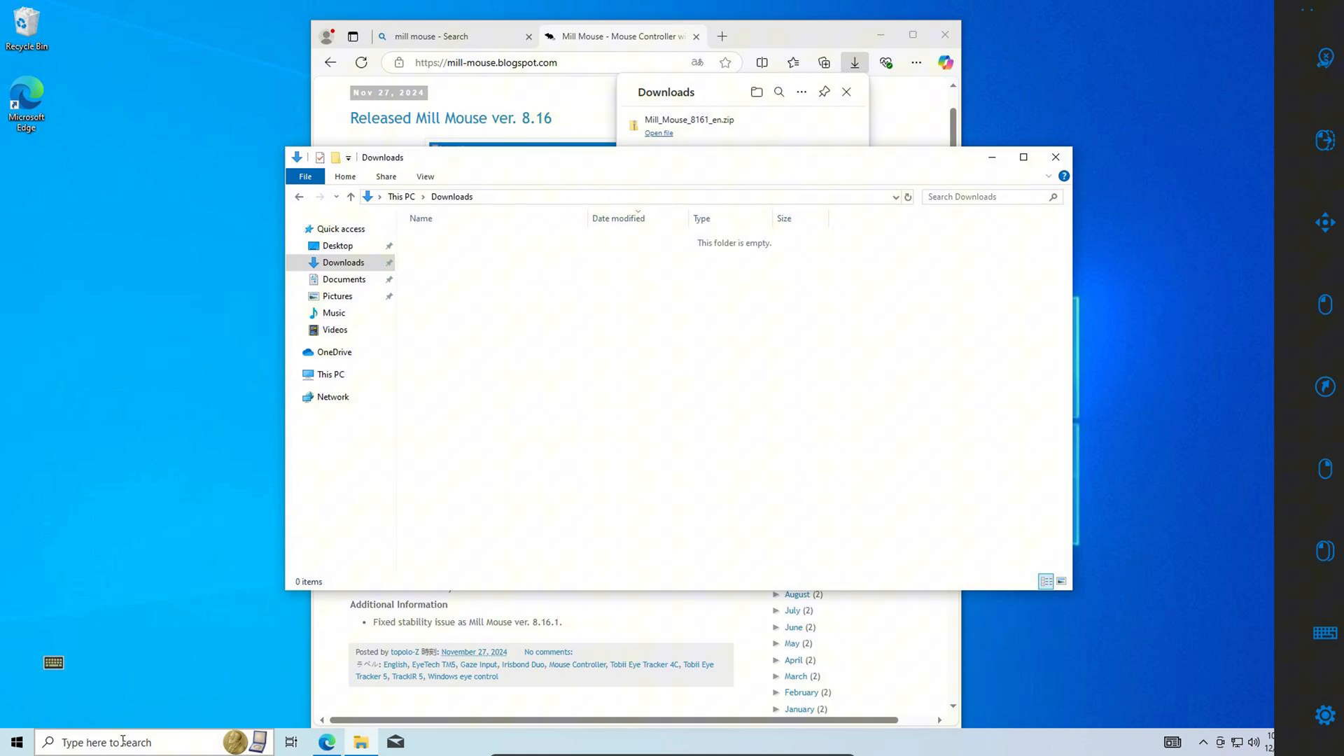
# - Find the nefarius ViGEmBus GitHub releases via Bing and download ViGEmBus_1.22.0_x64_x86_arm64.exe
pyautogui.click(486, 62)
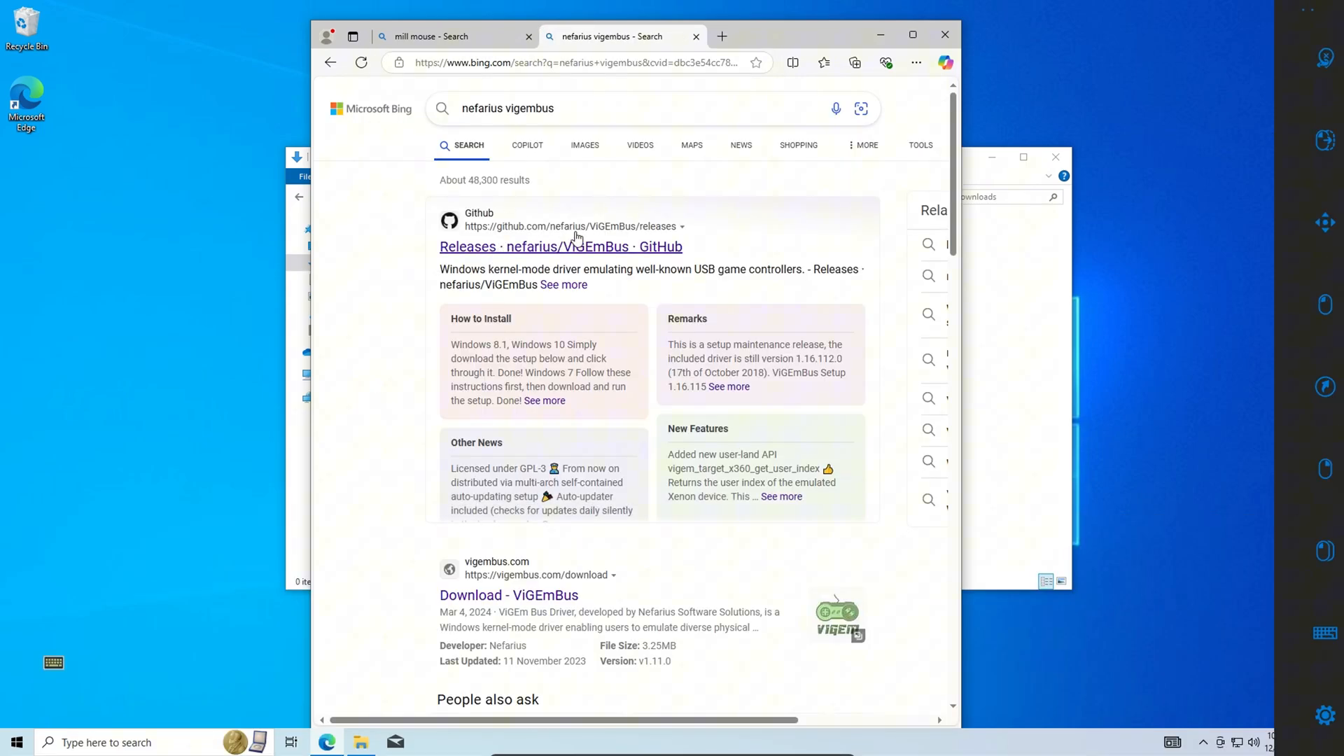
pyautogui.click(561, 247)
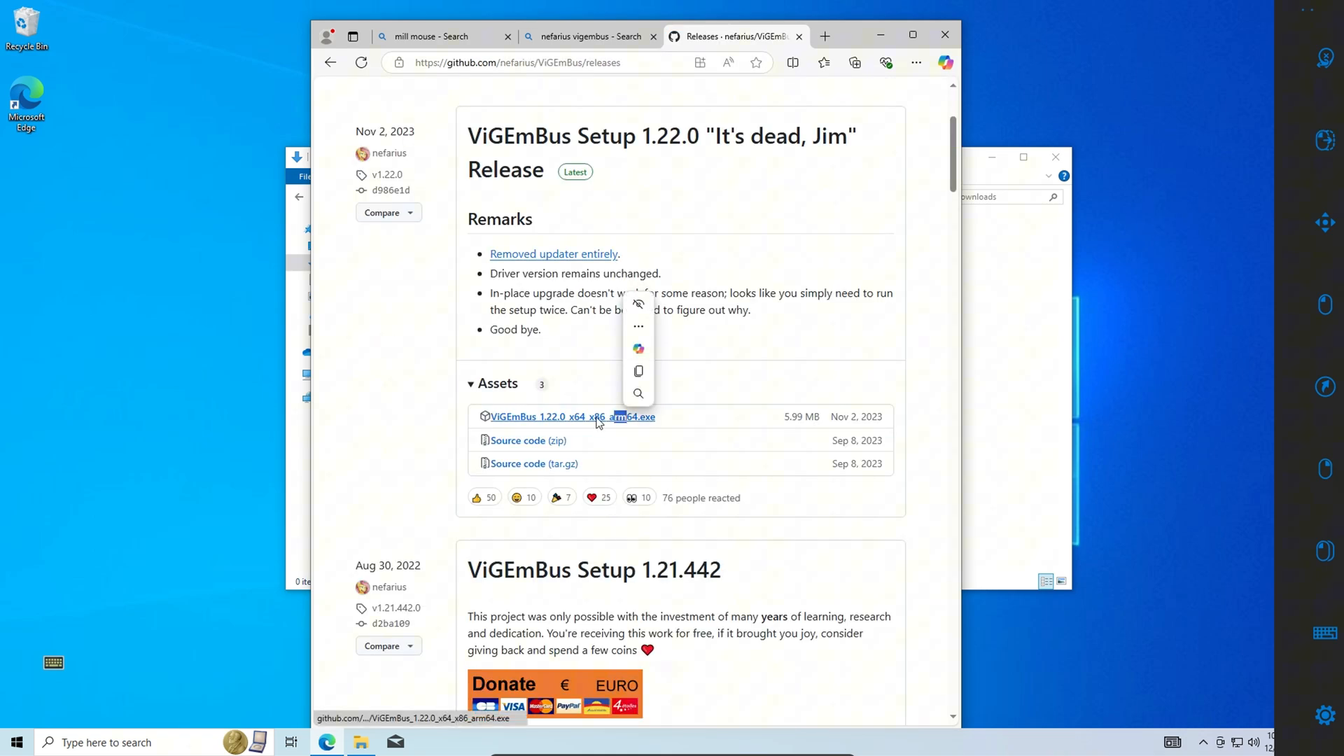
pyautogui.click(571, 417)
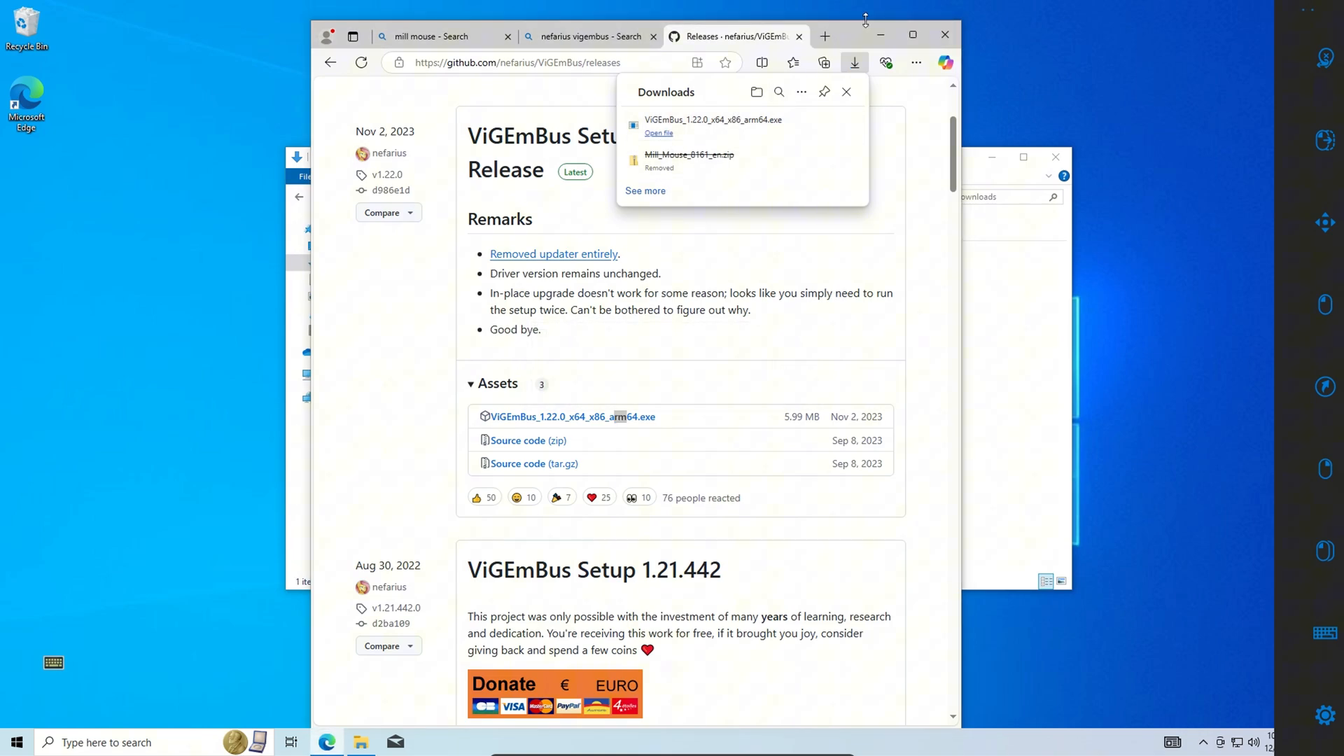
# - Run the ViGEmBus installer, agree to the license, allow UAC, install at the default location and finish
pyautogui.click(658, 133)
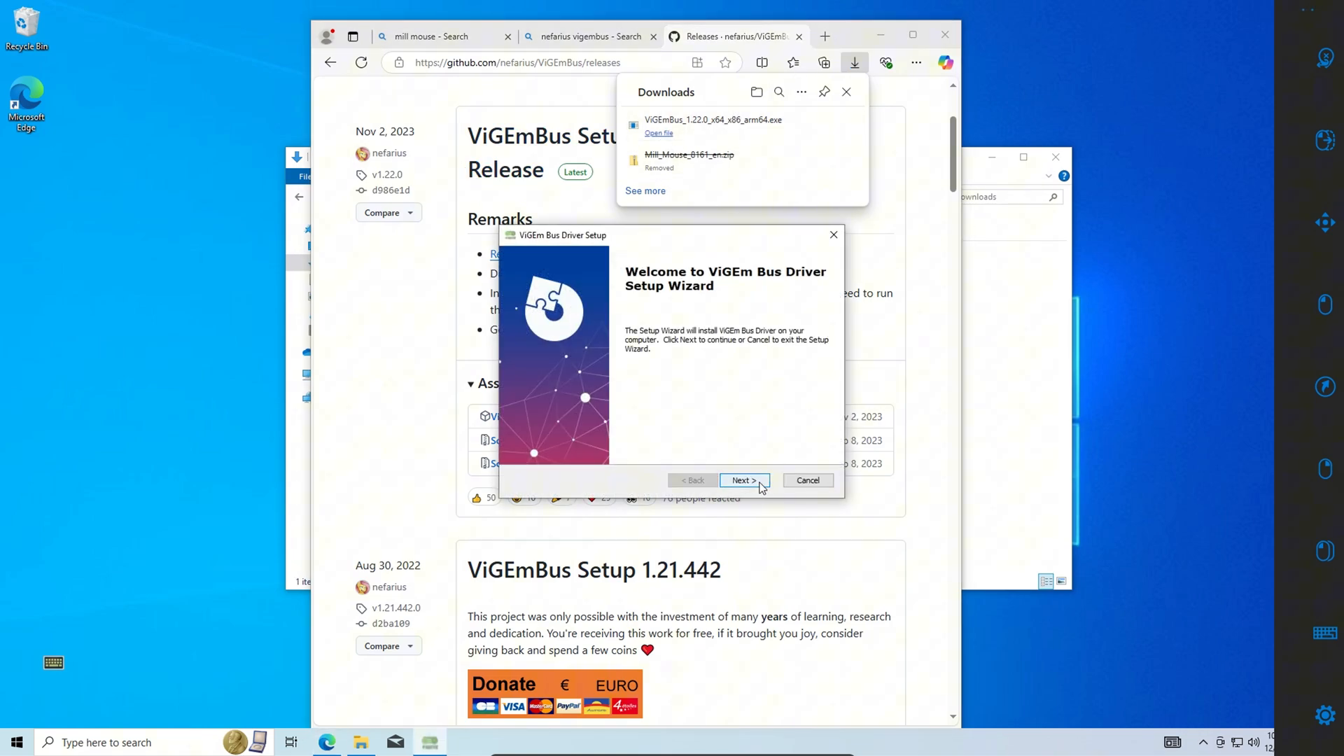
pyautogui.click(742, 480)
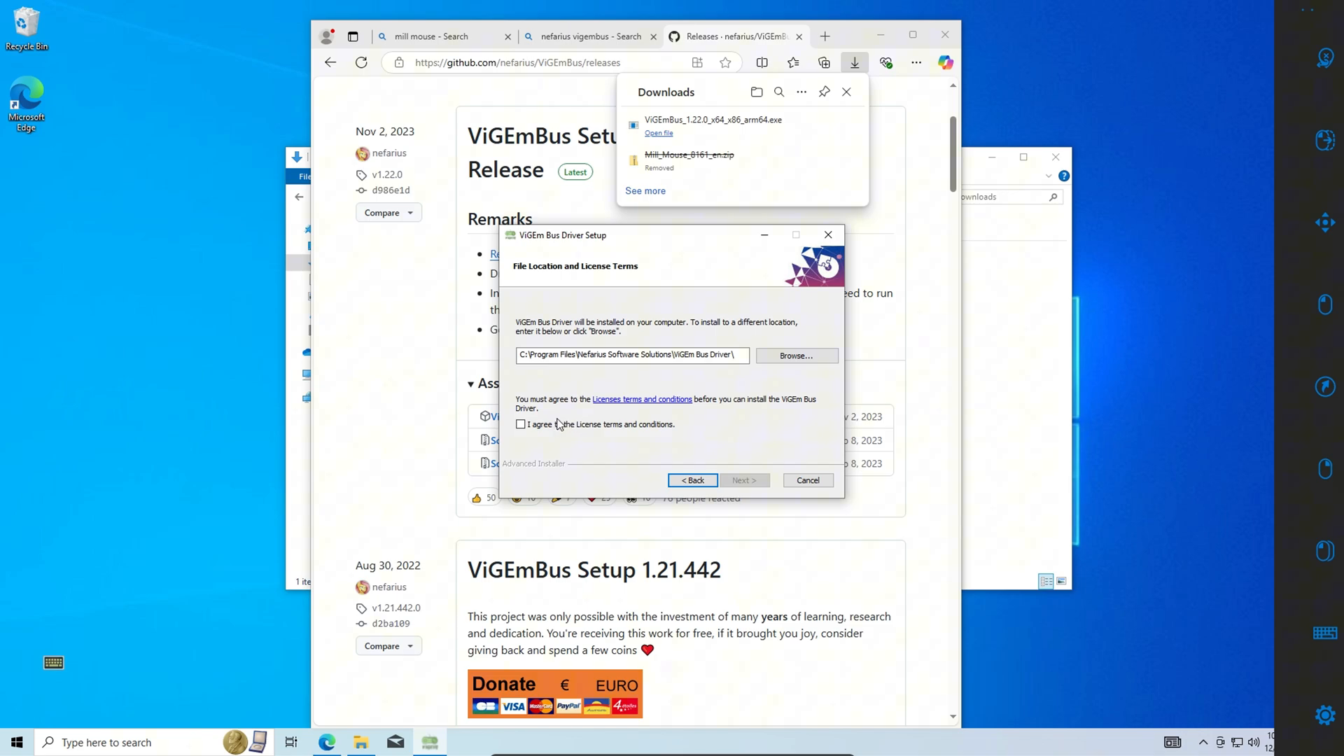
pyautogui.click(743, 480)
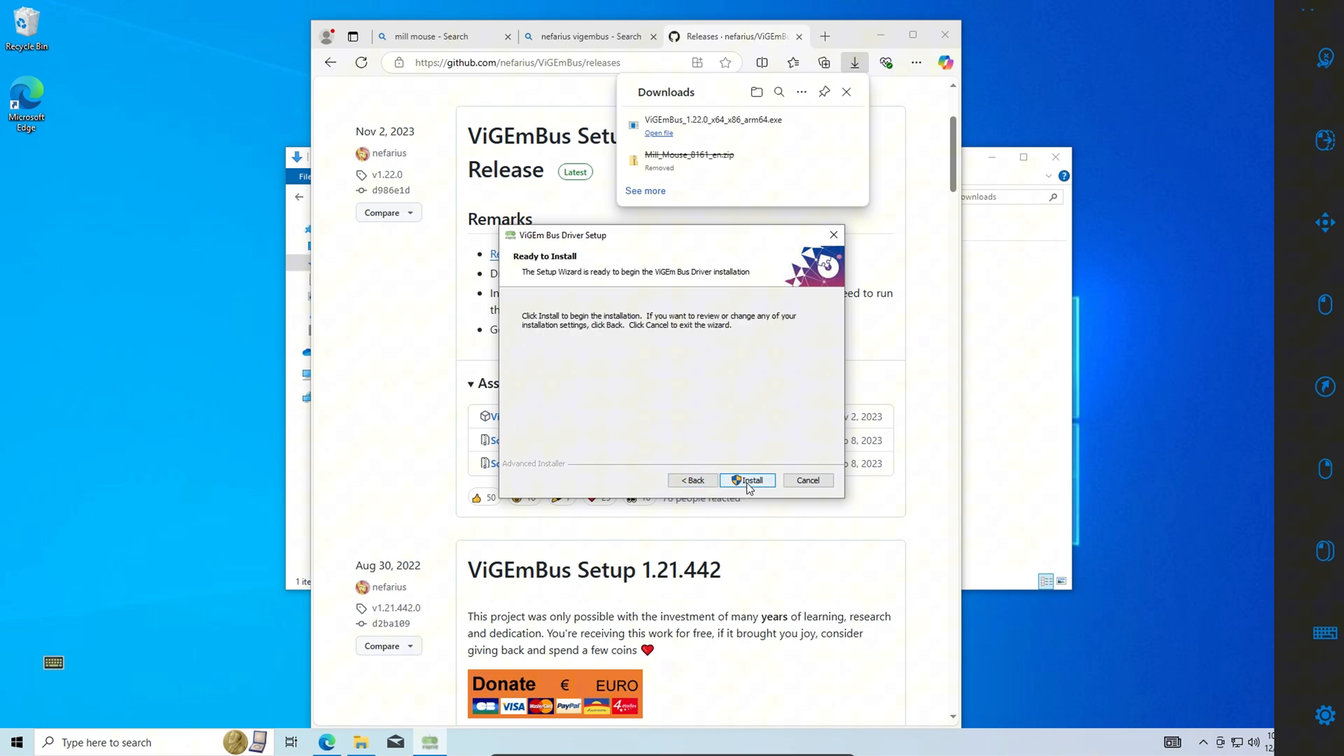
pyautogui.click(745, 480)
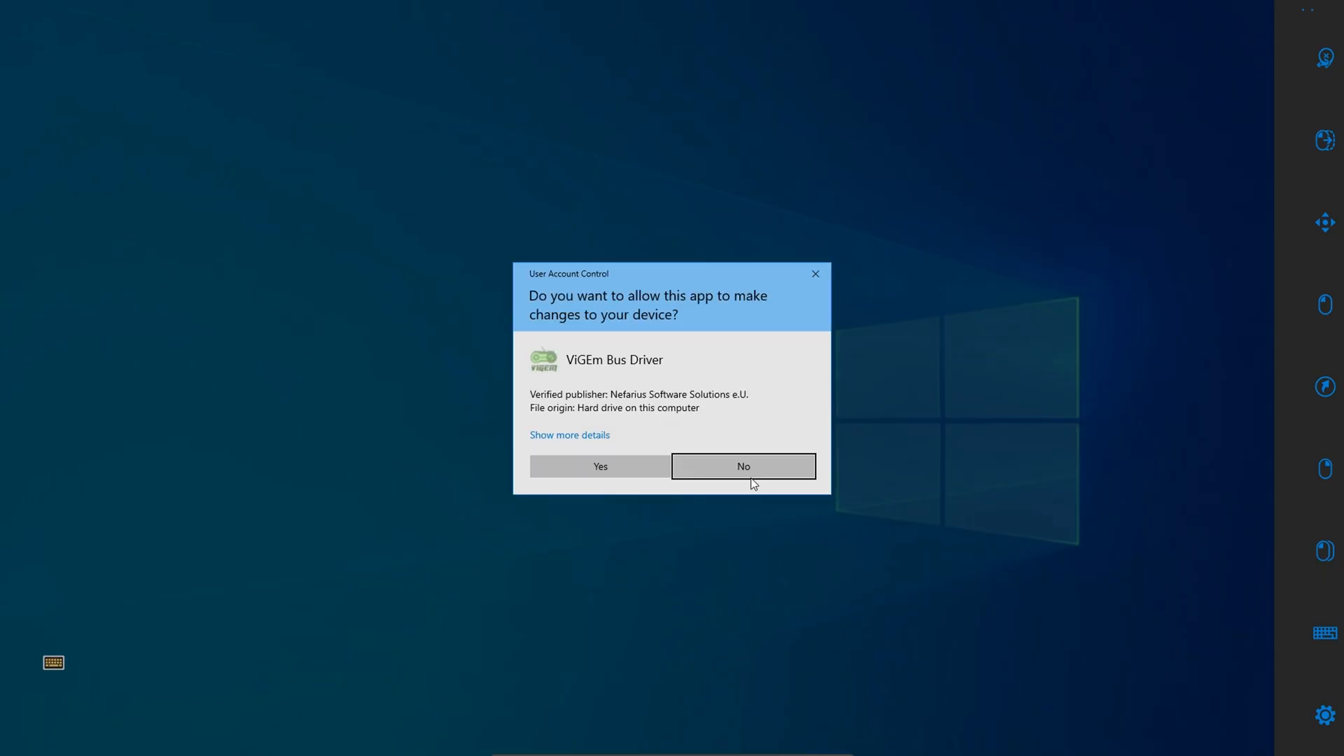
pyautogui.click(599, 465)
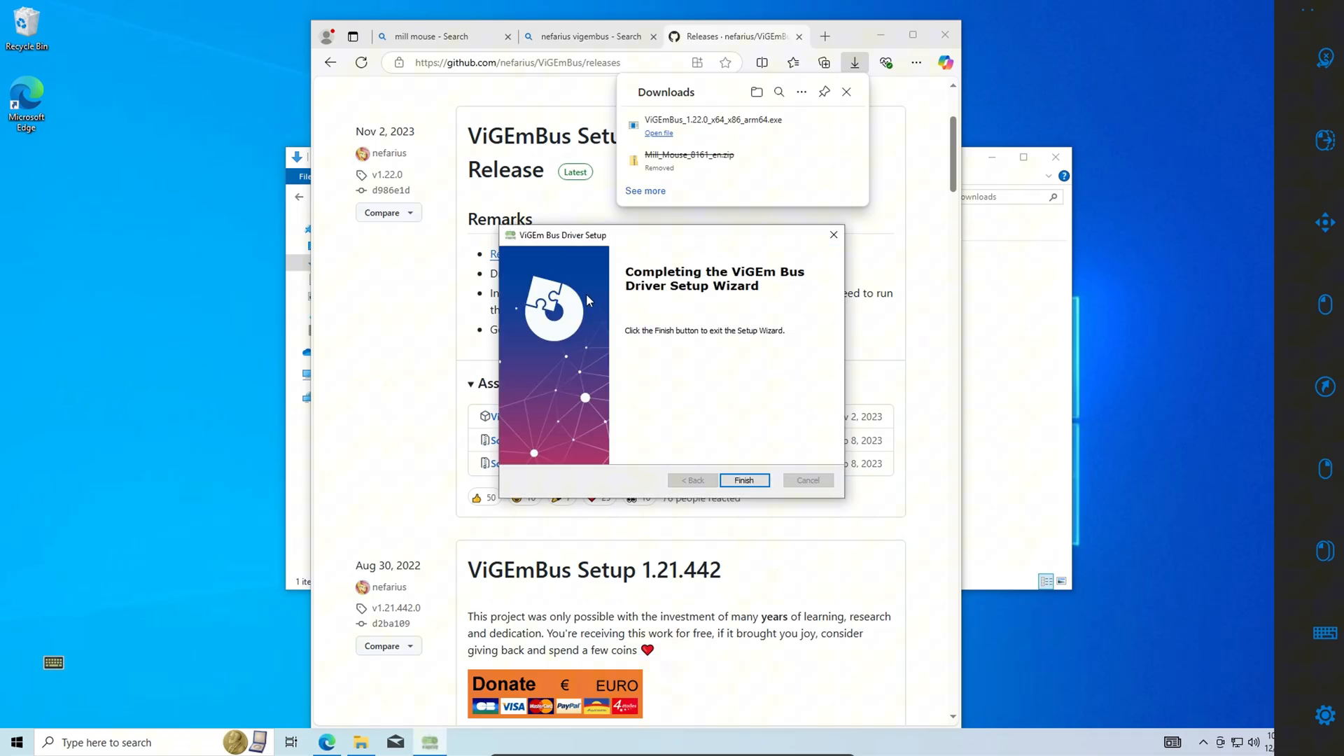
pyautogui.click(742, 481)
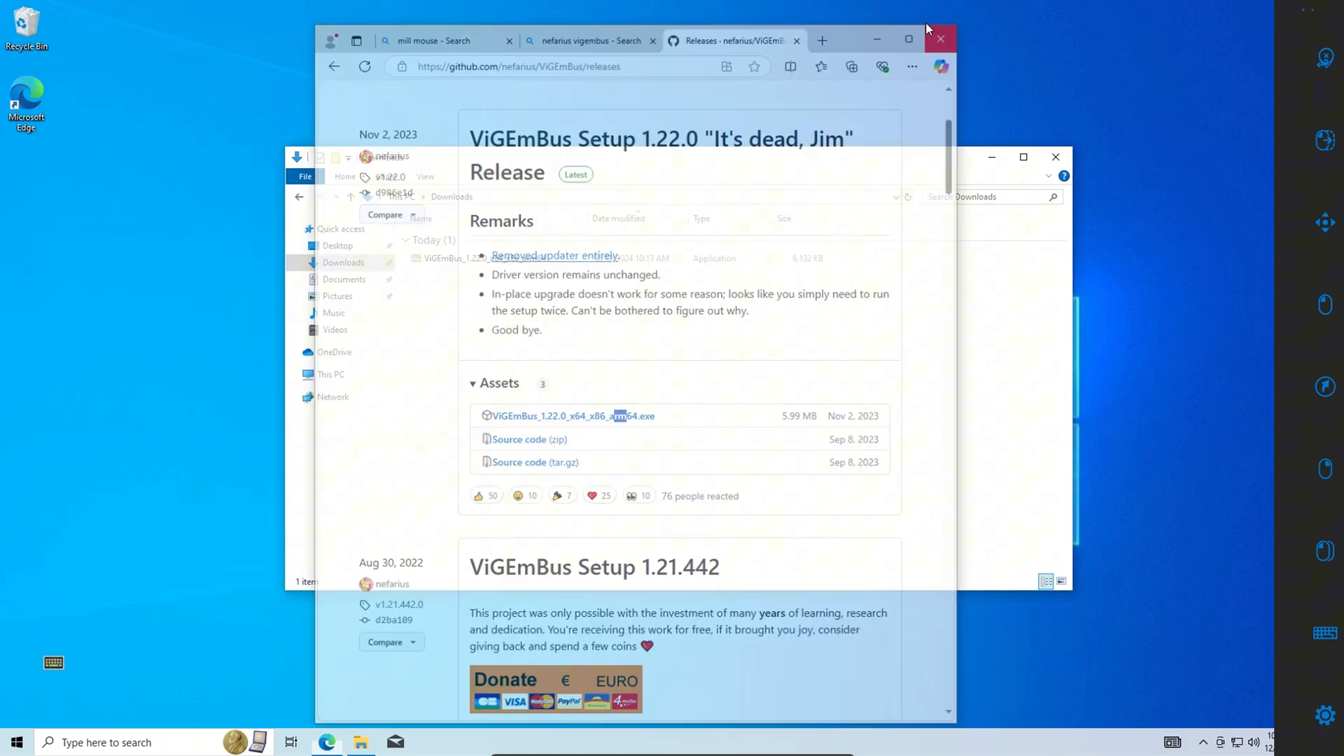
# - Close Edge and File Explorer, then choose Restart from the Start menu's Power options
pyautogui.click(939, 41)
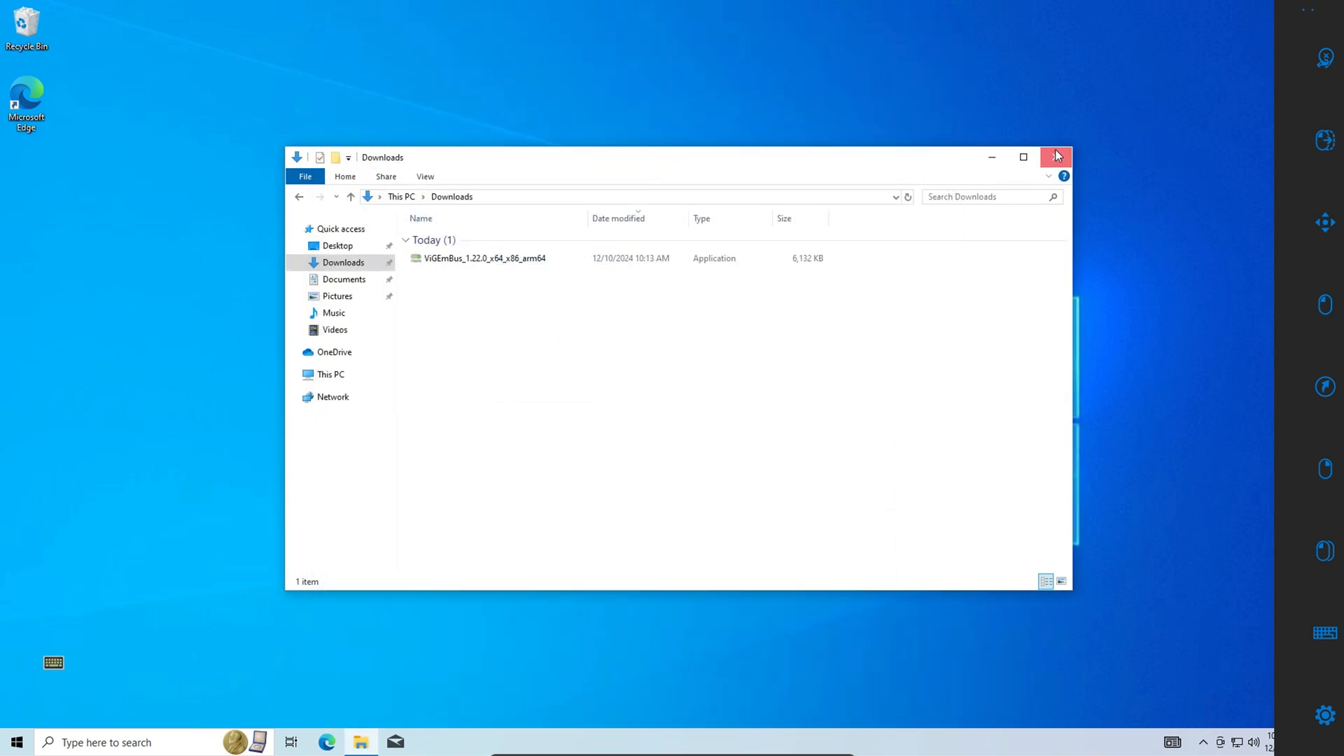
pyautogui.click(1056, 156)
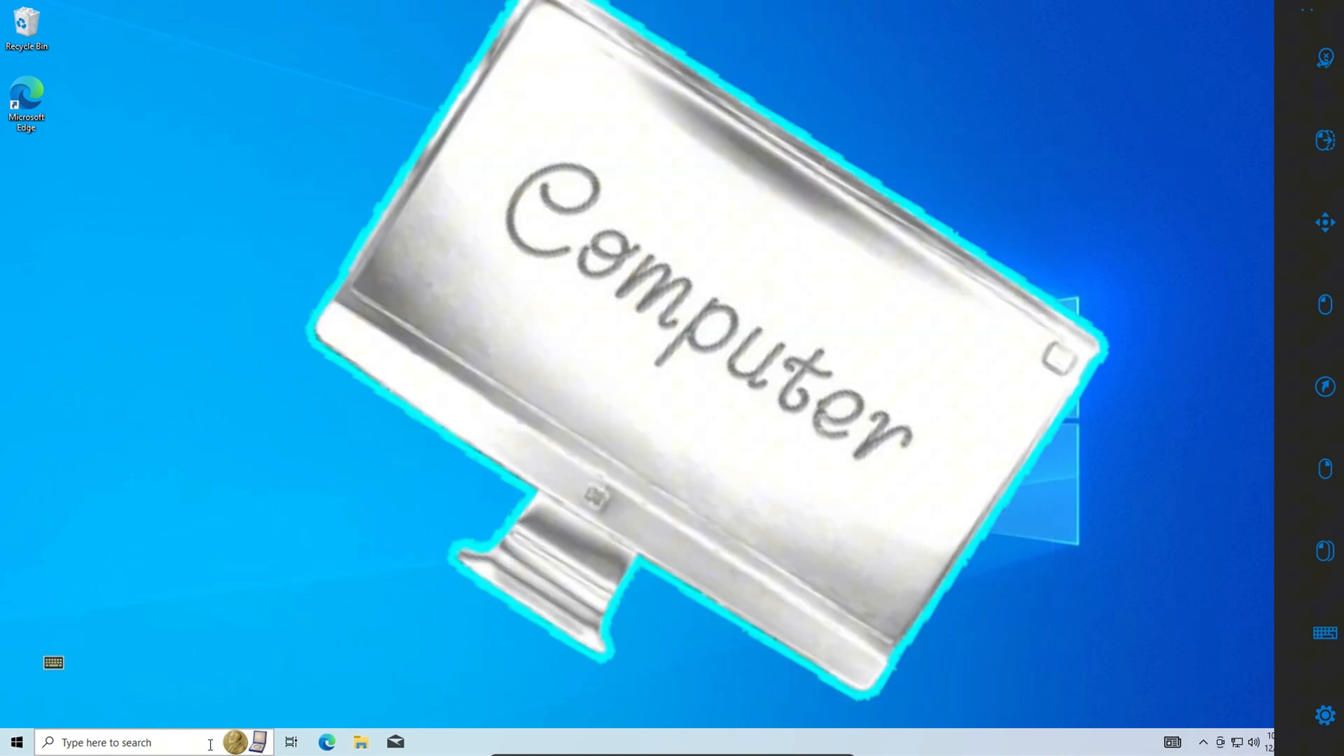
pyautogui.click(16, 742)
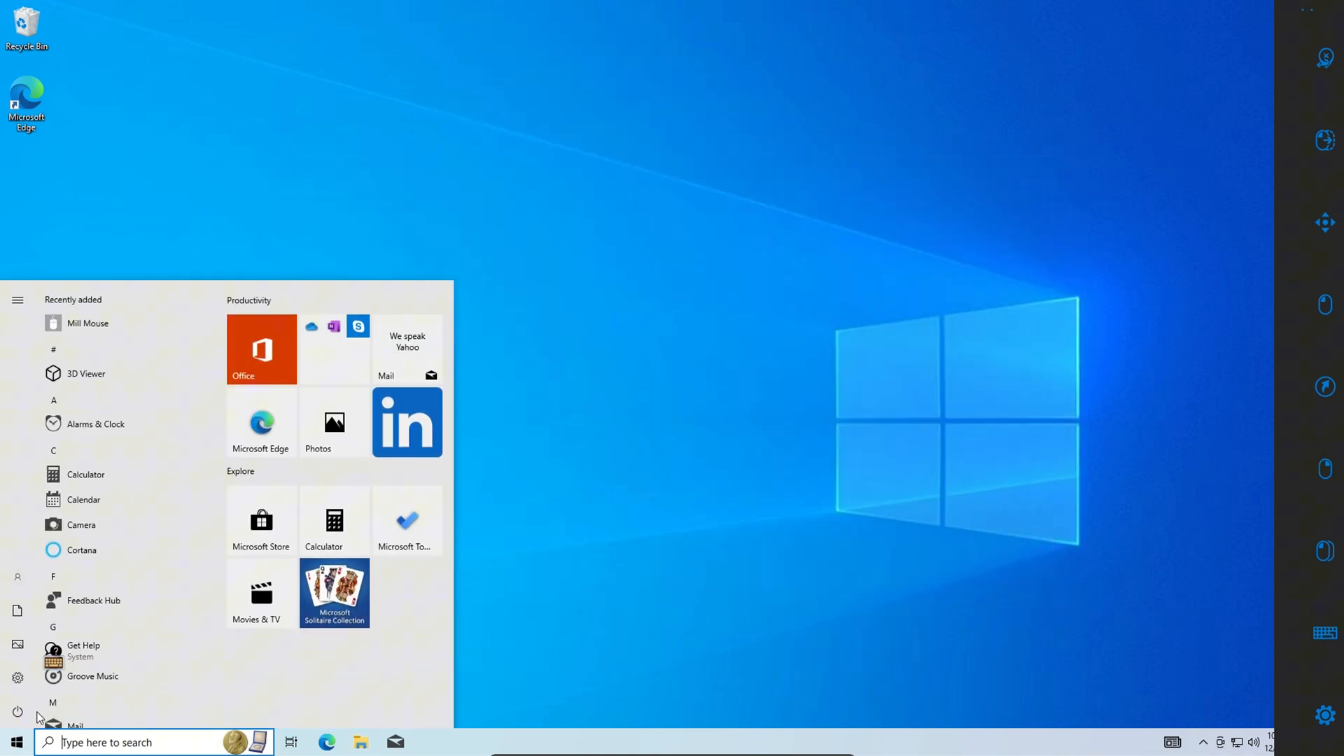
pyautogui.click(16, 298)
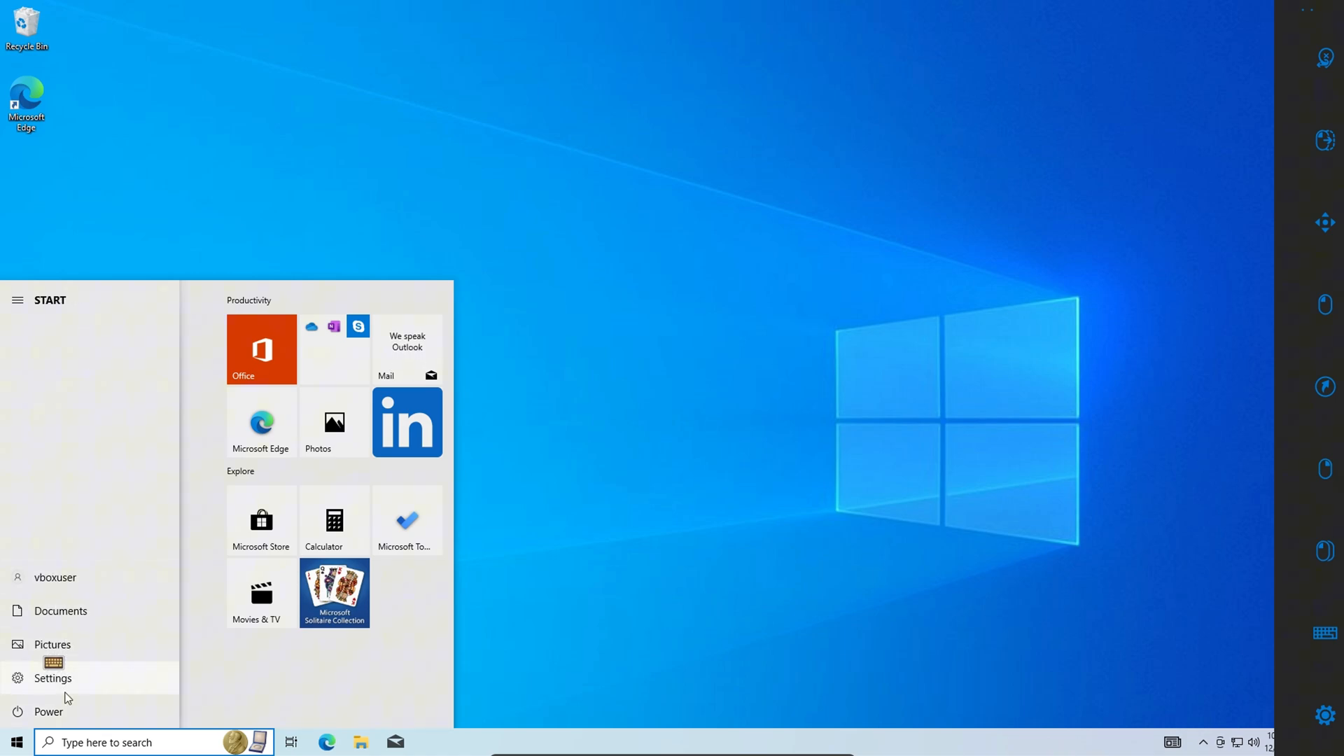
pyautogui.click(47, 712)
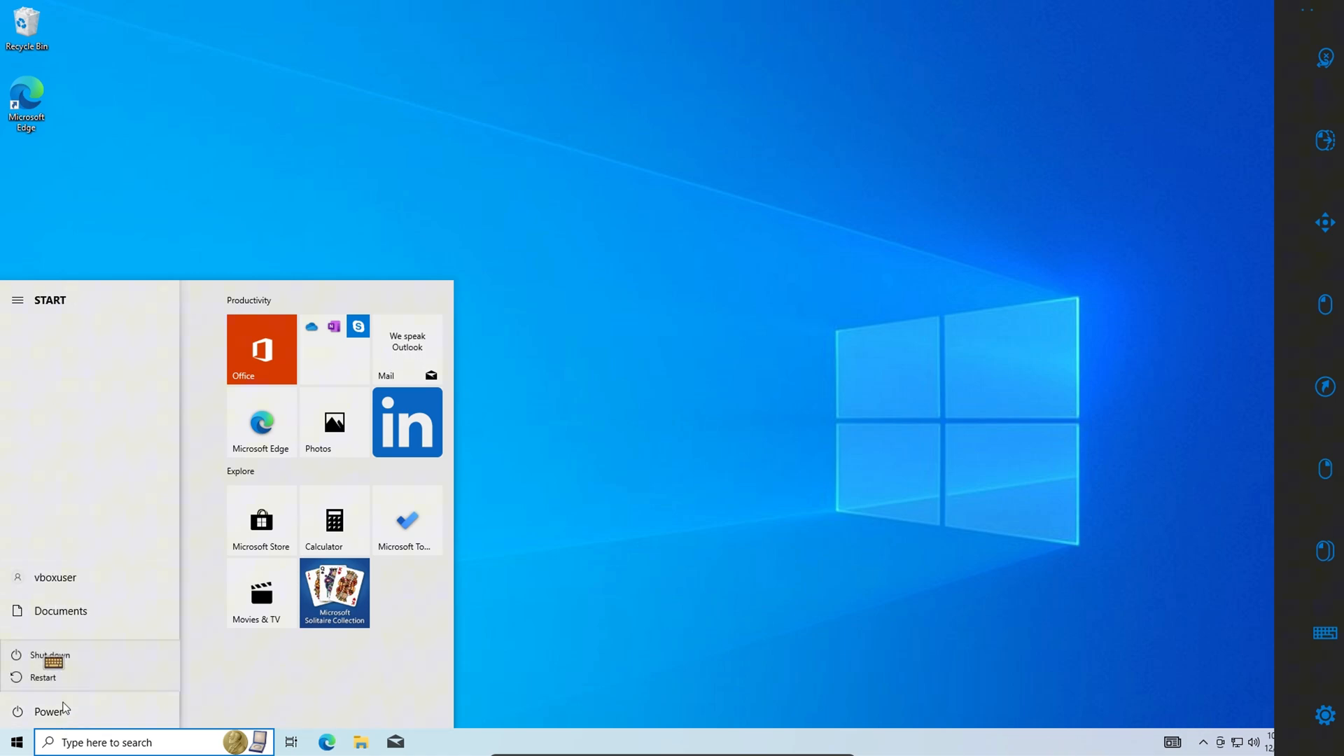
pyautogui.click(43, 677)
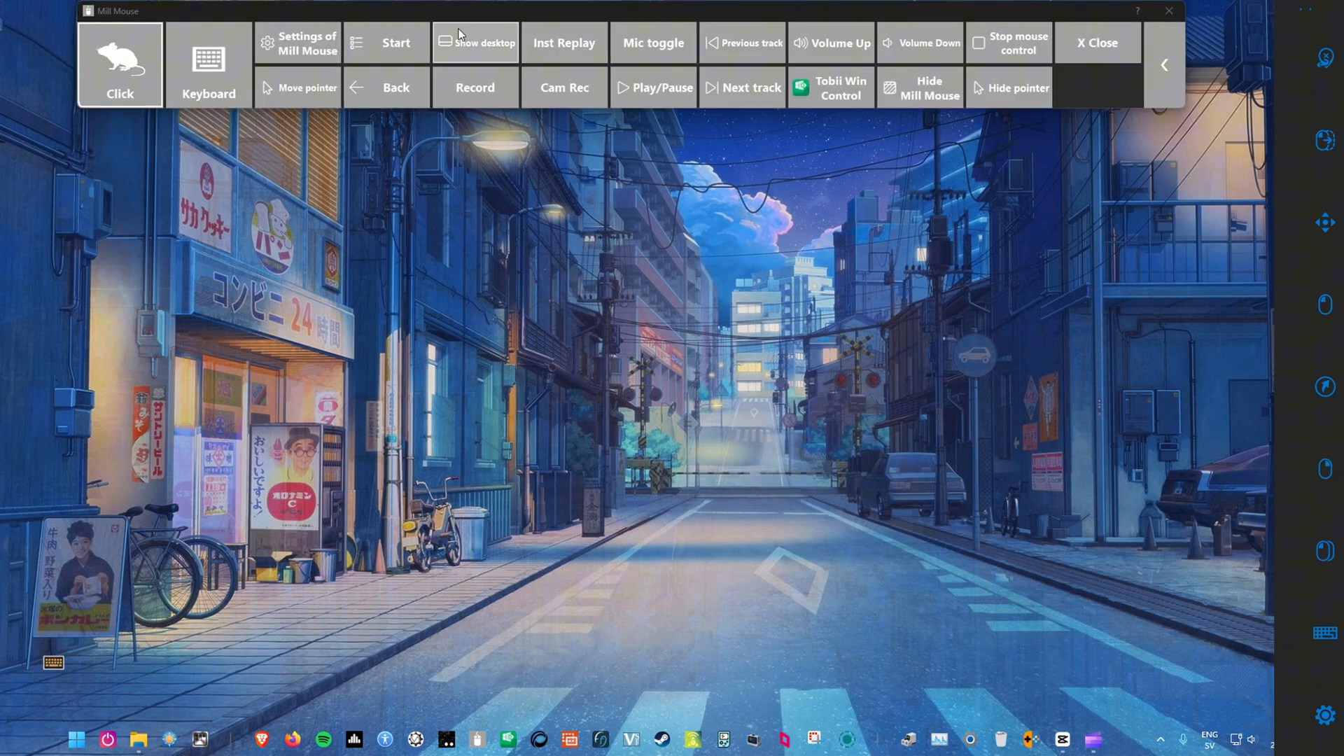
pyautogui.moveTo(306, 87)
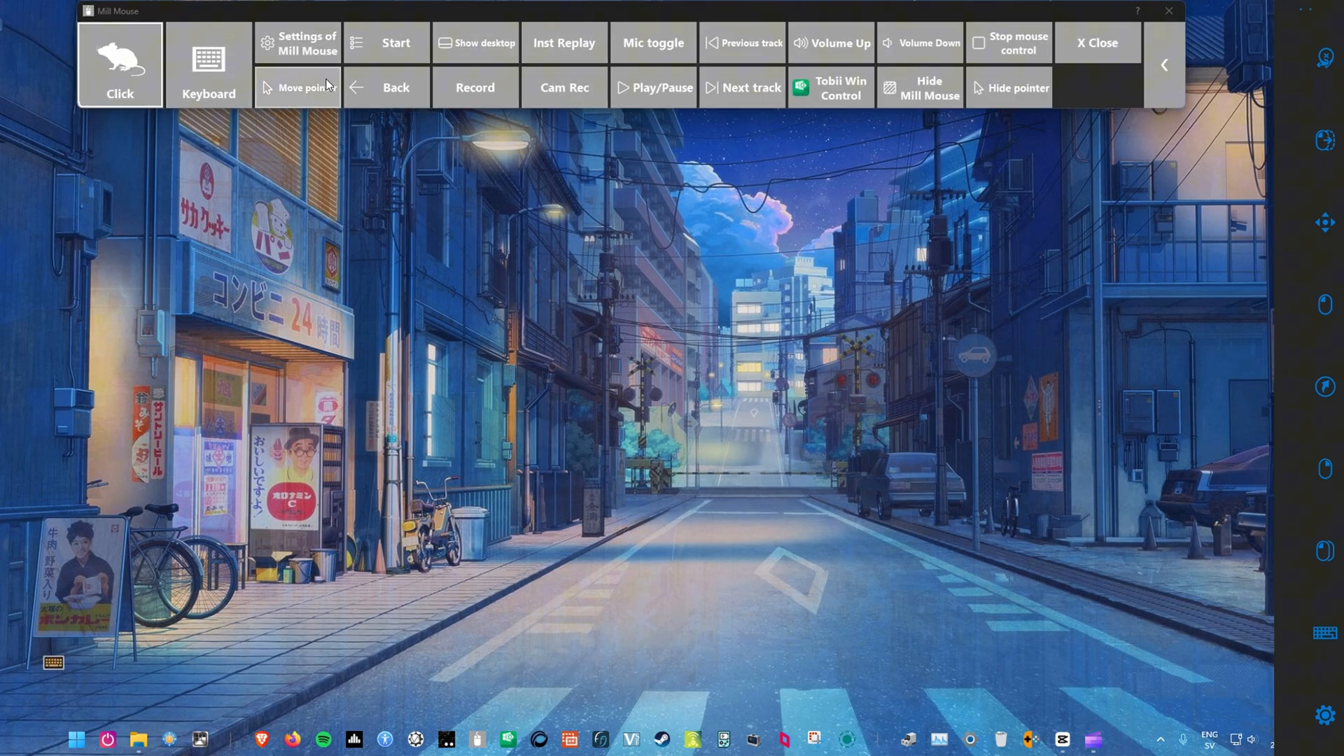
# - Create a new profile in Settings and start naming it with the on-screen keyboard
pyautogui.click(306, 42)
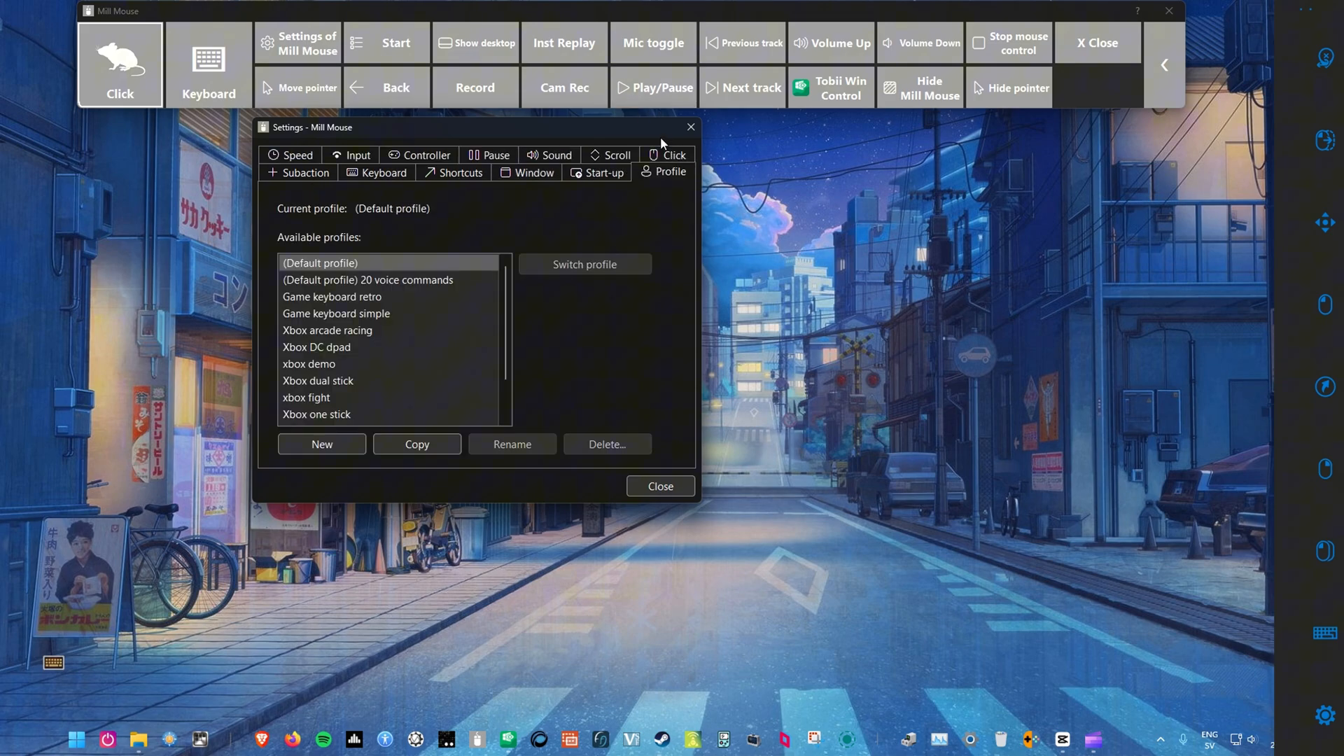
pyautogui.click(322, 443)
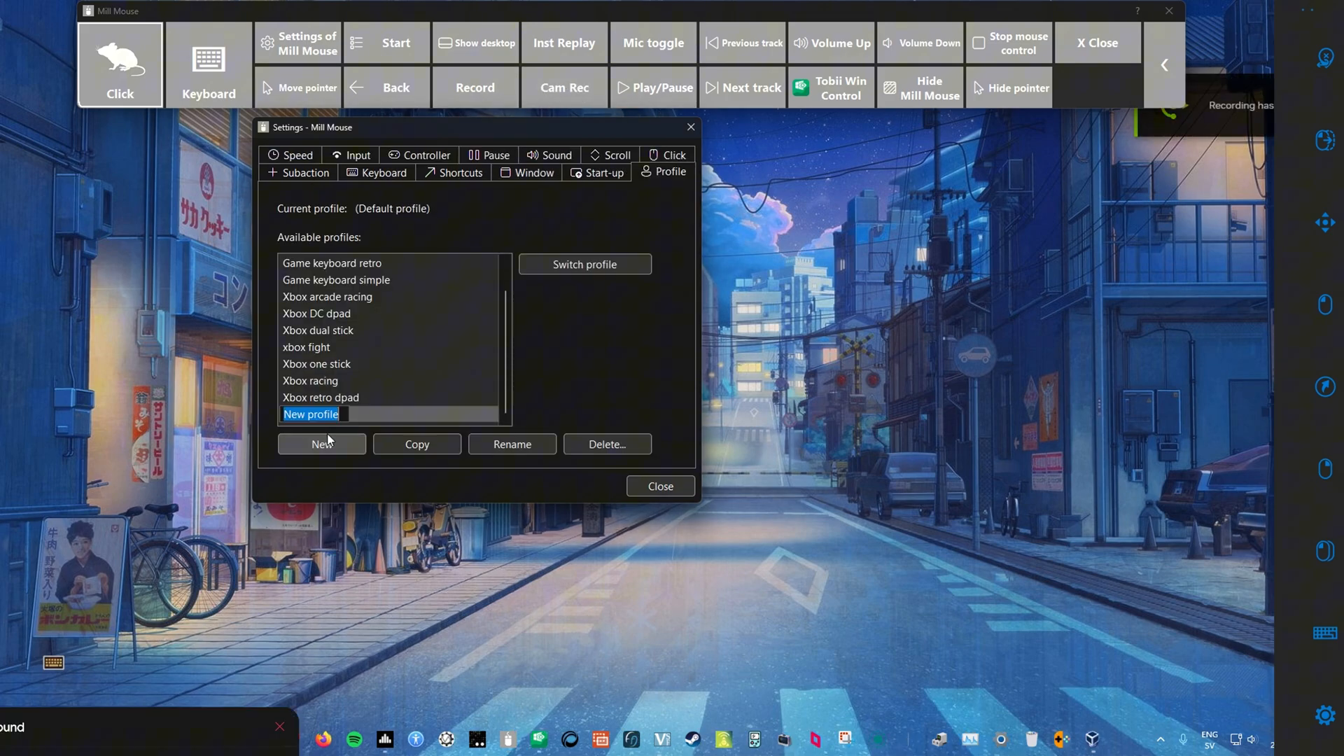
pyautogui.click(208, 69)
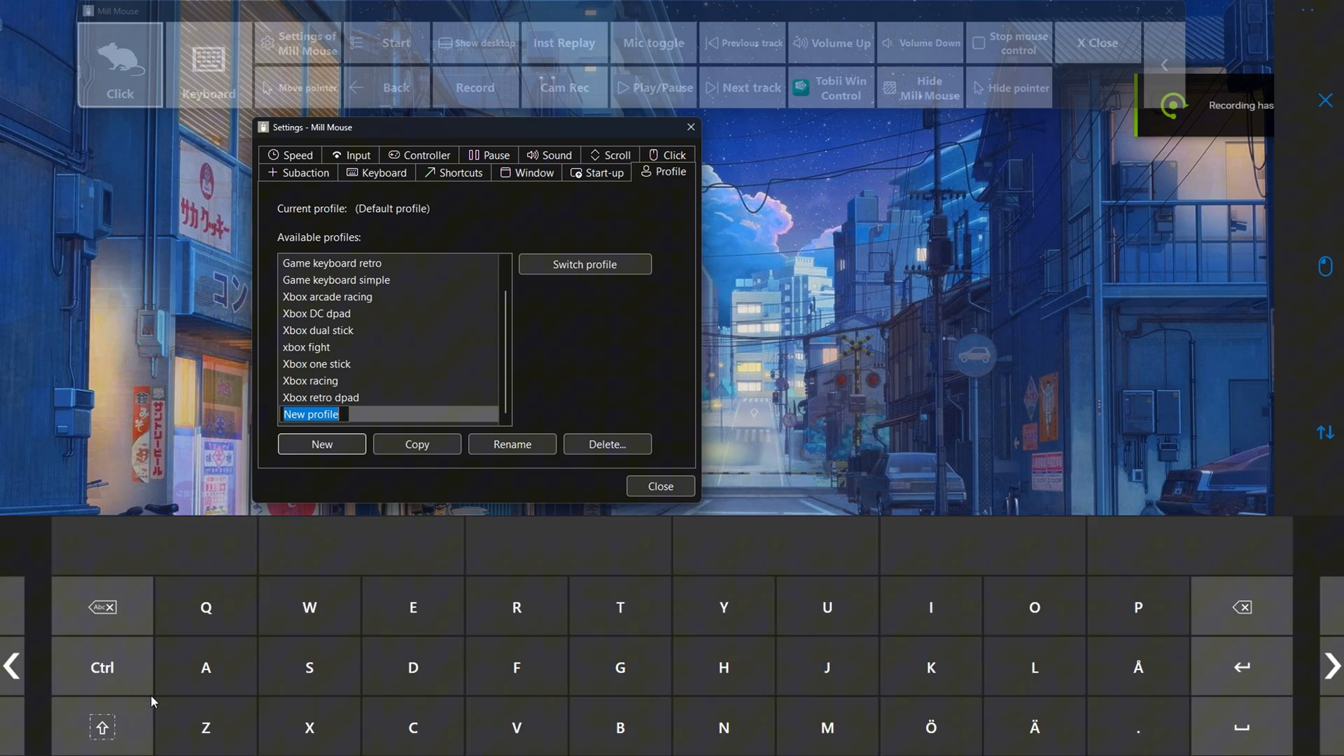
pyautogui.click(412, 607)
pyautogui.write('Xbox test')
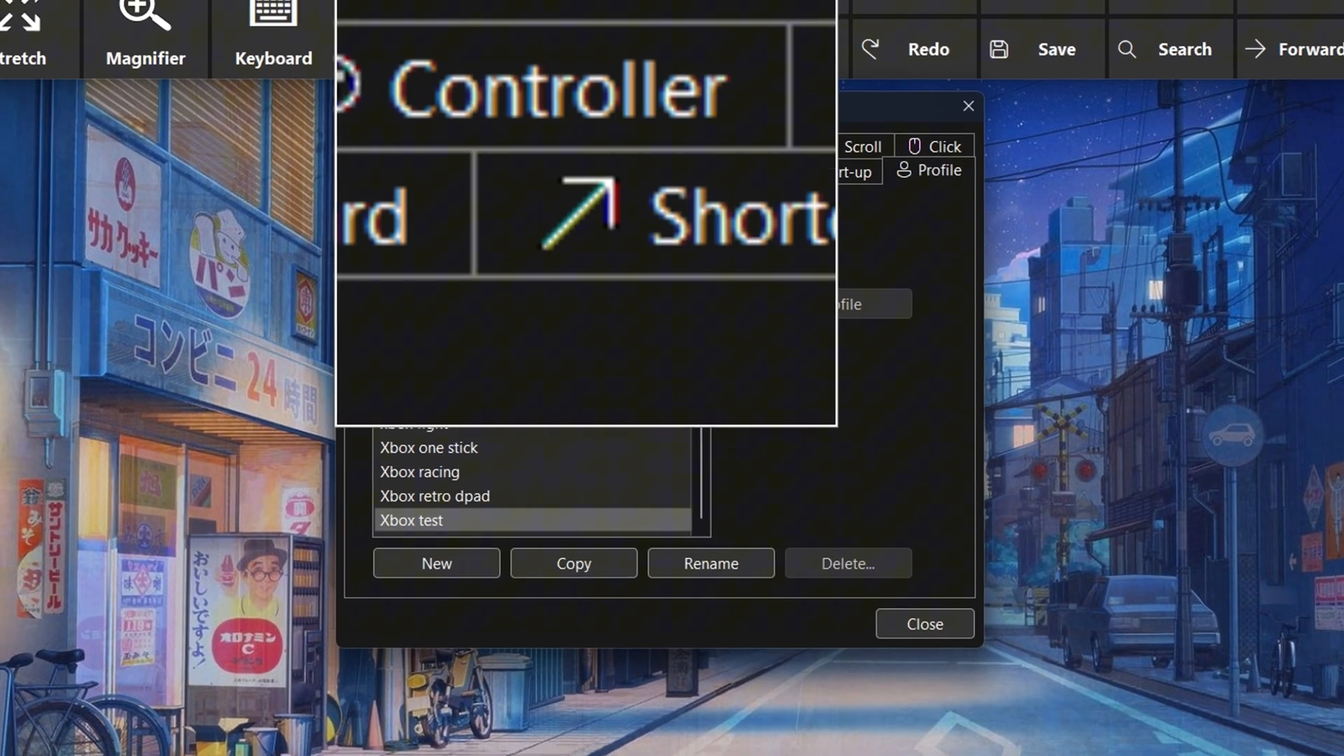
# - Untick pausing on mouse click, mouse move and right thumbstick, and set Action to 'Pause mouse control only'
pyautogui.click(737, 171)
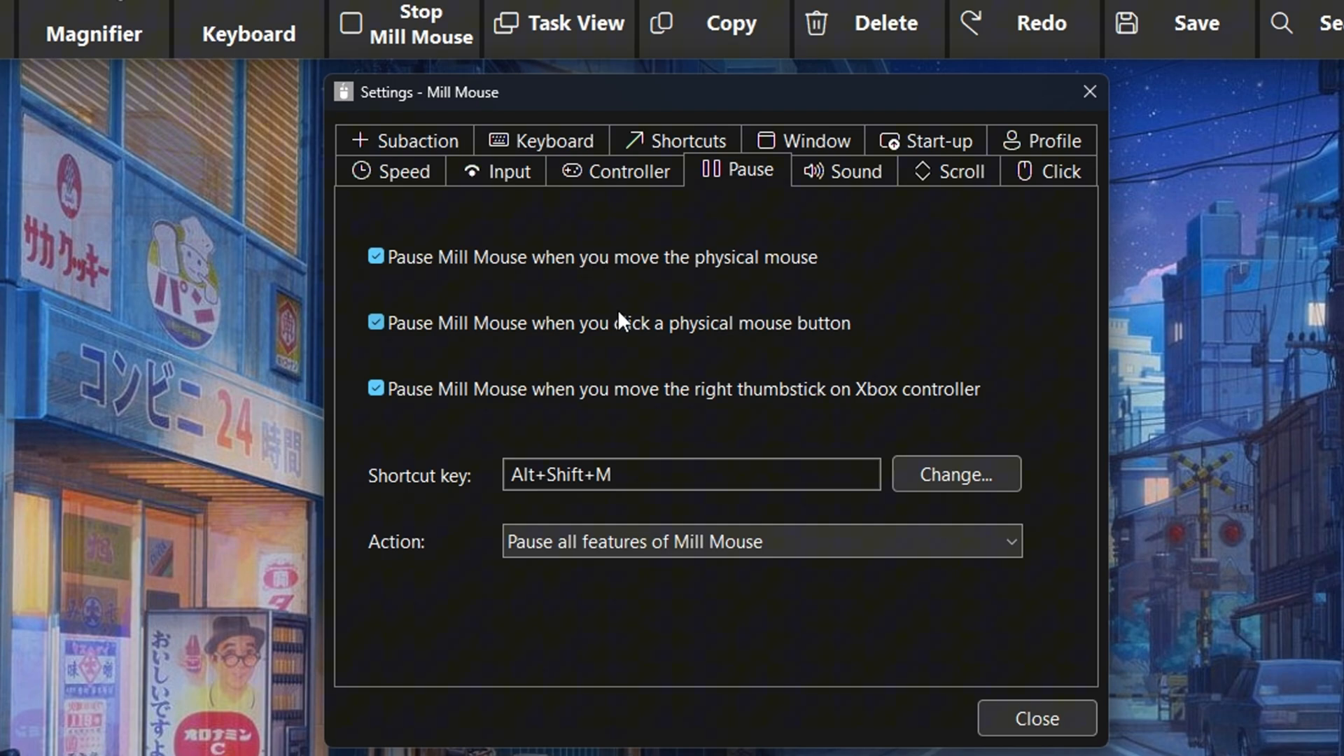
pyautogui.click(375, 322)
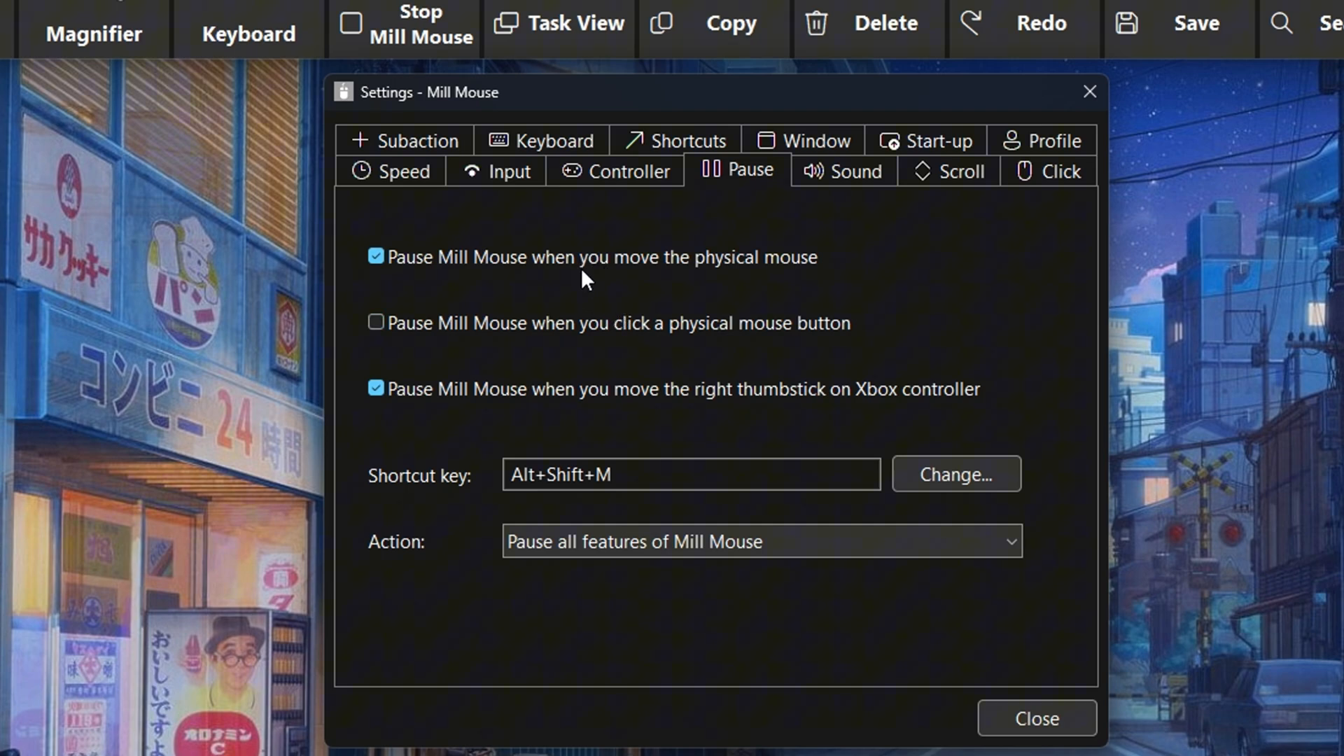
pyautogui.click(375, 257)
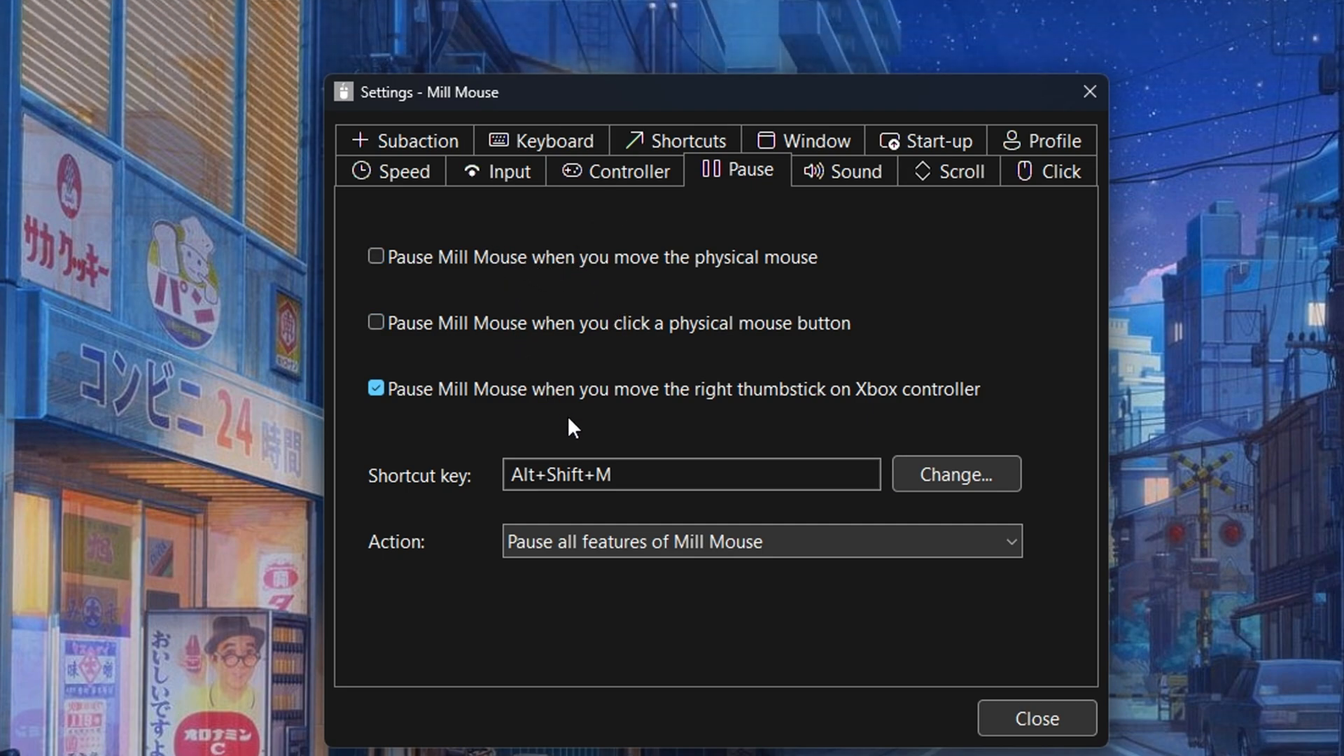
pyautogui.click(759, 541)
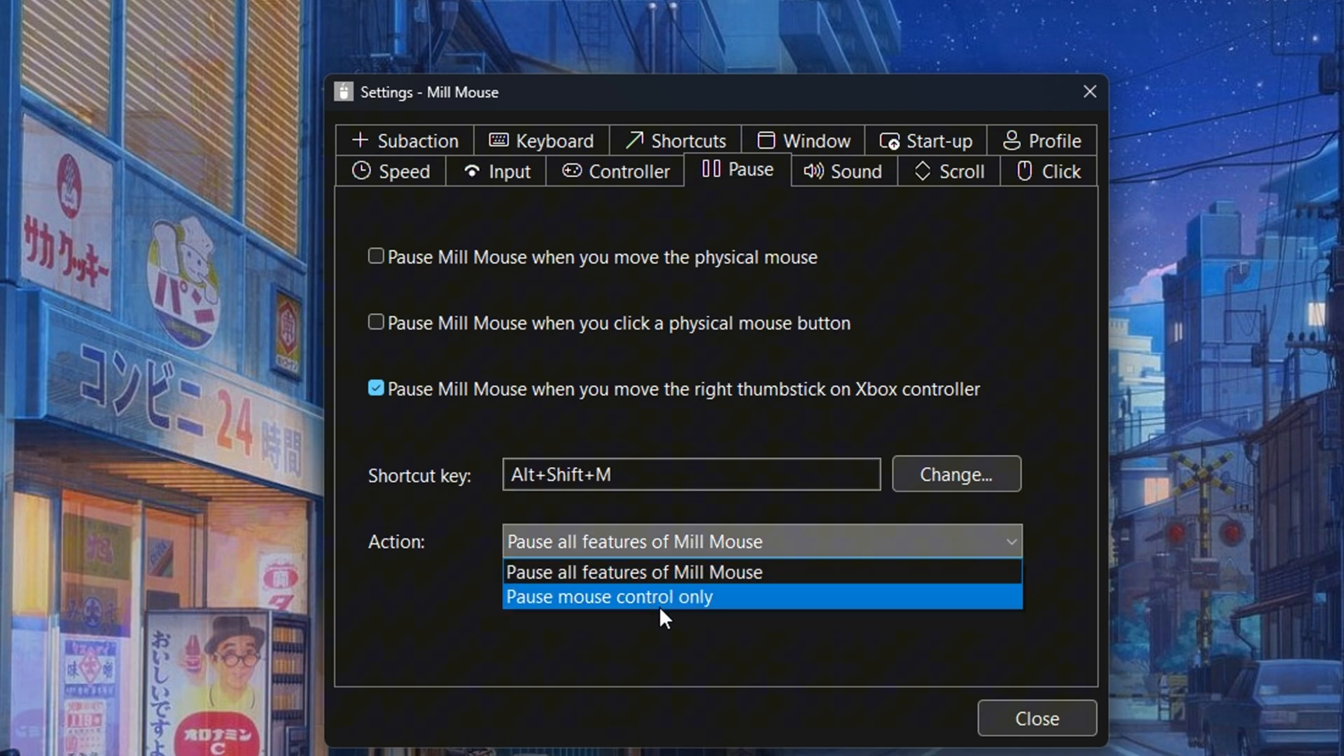
pyautogui.click(608, 597)
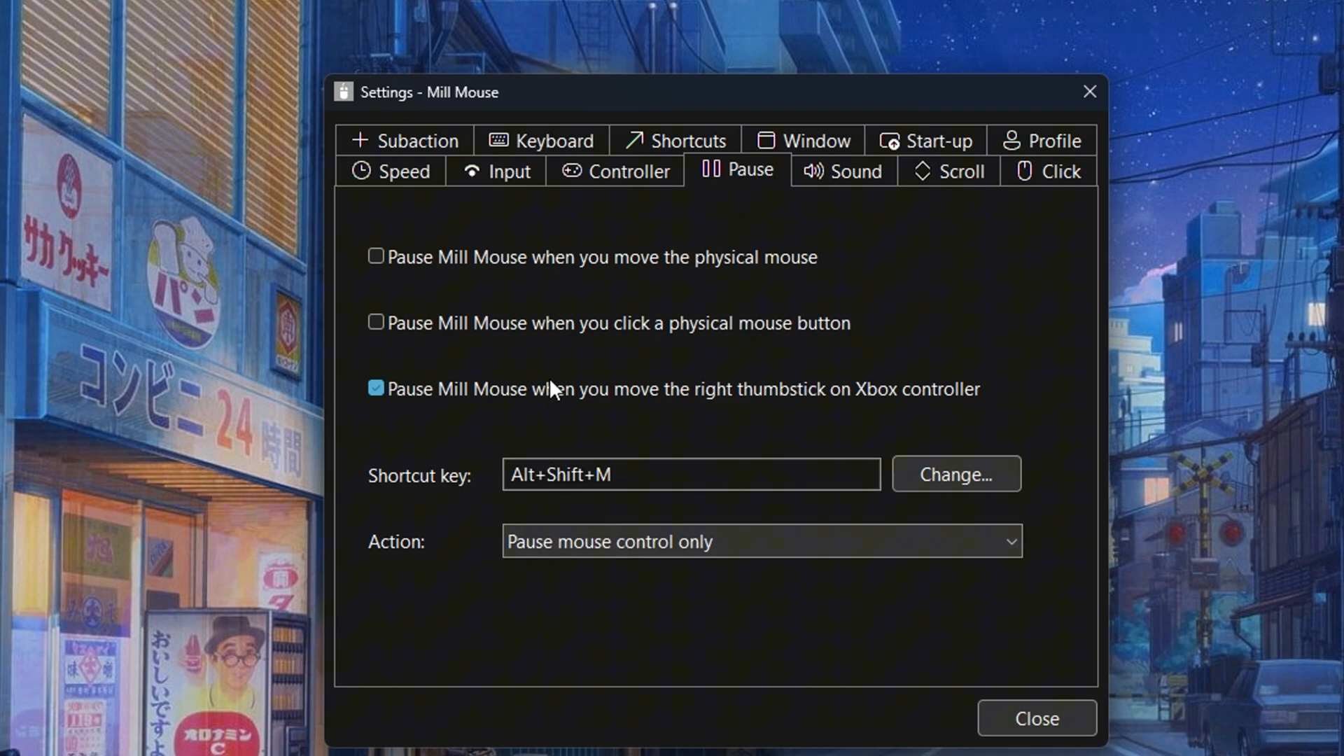
pyautogui.click(375, 389)
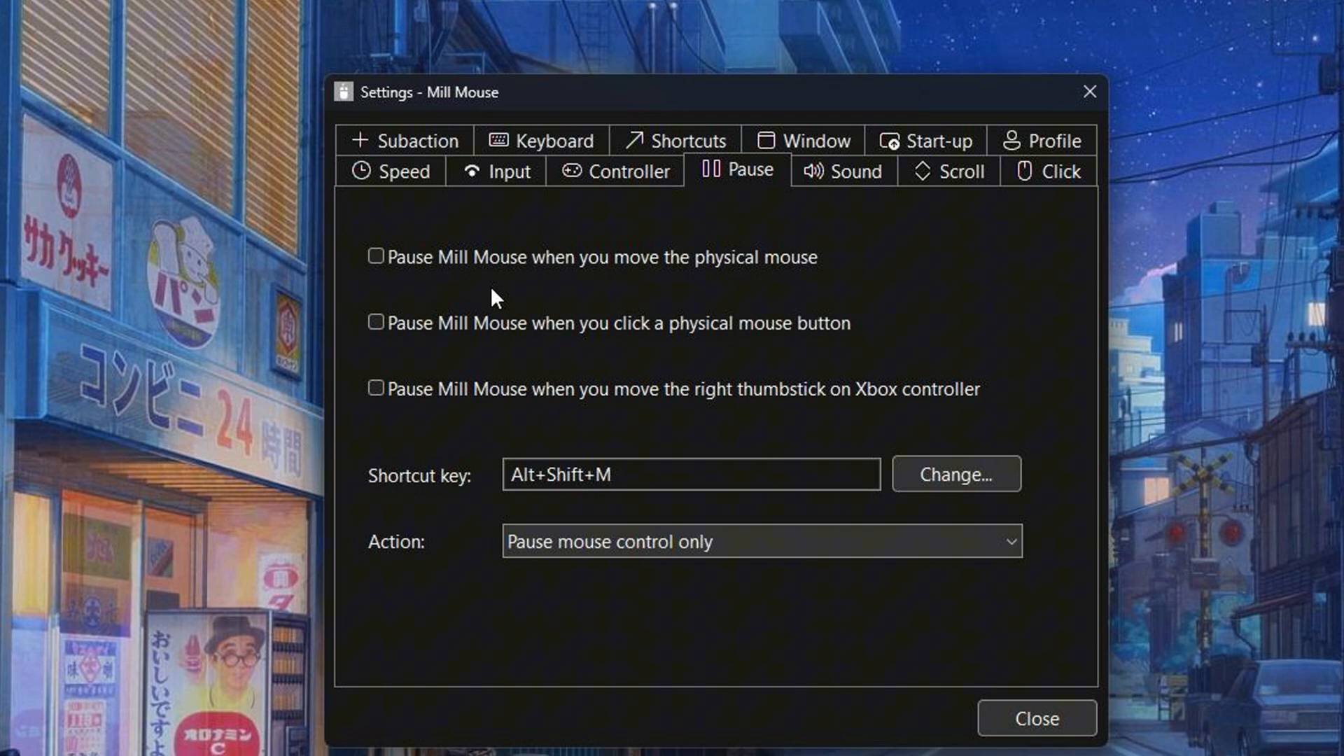
# - Start a new custom shortcut in the Shortcuts settings and name it '<'
pyautogui.click(683, 140)
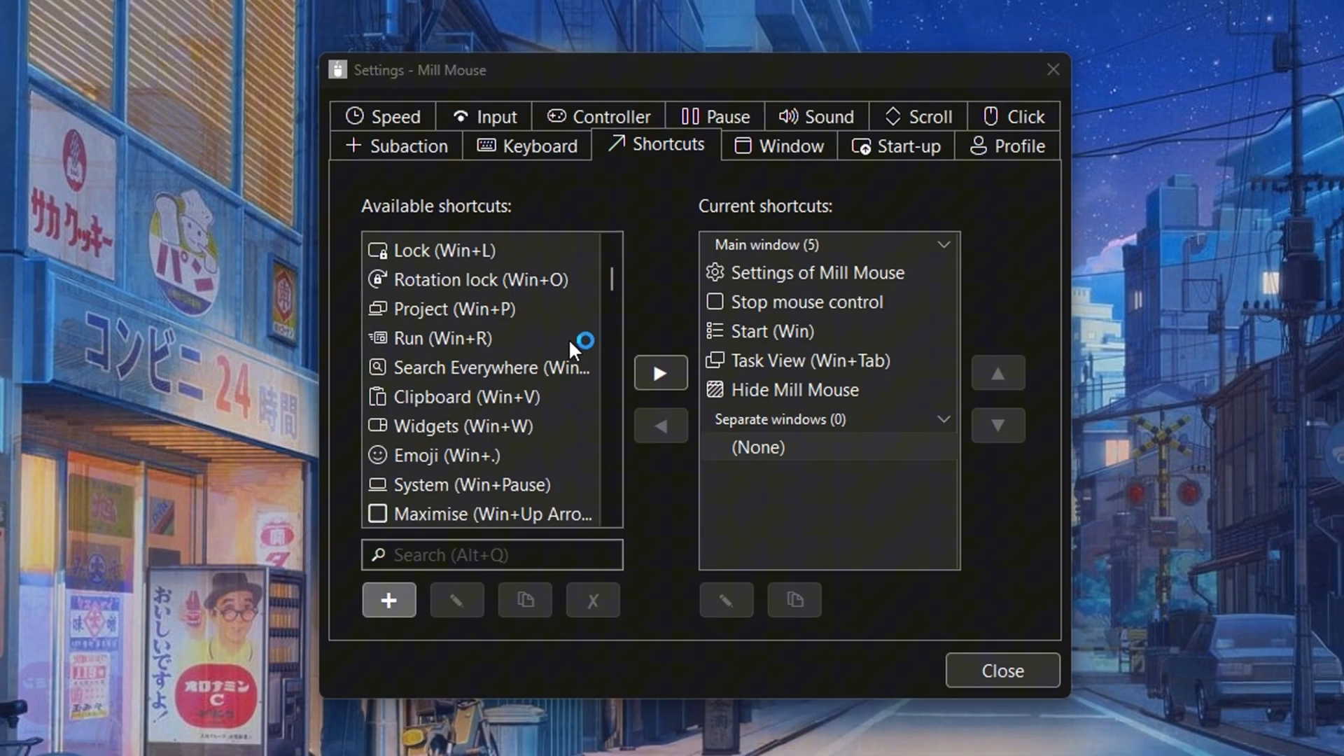
pyautogui.click(387, 600)
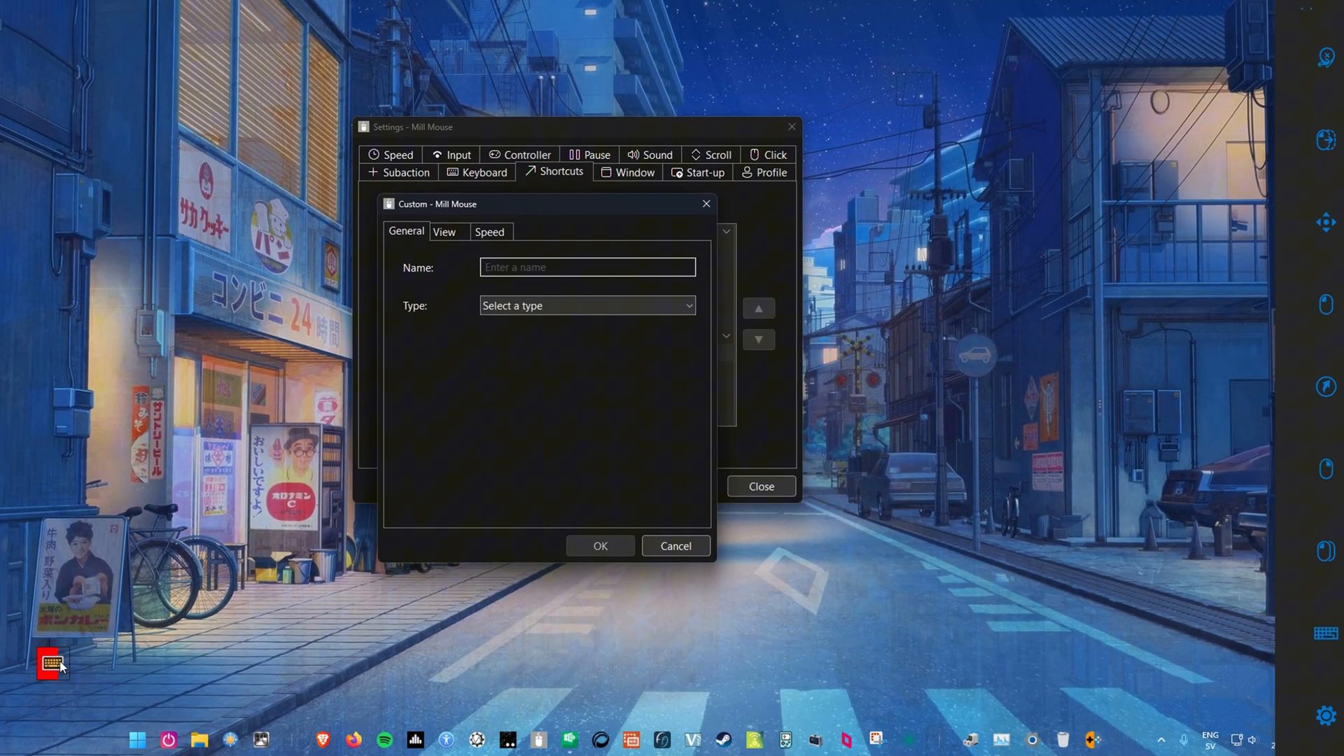
pyautogui.click(51, 662)
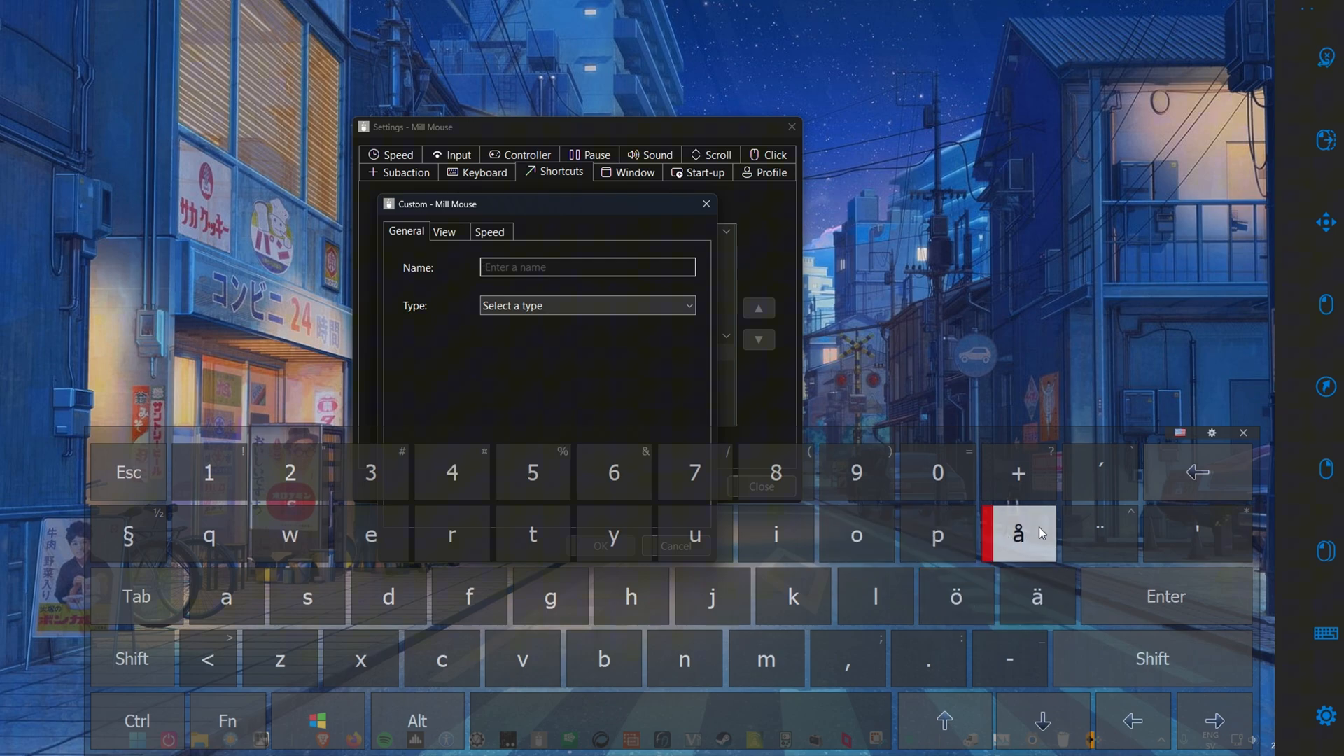
pyautogui.write('<')
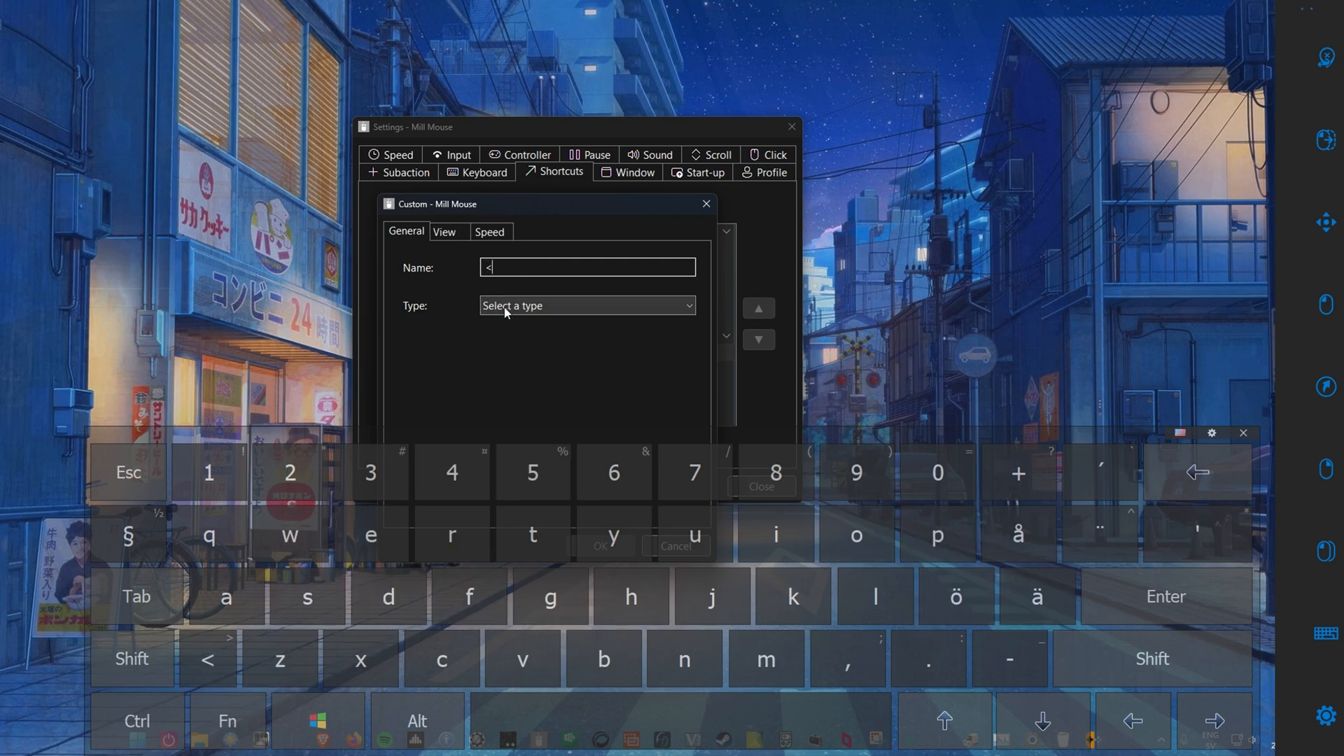
# - Set it to ViGEmBus Left thumbstick ← with Hold down action at -100 %
pyautogui.click(587, 305)
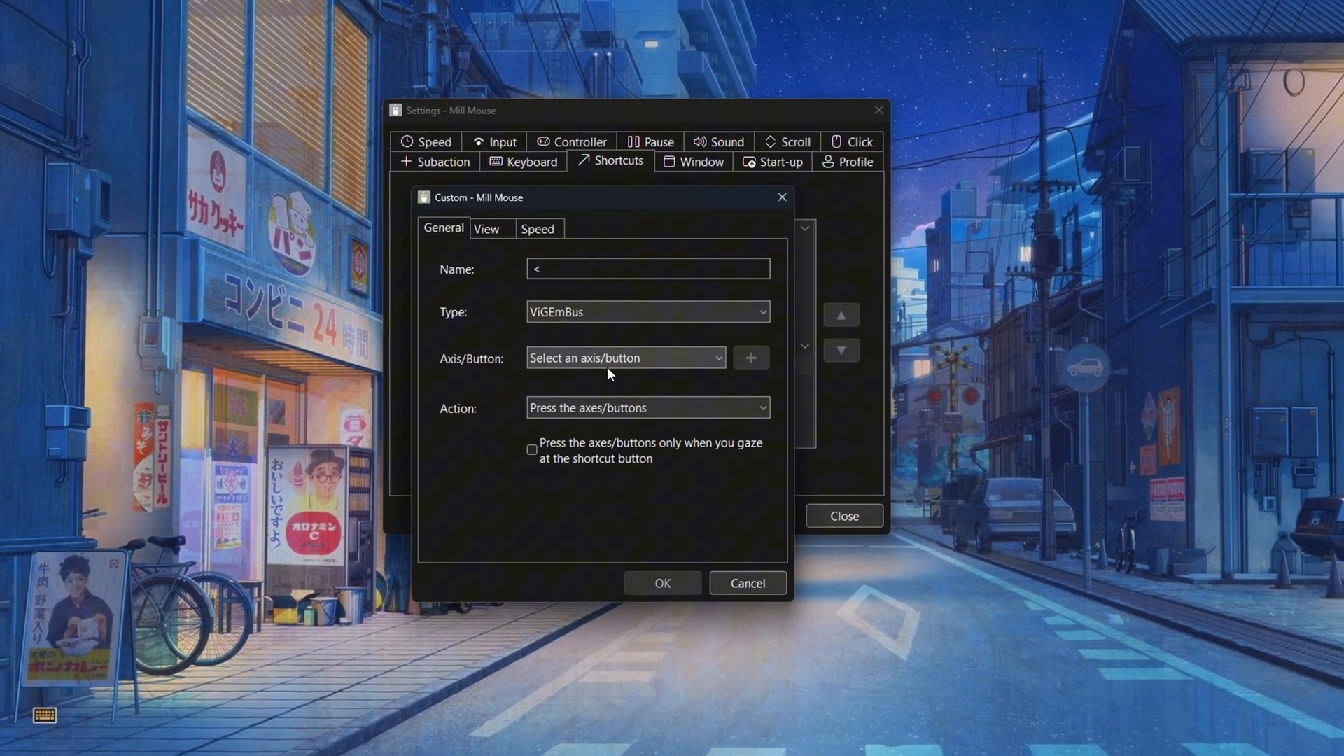
pyautogui.click(625, 358)
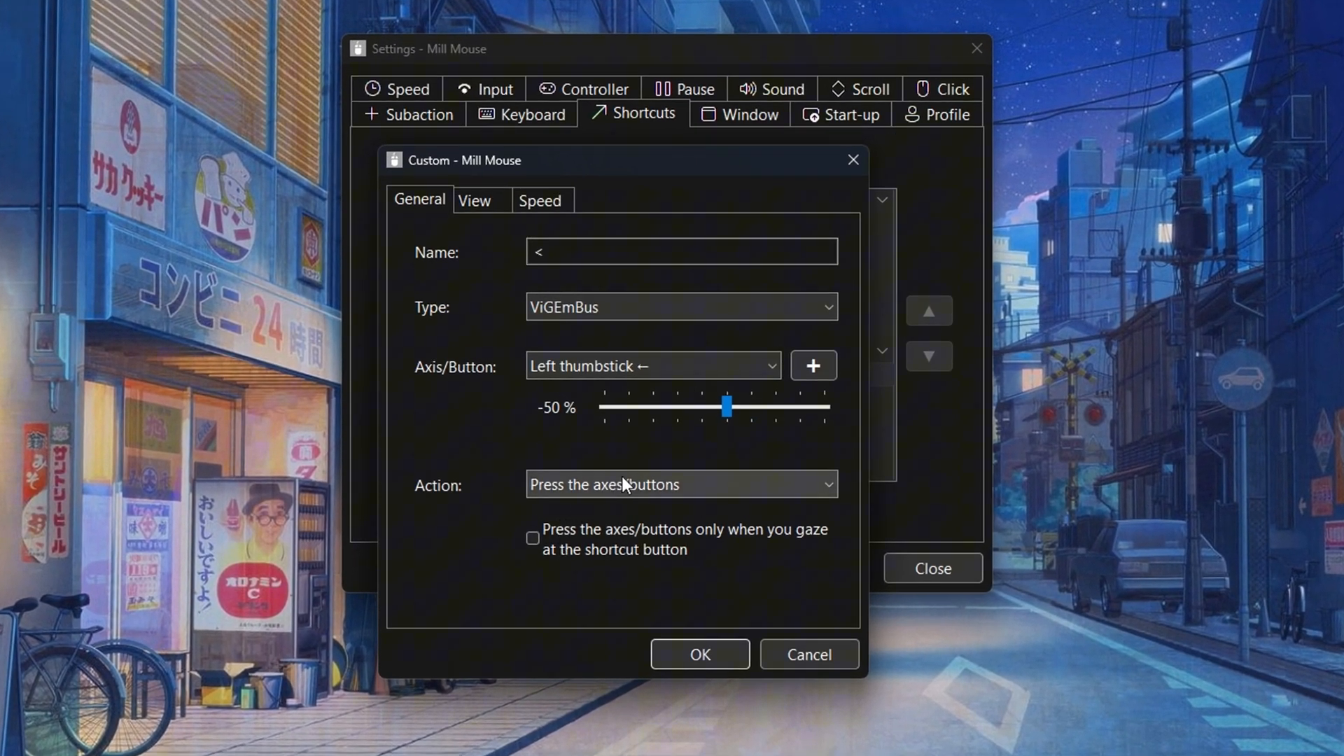
pyautogui.click(680, 484)
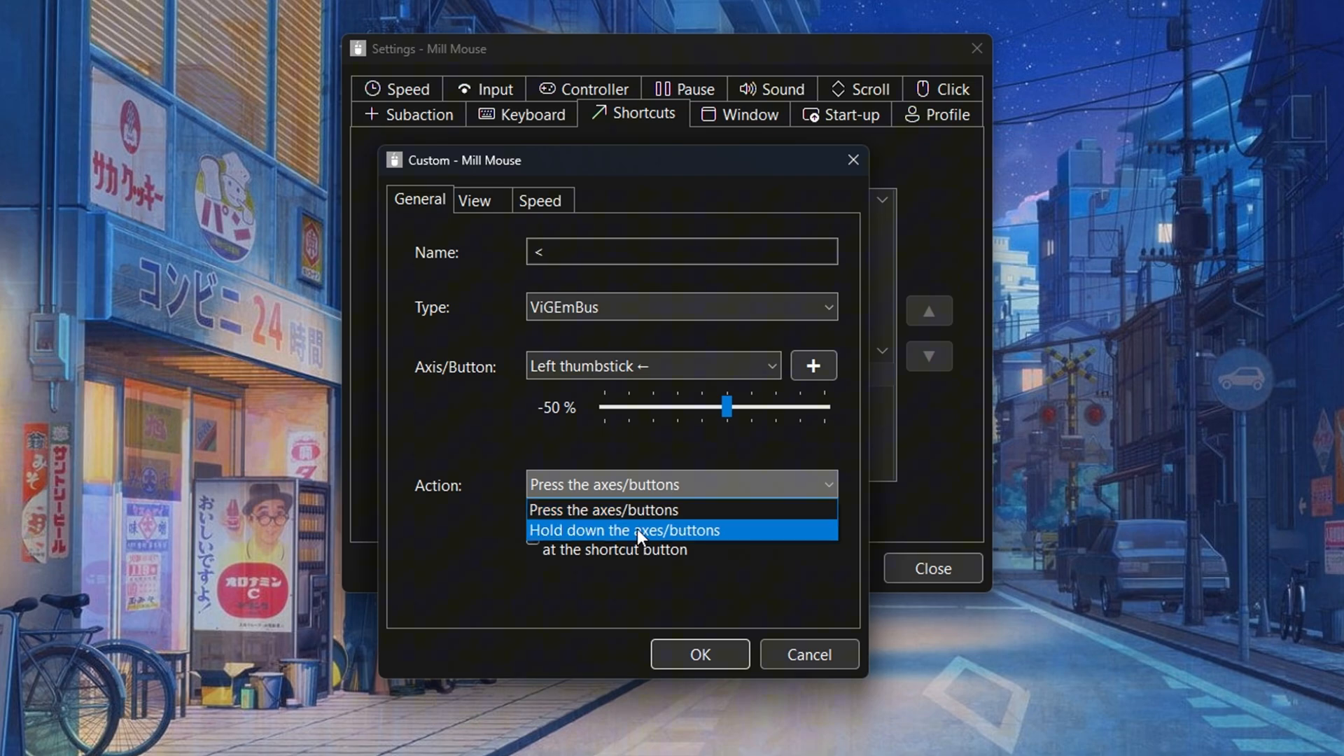
pyautogui.click(624, 530)
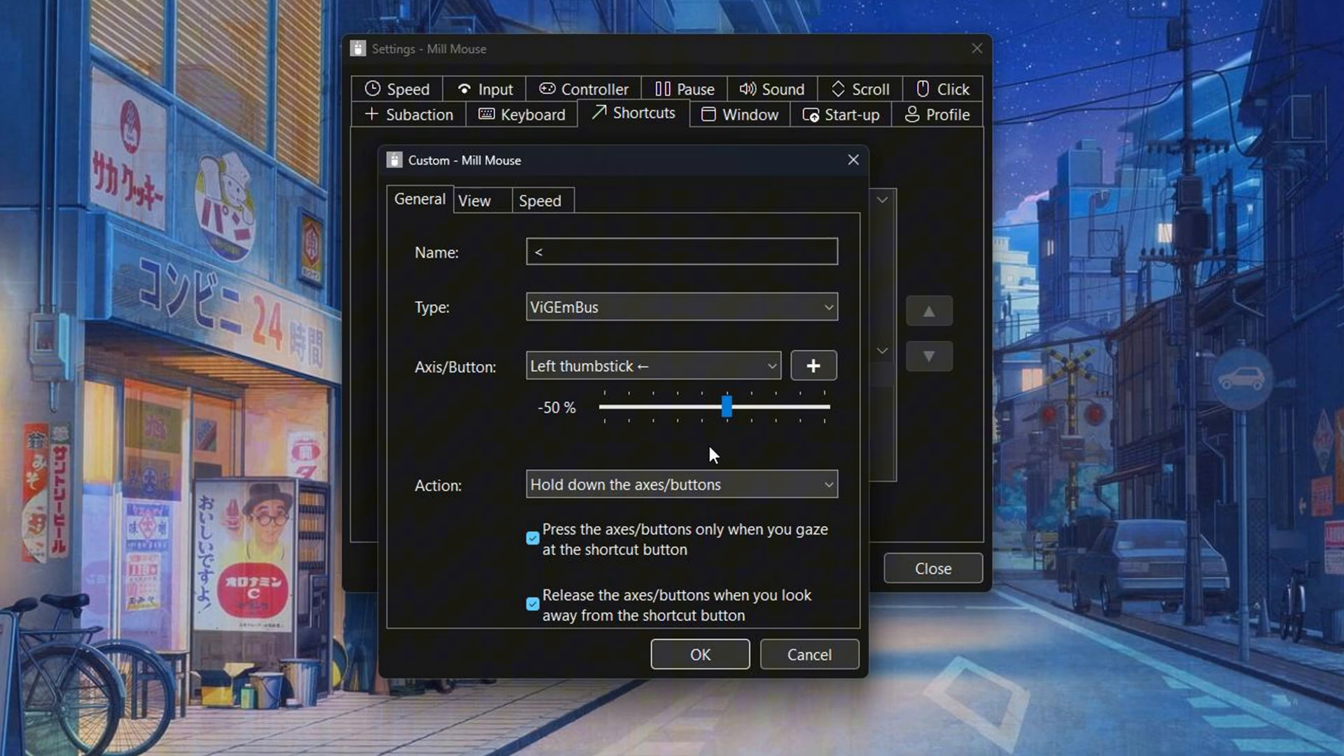
pyautogui.moveTo(728, 405); pyautogui.dragTo(599, 405)
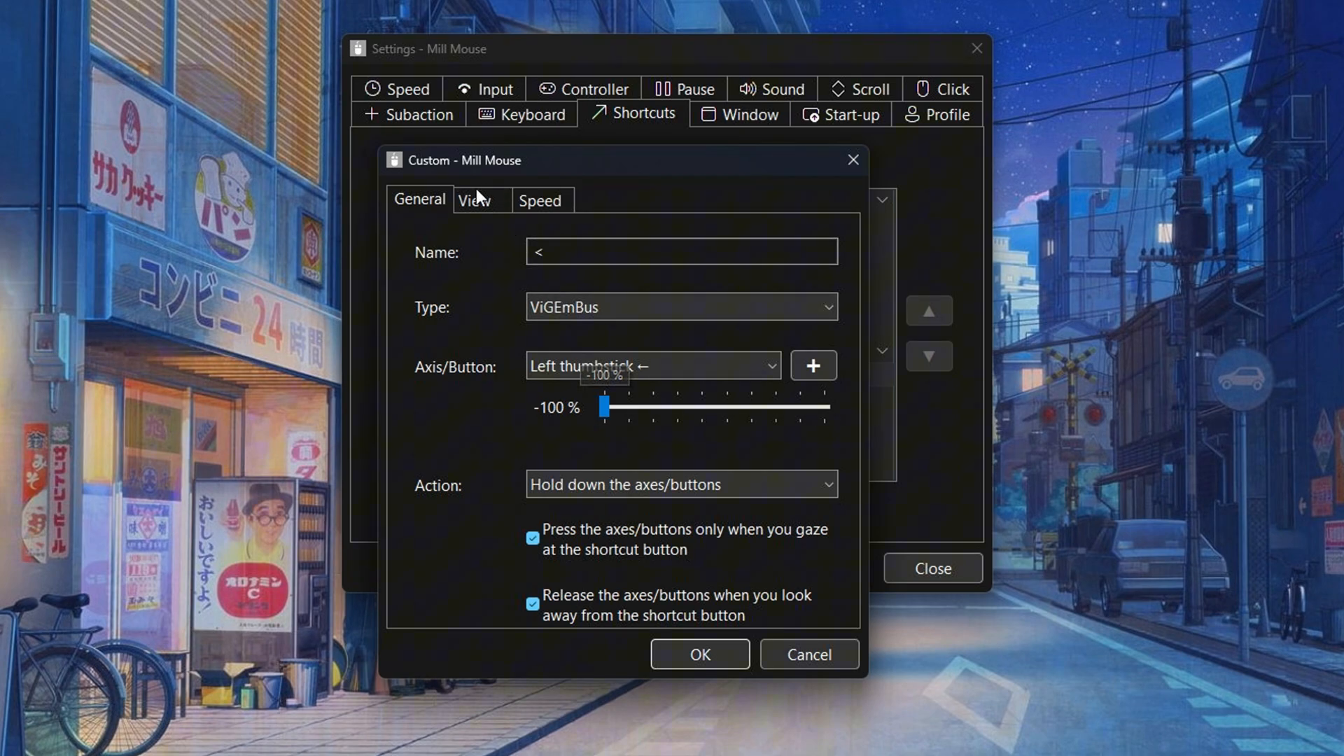
pyautogui.click(474, 200)
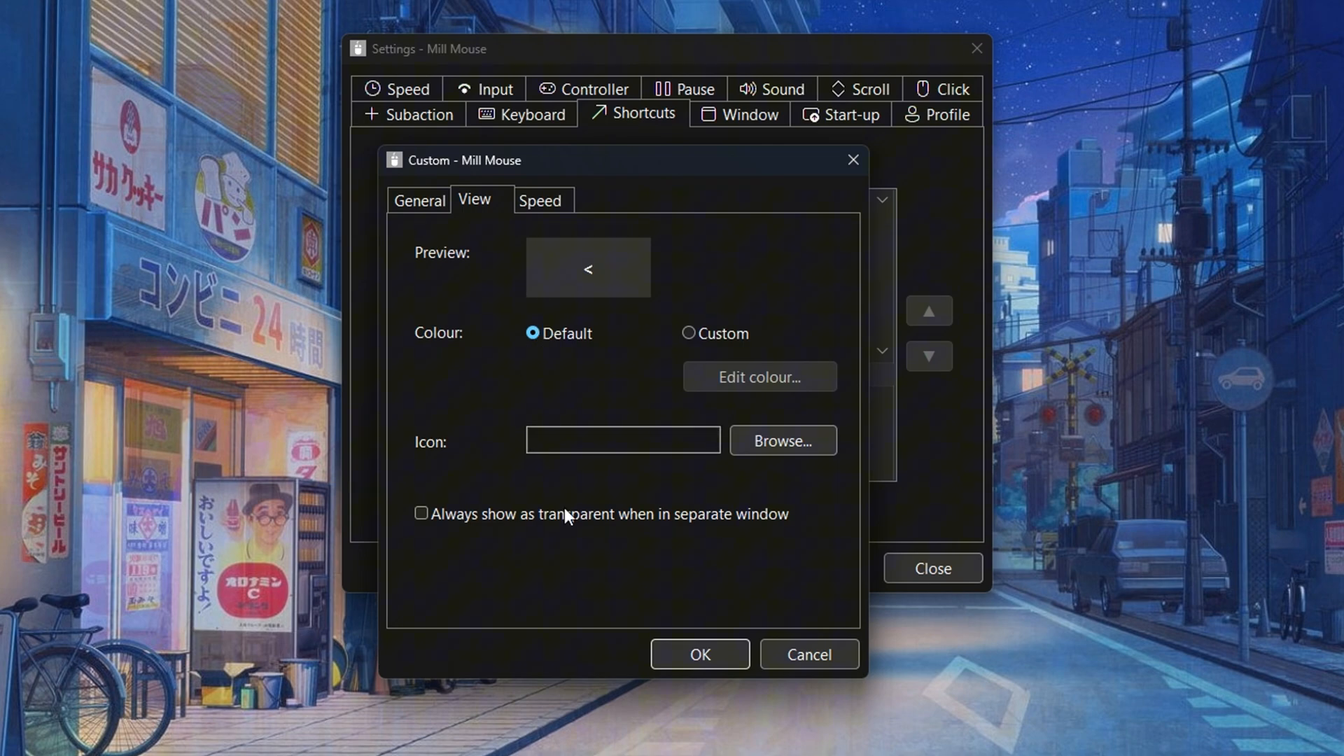
# - Show the '<' shortcut transparent, set the shortest custom click interval and save it
pyautogui.click(420, 512)
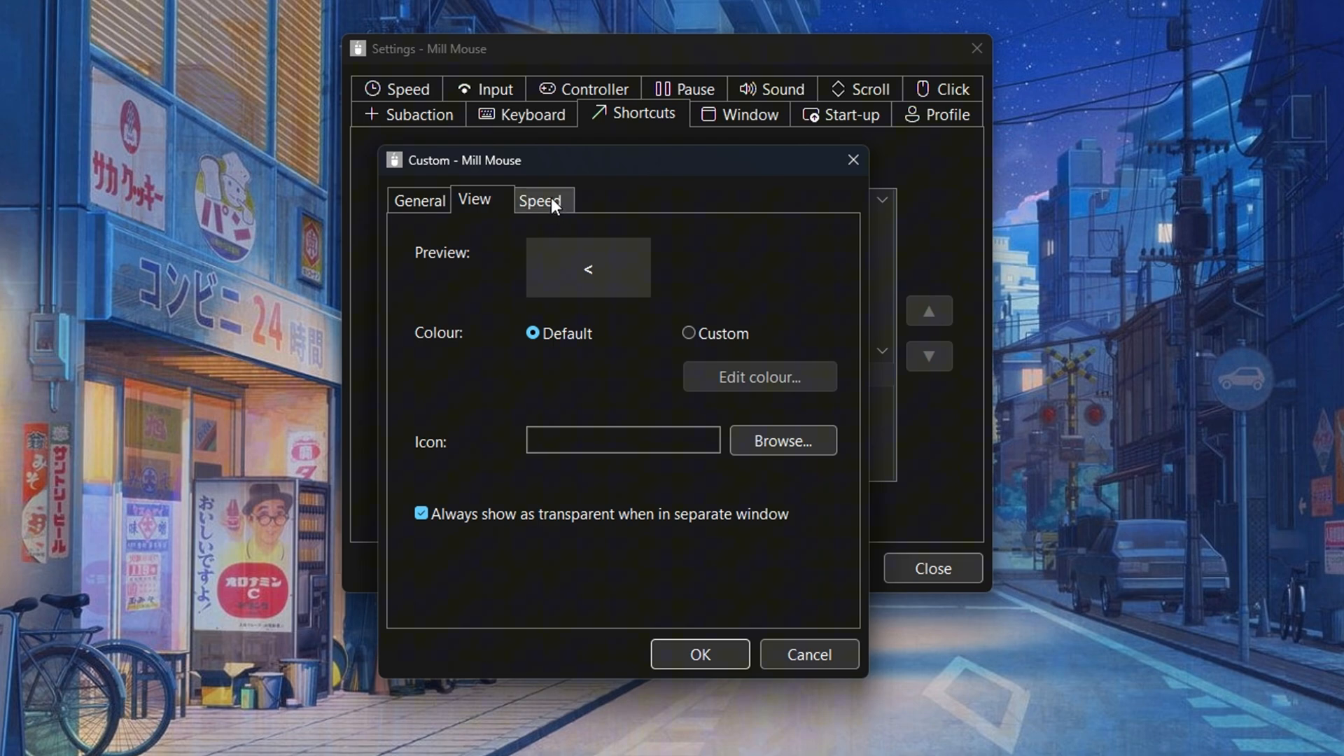
pyautogui.click(539, 199)
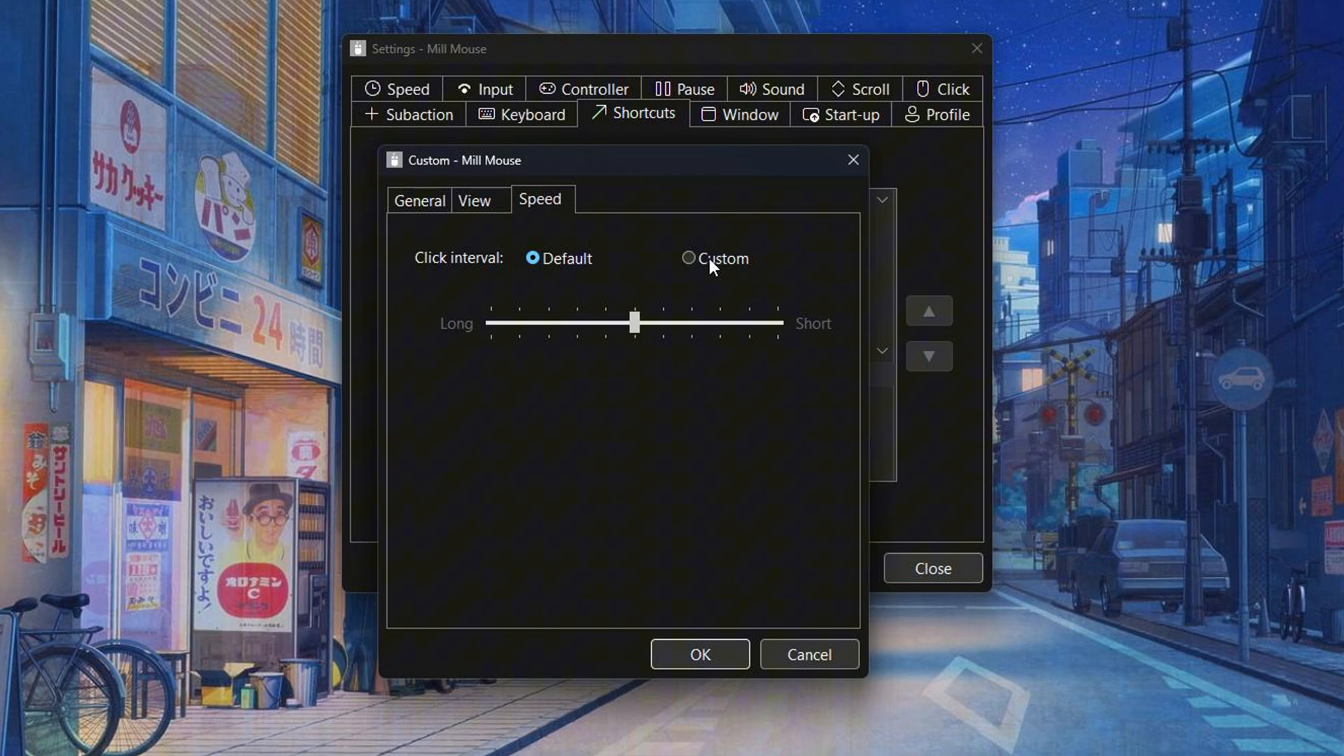
pyautogui.click(689, 258)
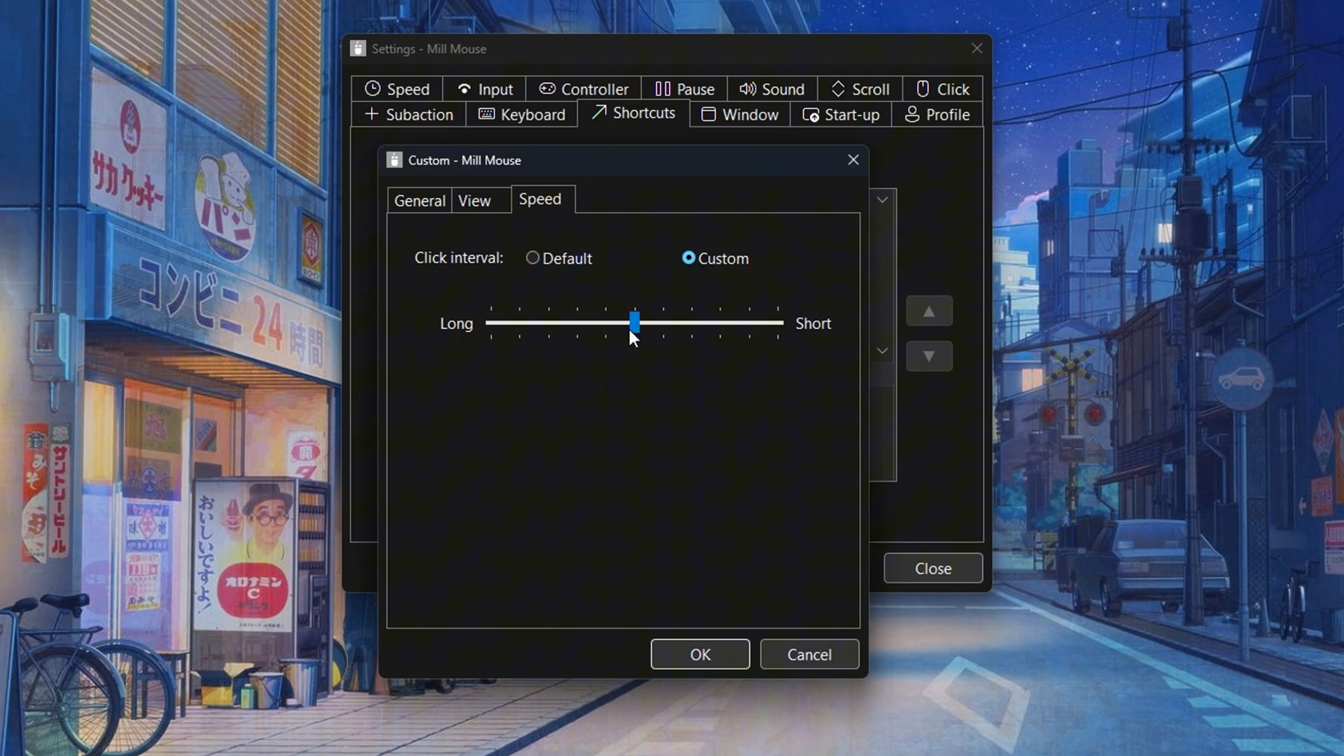
pyautogui.moveTo(633, 322); pyautogui.dragTo(748, 322)
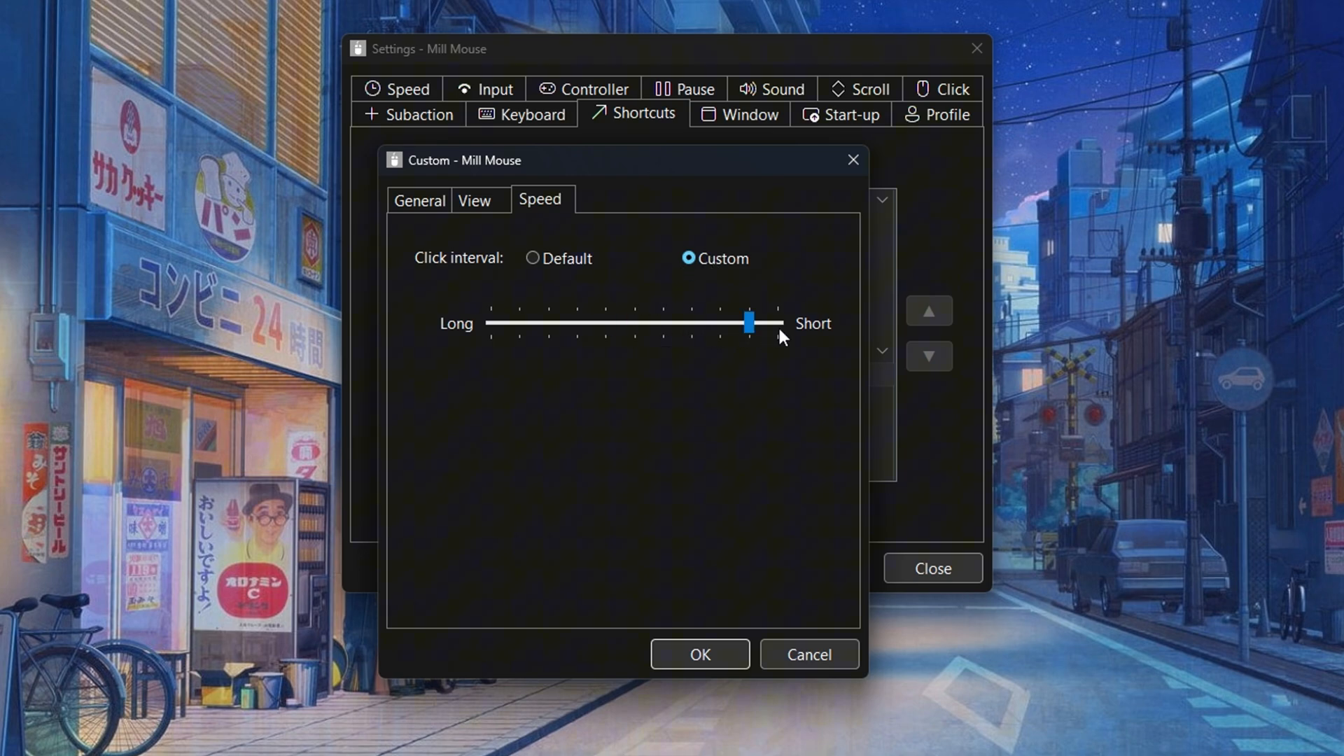
pyautogui.moveTo(746, 323); pyautogui.dragTo(776, 324)
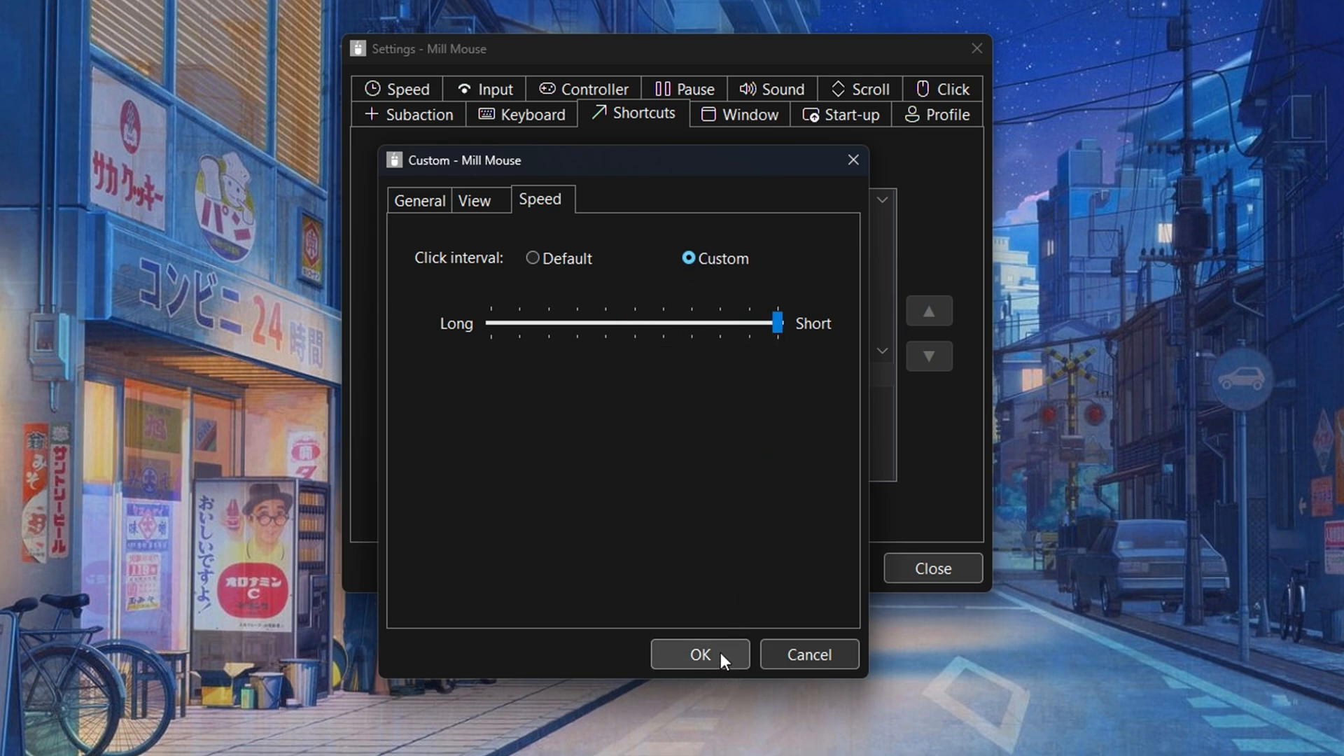
pyautogui.click(700, 654)
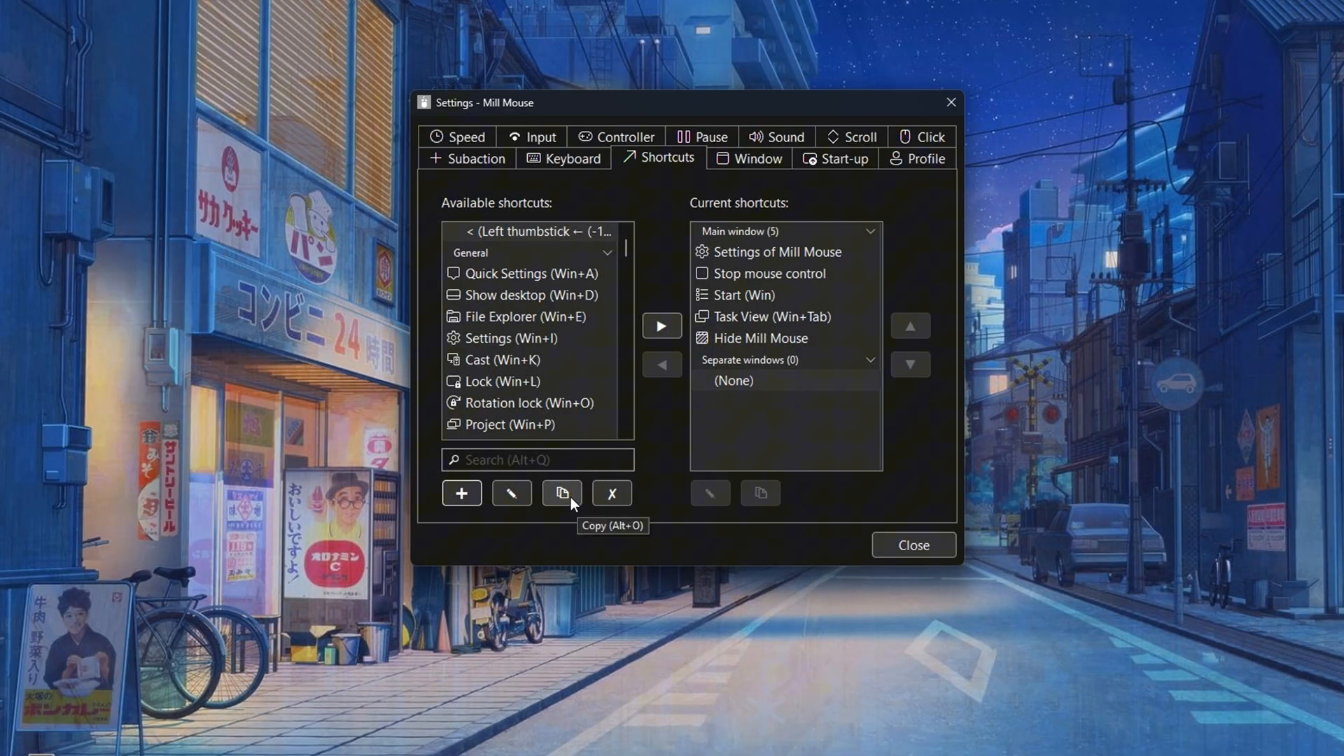
# - Copy the '<' shortcut as '>' mapped to Left thumbstick → at +100 %
pyautogui.click(562, 492)
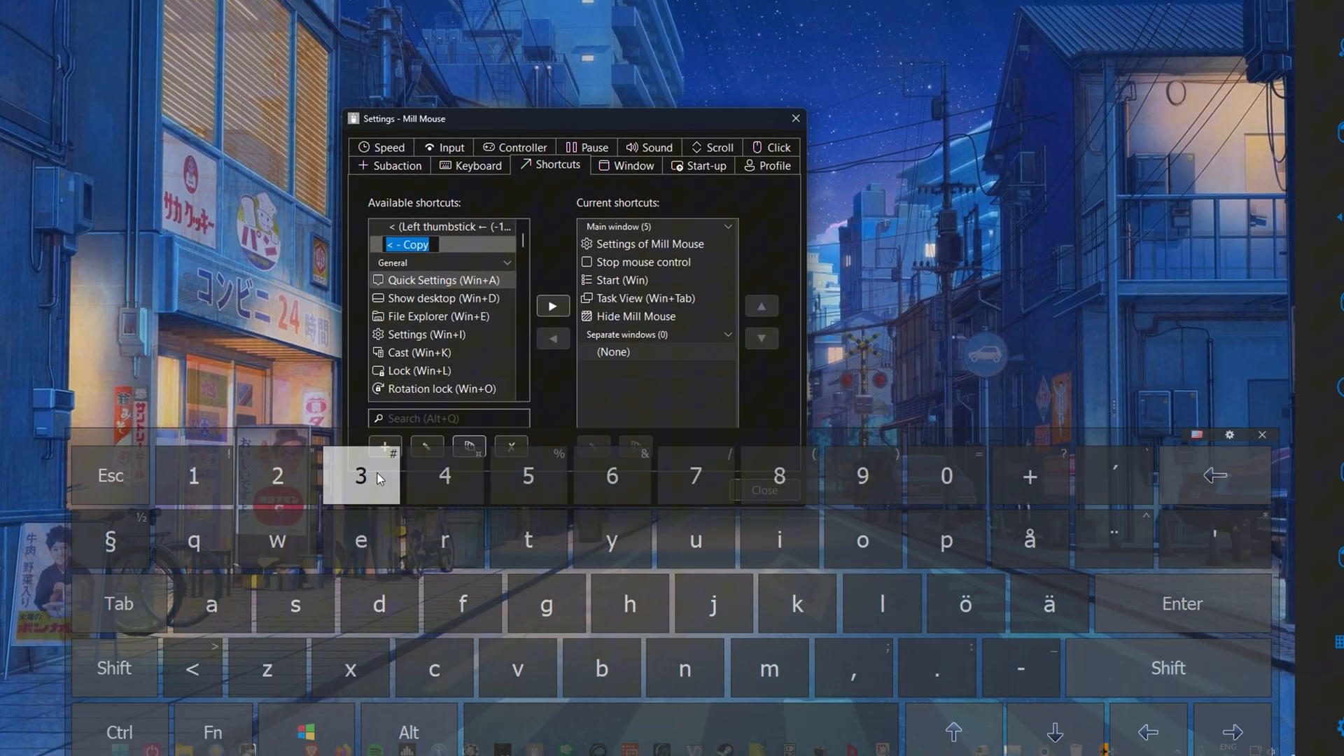
pyautogui.click(112, 668)
pyautogui.write('>')
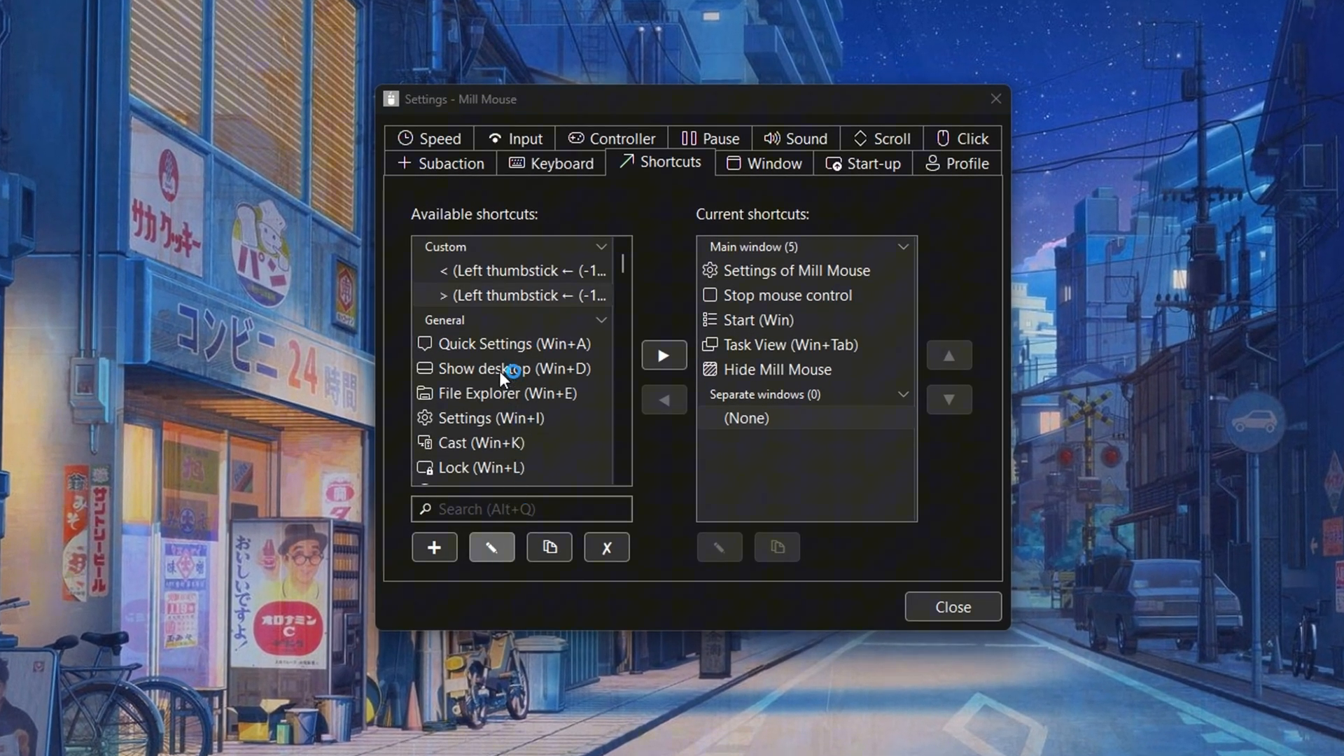
pyautogui.click(490, 546)
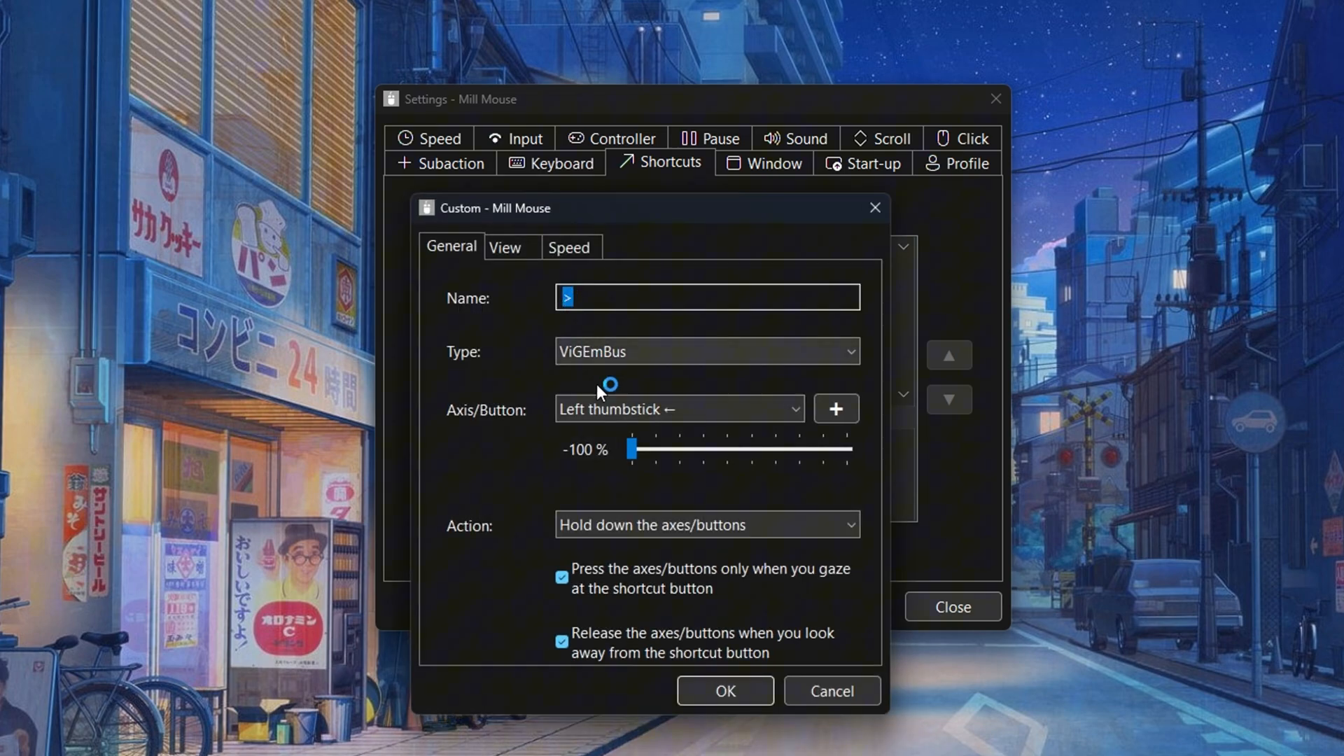
pyautogui.click(676, 409)
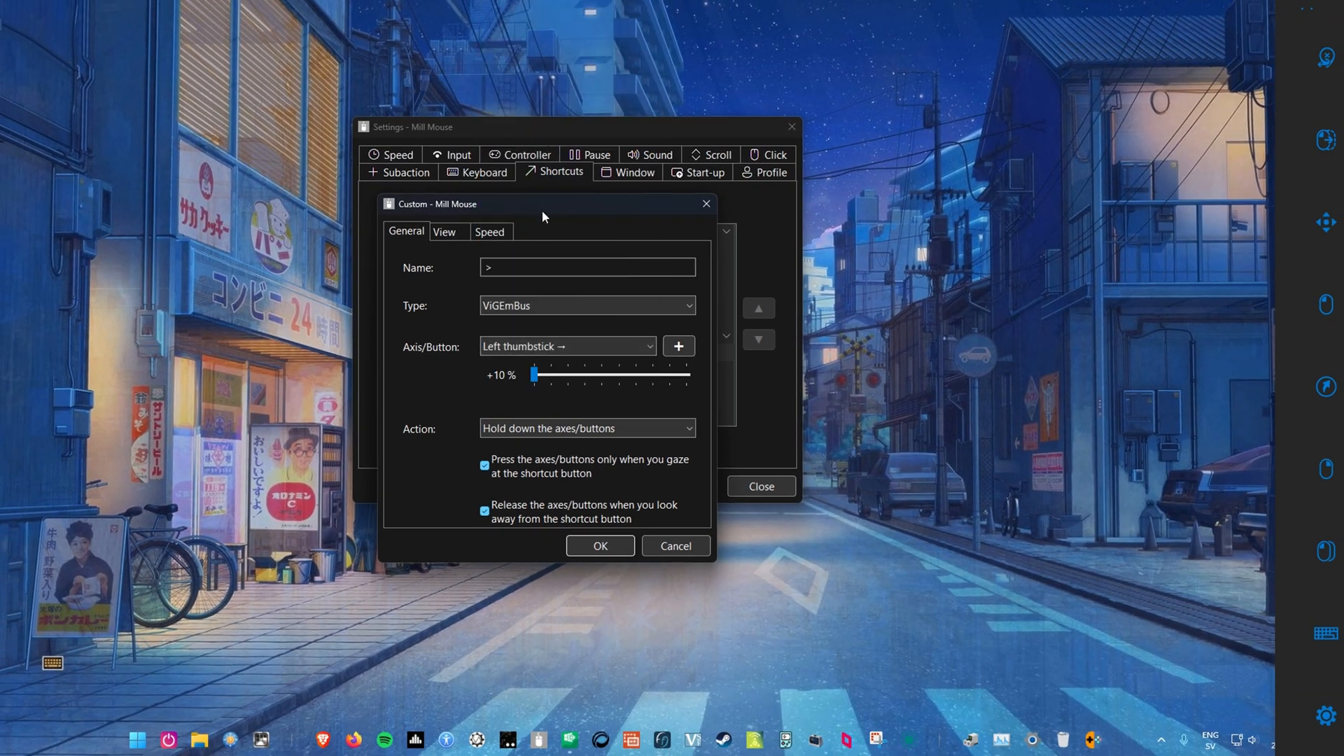
pyautogui.moveTo(536, 375); pyautogui.dragTo(671, 374)
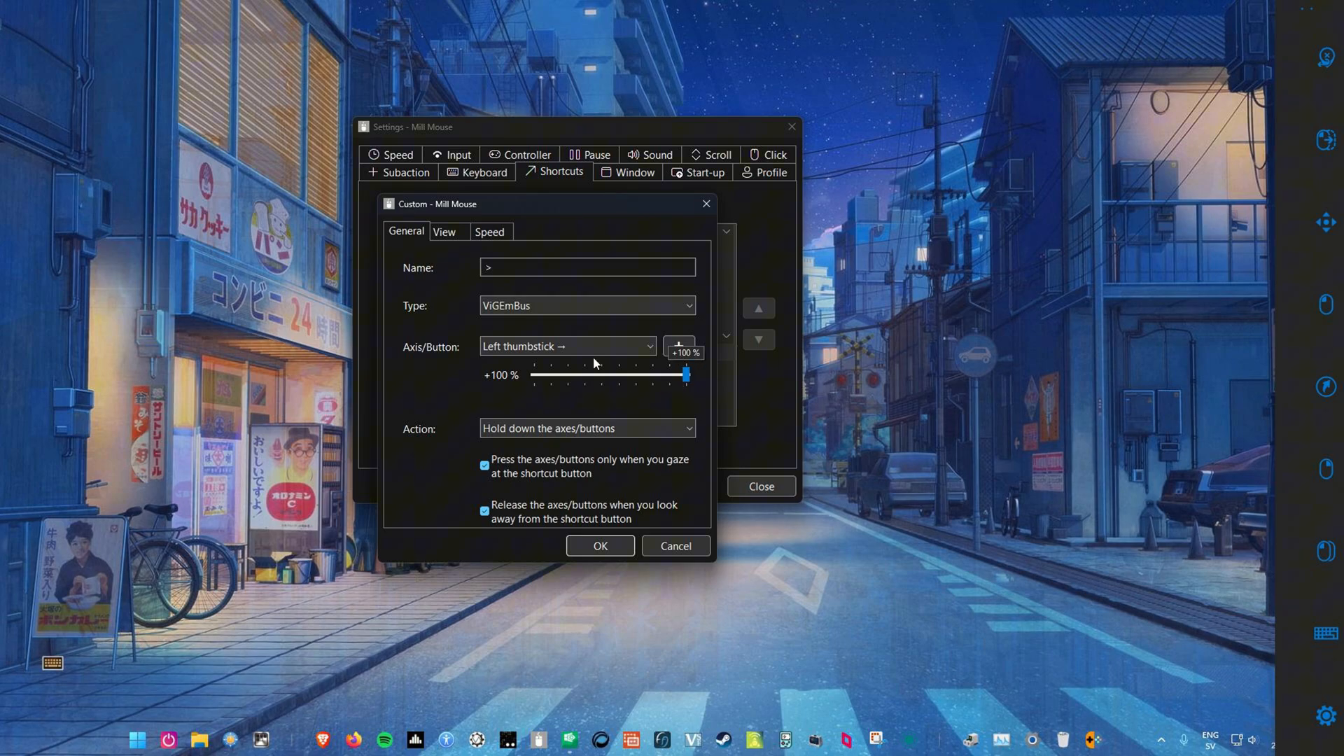
# - Review the '>' shortcut's View and Speed settings and save it
pyautogui.click(445, 232)
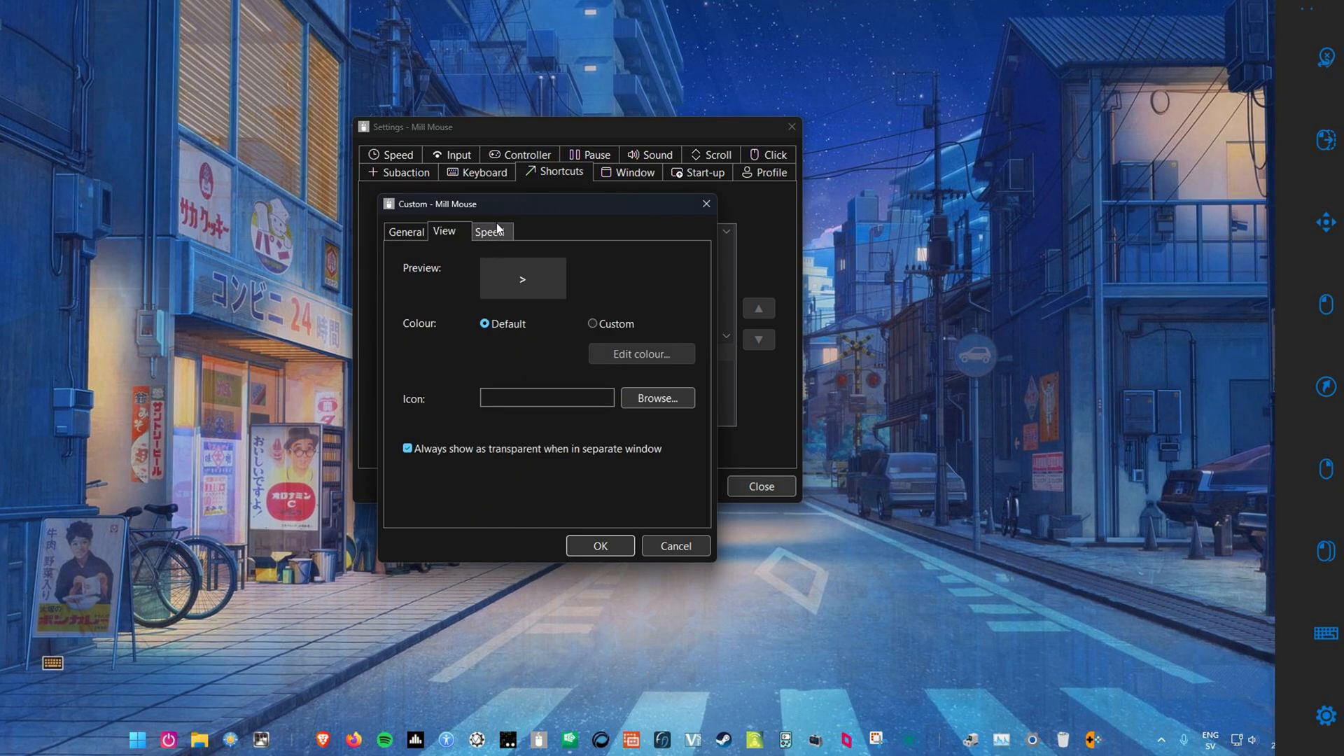
pyautogui.click(490, 232)
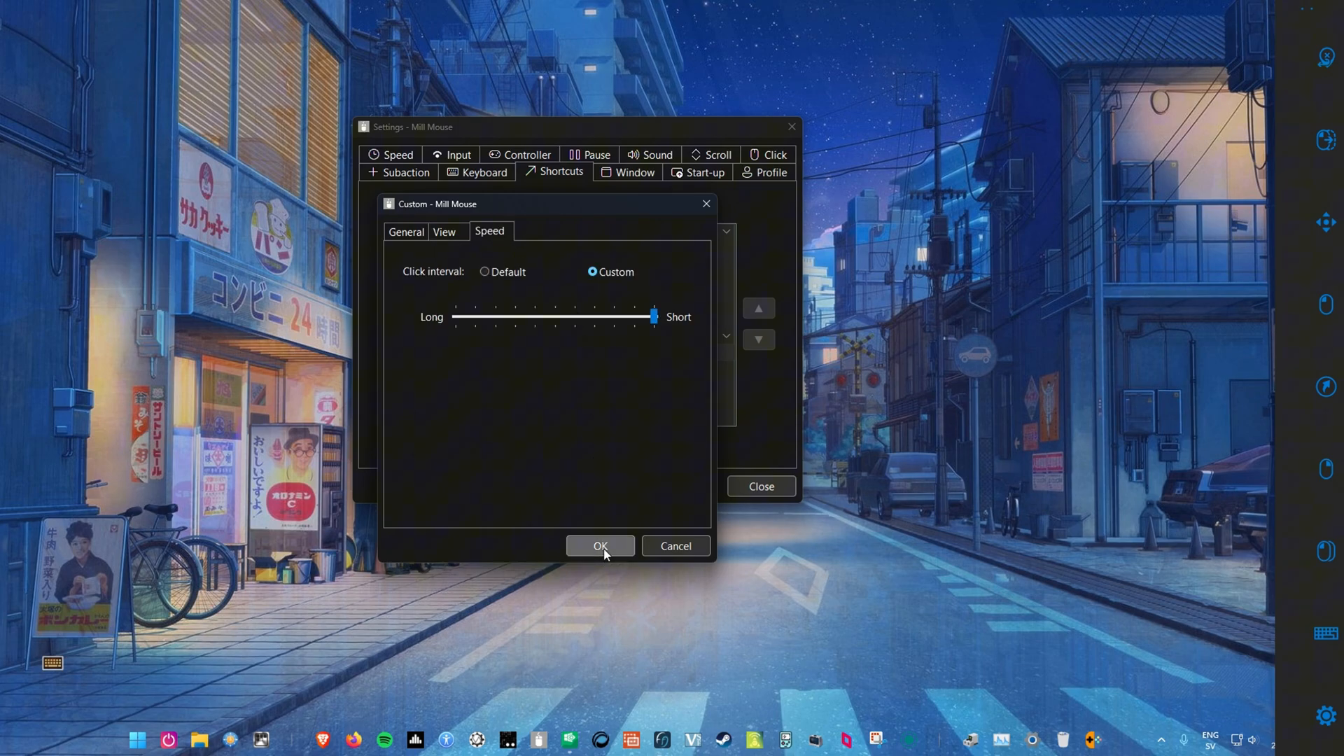
pyautogui.click(600, 546)
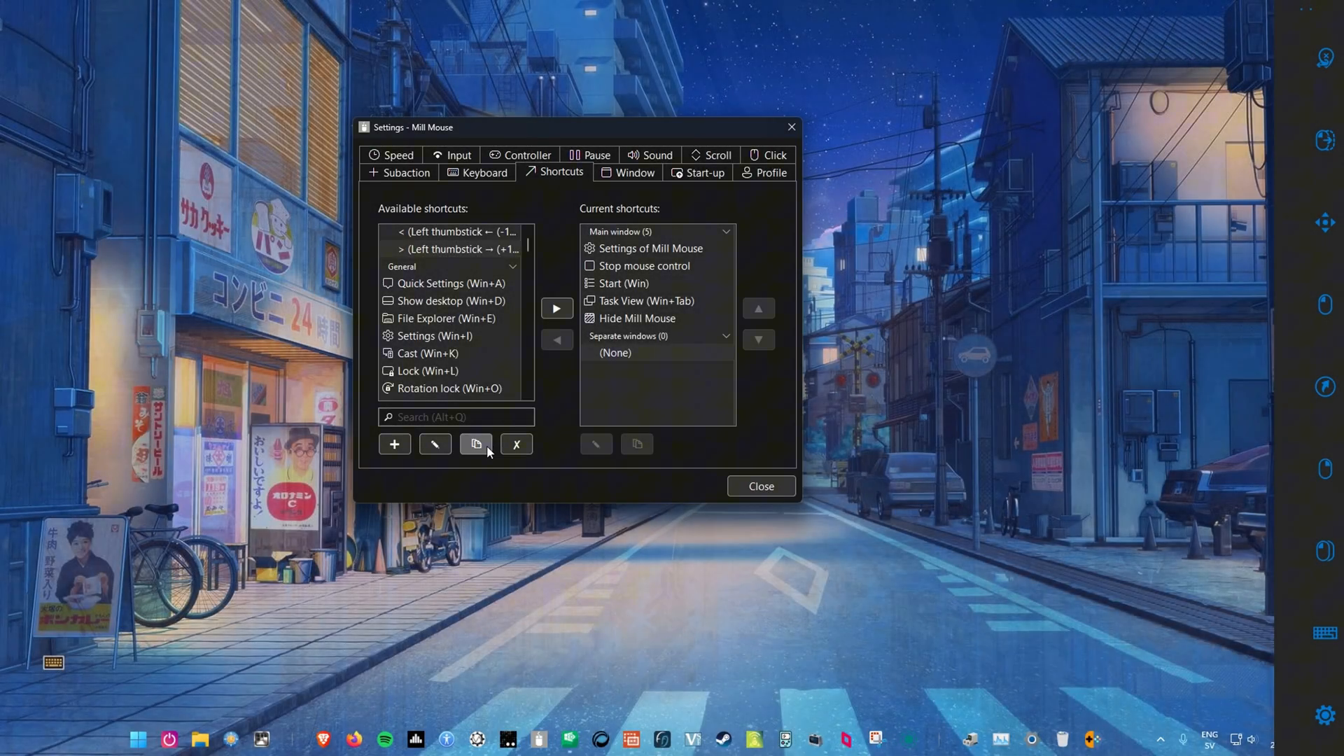
# - Copy a shortcut as 'V' holding Left thumbstick ↓ at -100 % and save it
pyautogui.click(51, 663)
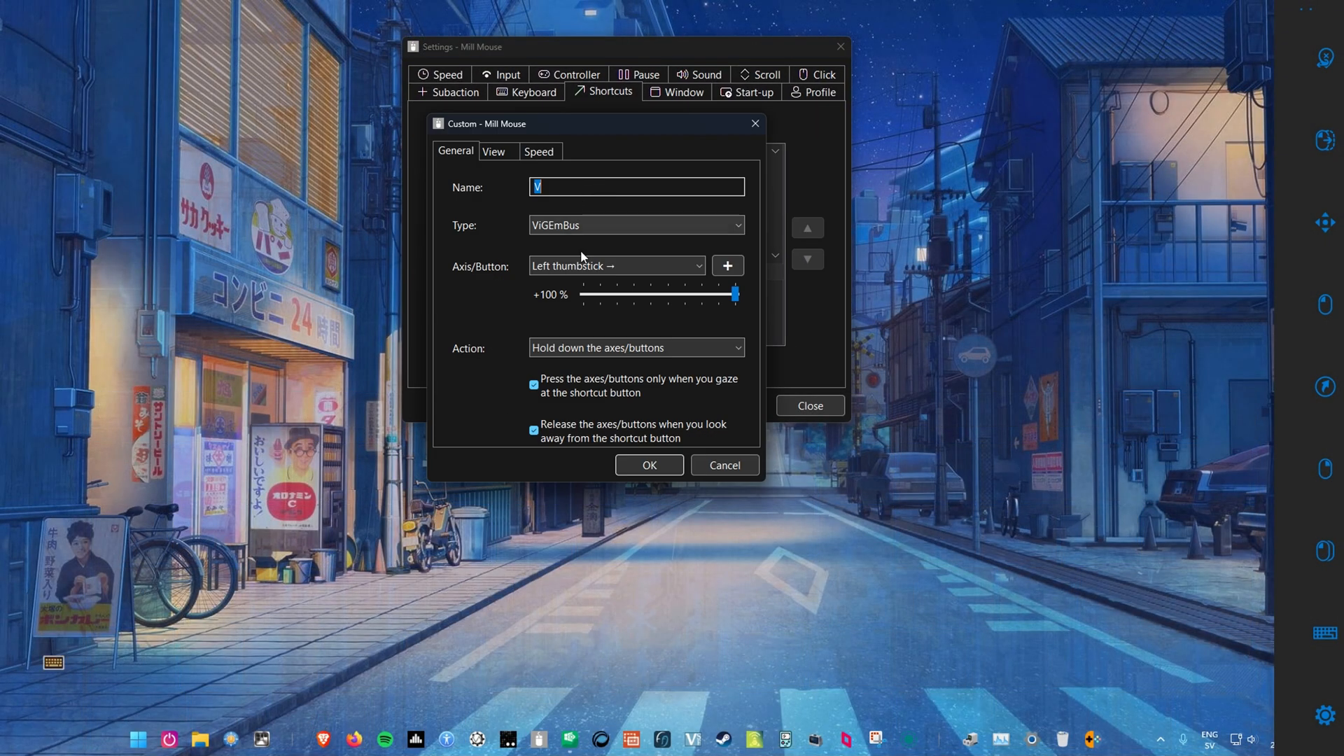
pyautogui.moveTo(734, 294); pyautogui.dragTo(583, 295)
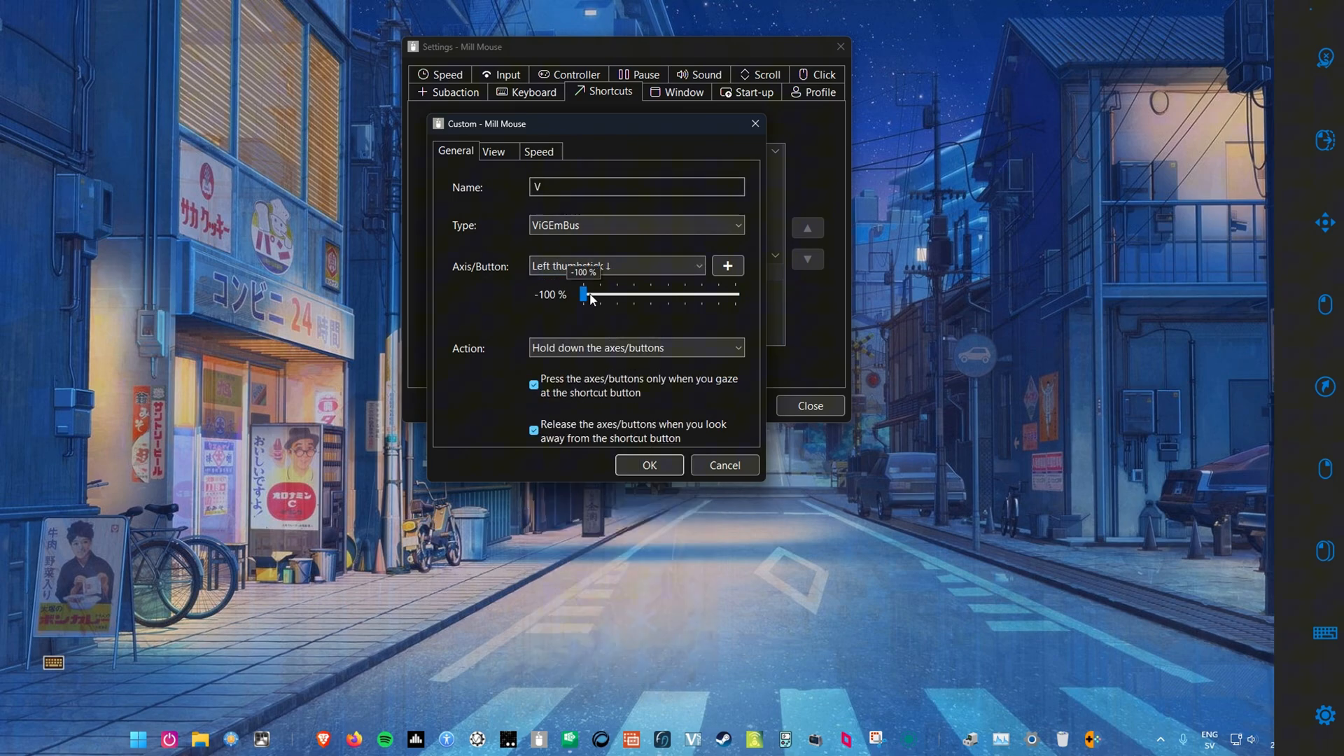
pyautogui.click(649, 465)
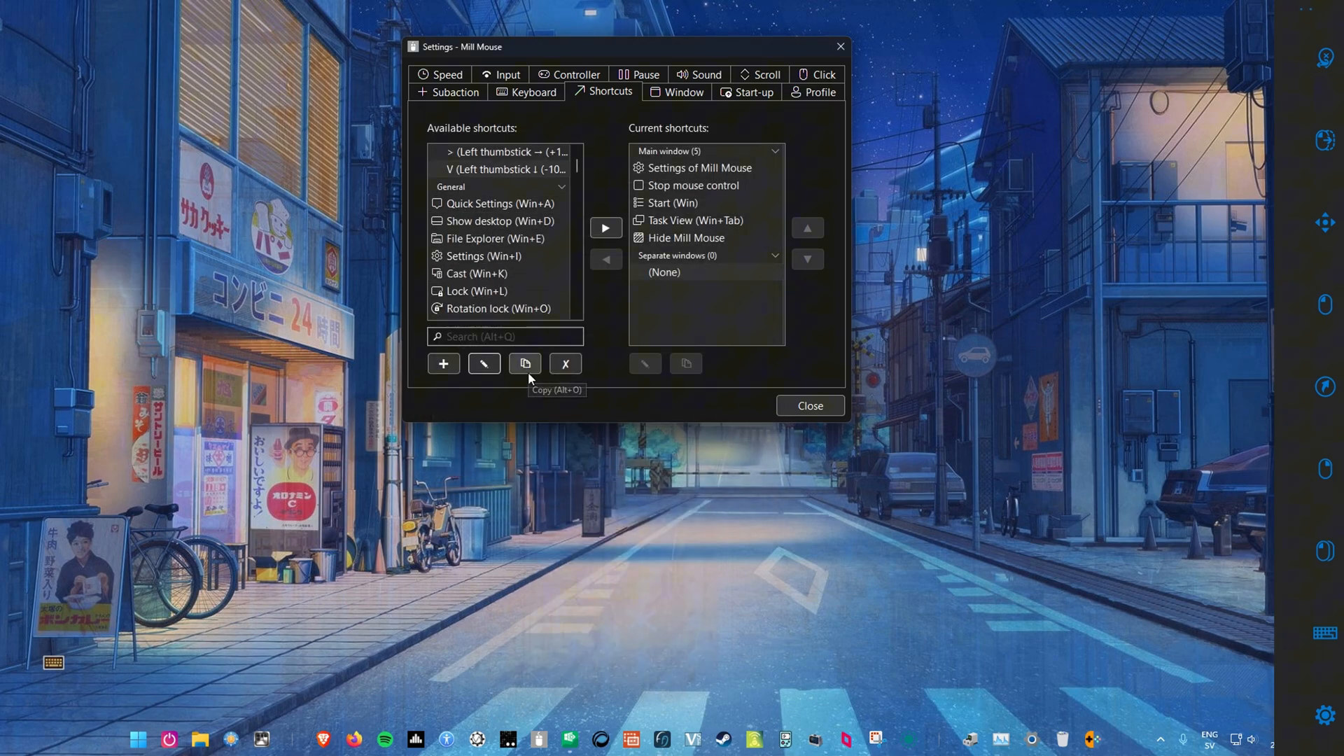
# - Copy another as '/\' holding Left thumbstick ↑ at +100 %, kept held after looking away
pyautogui.click(525, 363)
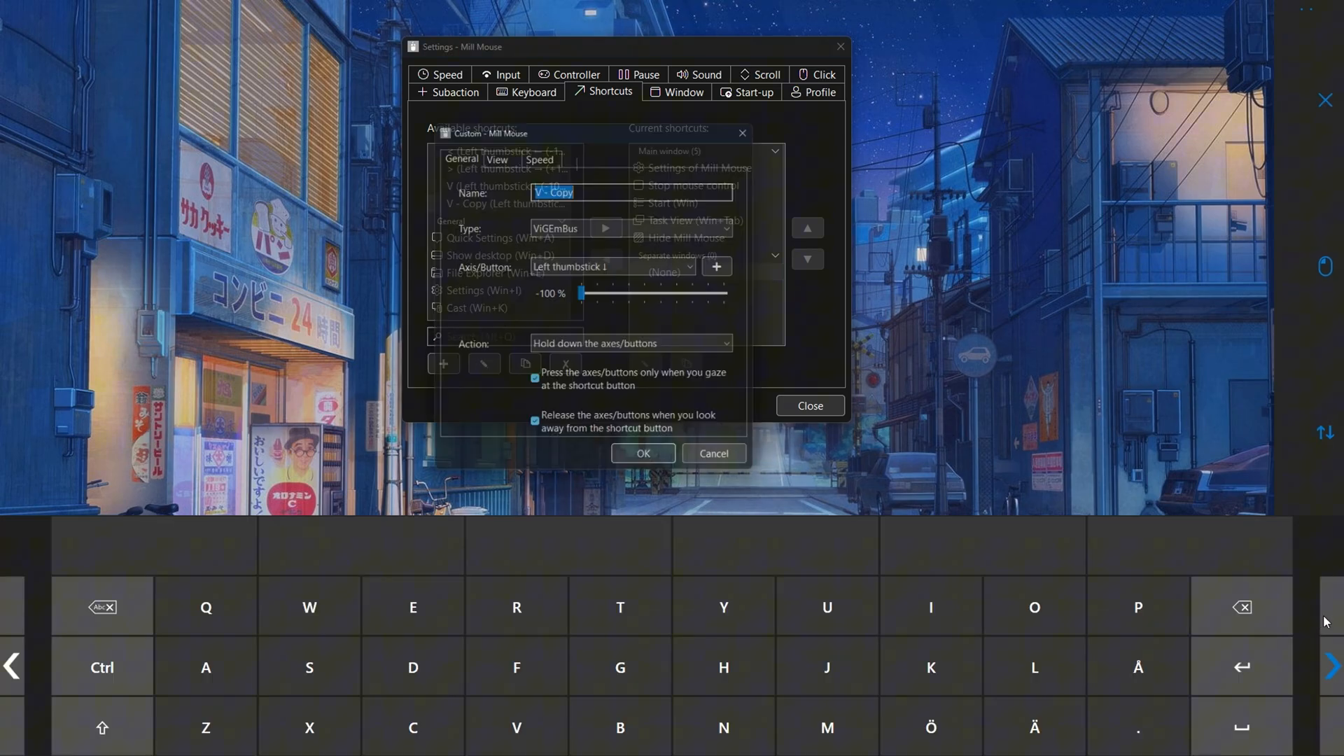
pyautogui.click(614, 266)
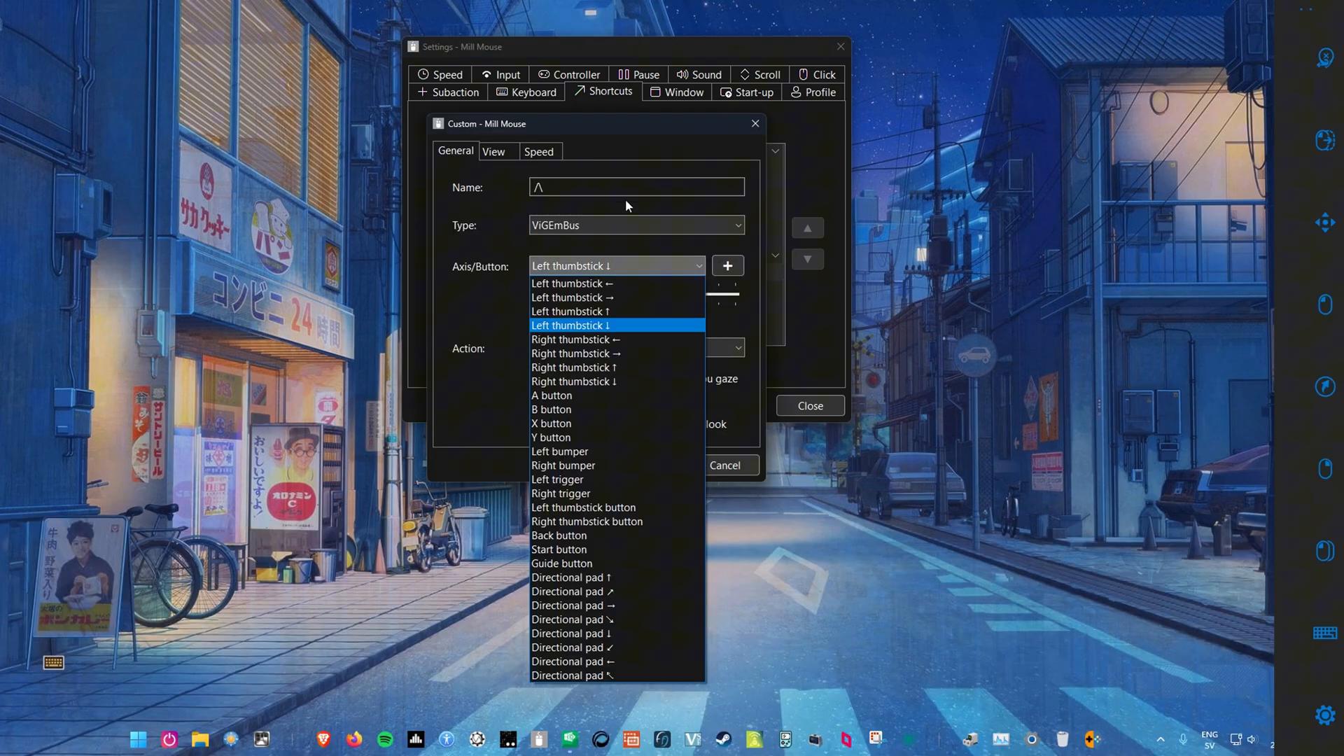
pyautogui.click(574, 311)
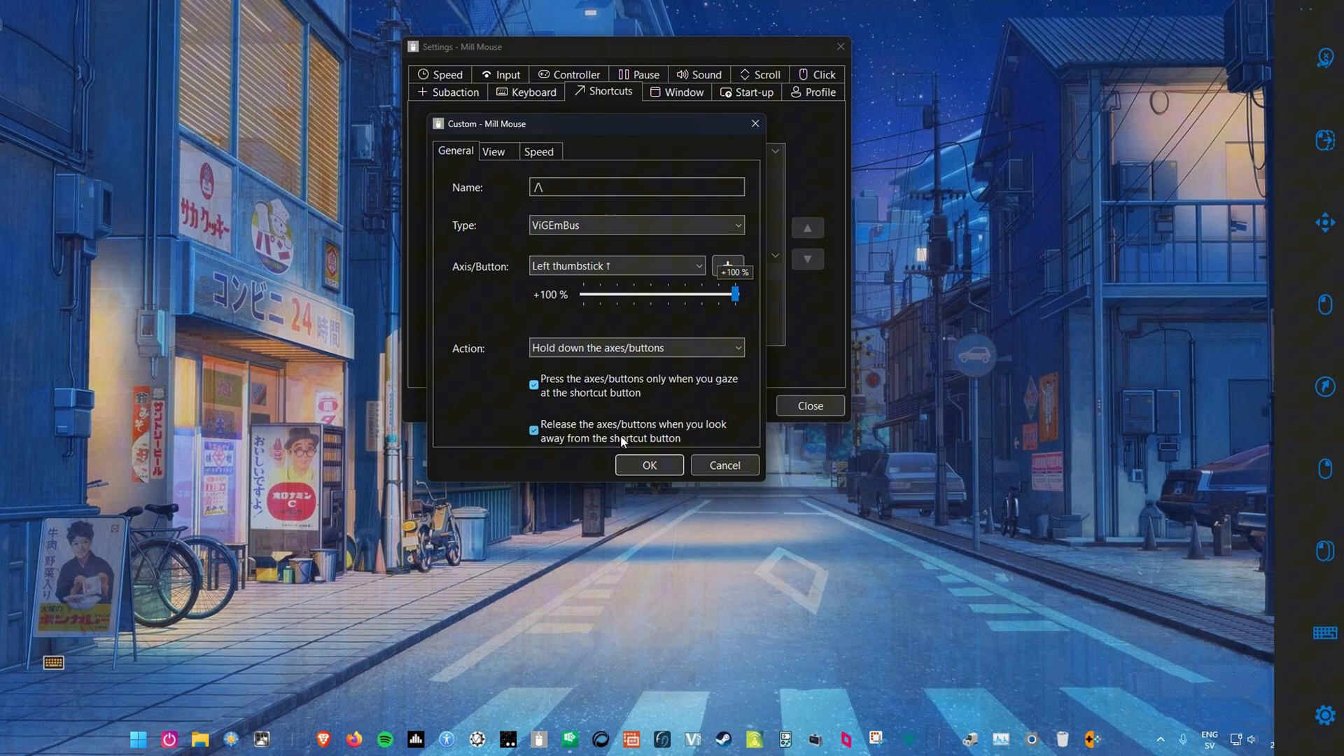
pyautogui.click(534, 430)
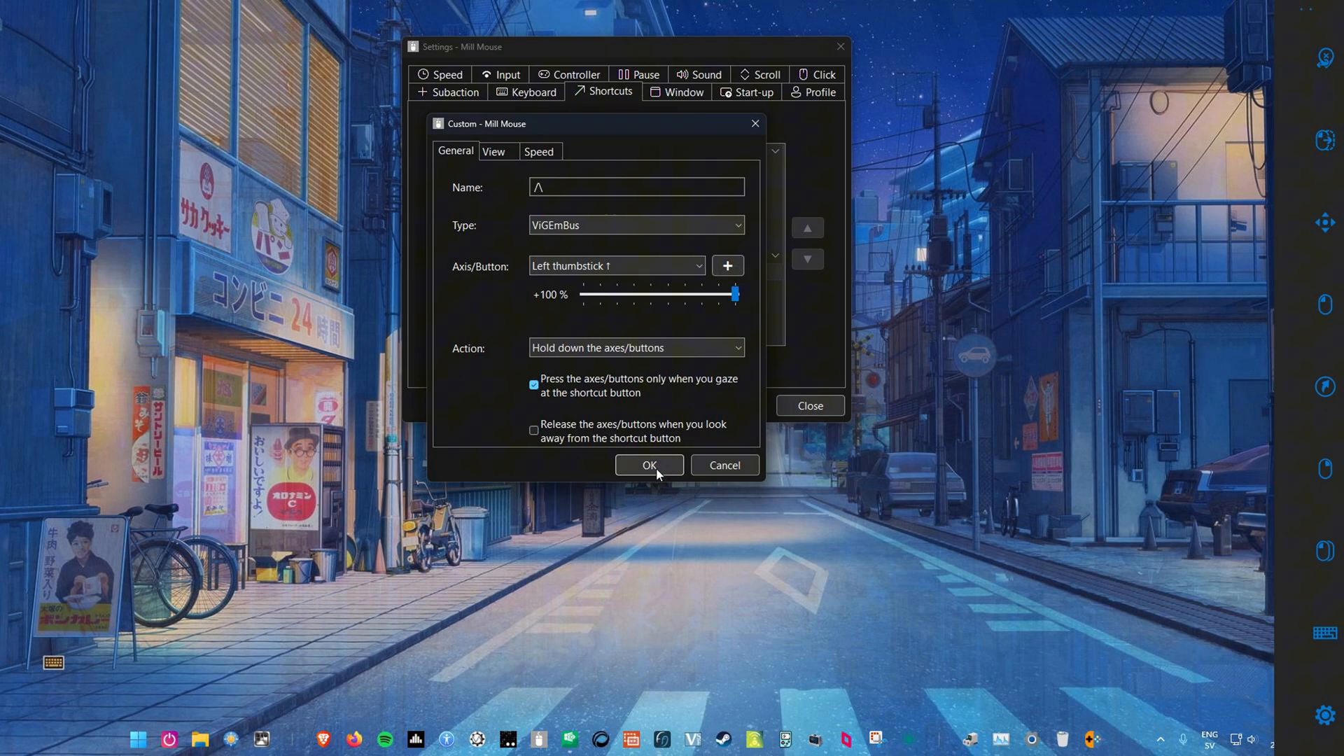
pyautogui.click(649, 465)
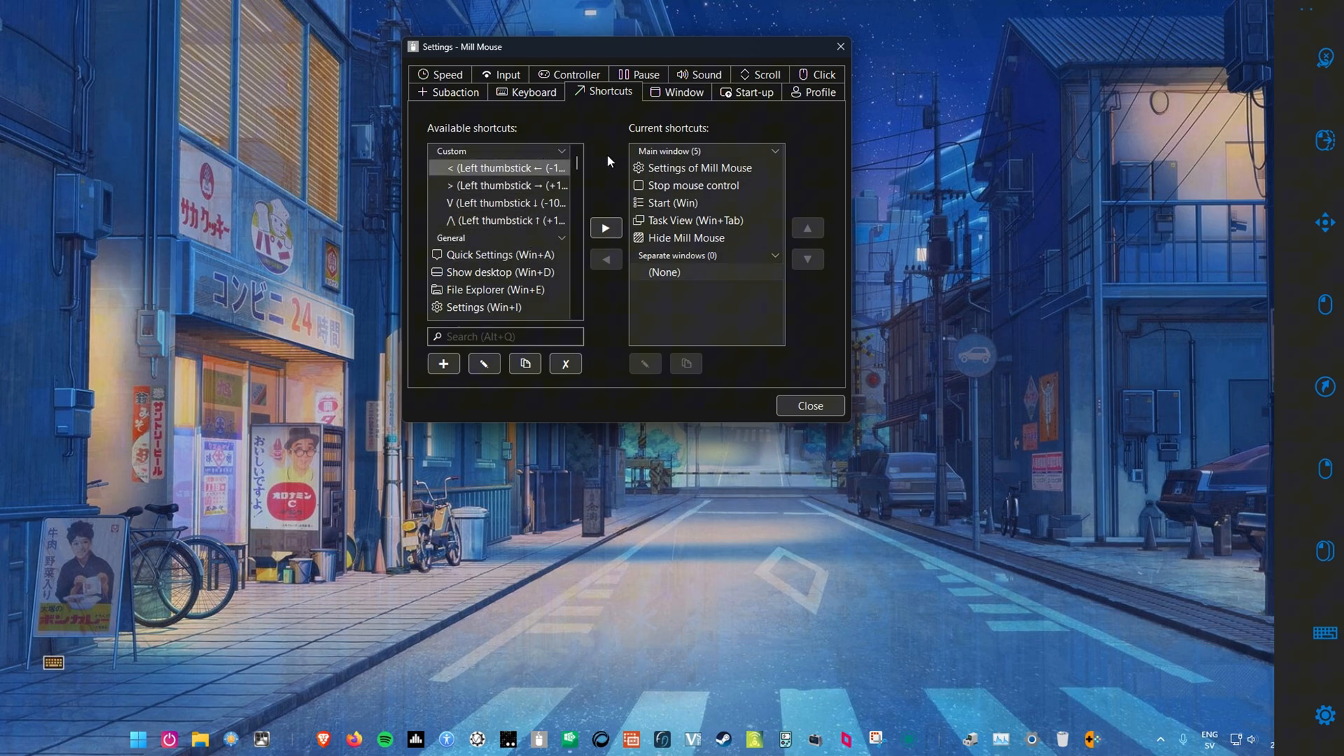
# - Add the thumbstick shortcuts to the Separate windows list so they float on screen
pyautogui.click(667, 272)
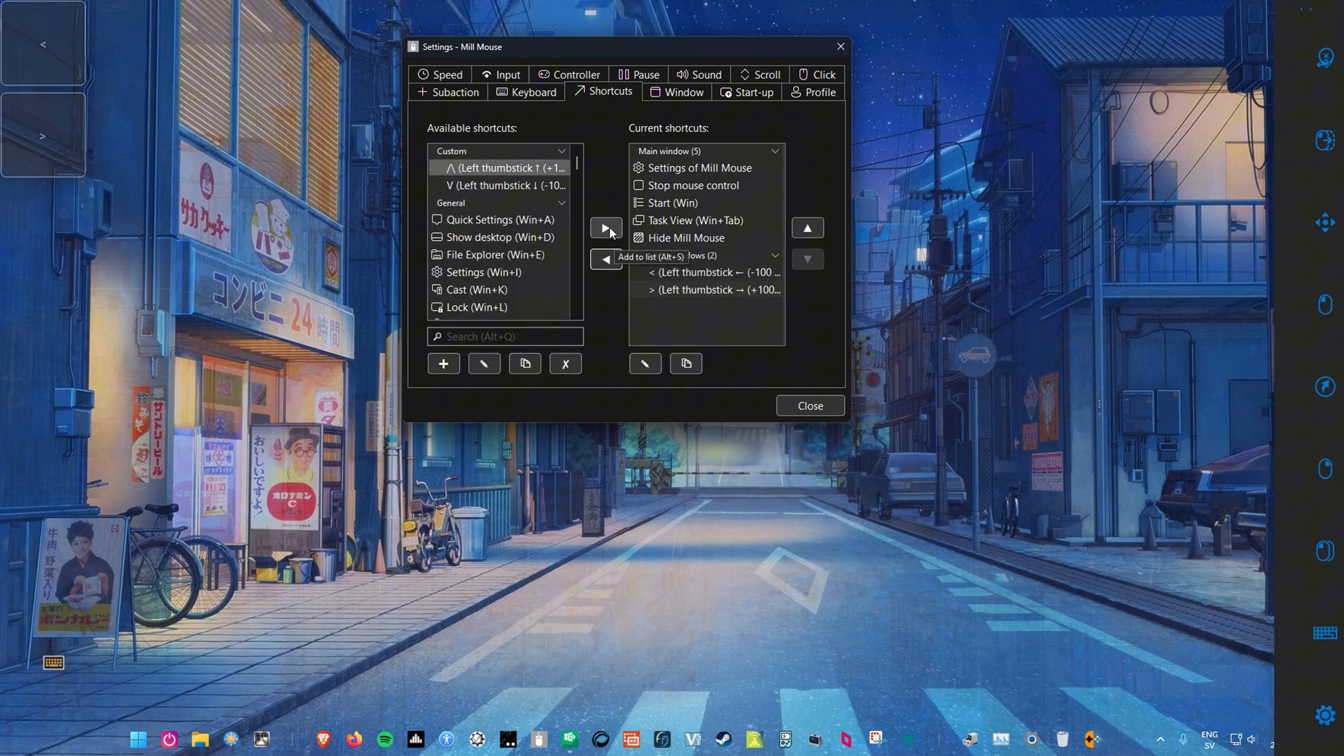
pyautogui.click(605, 229)
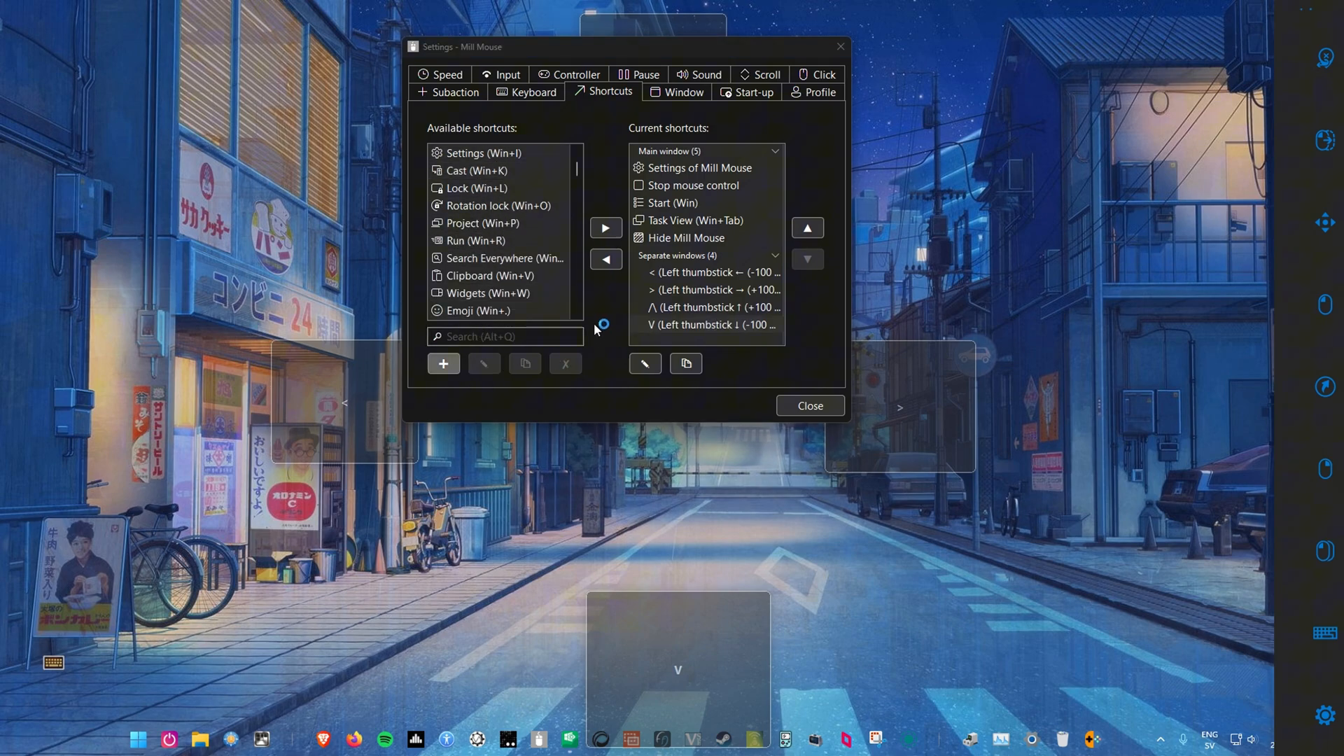
# - Create a 'Start' shortcut that presses the ViGEmBus Start button once
pyautogui.click(443, 363)
pyautogui.write('Start')
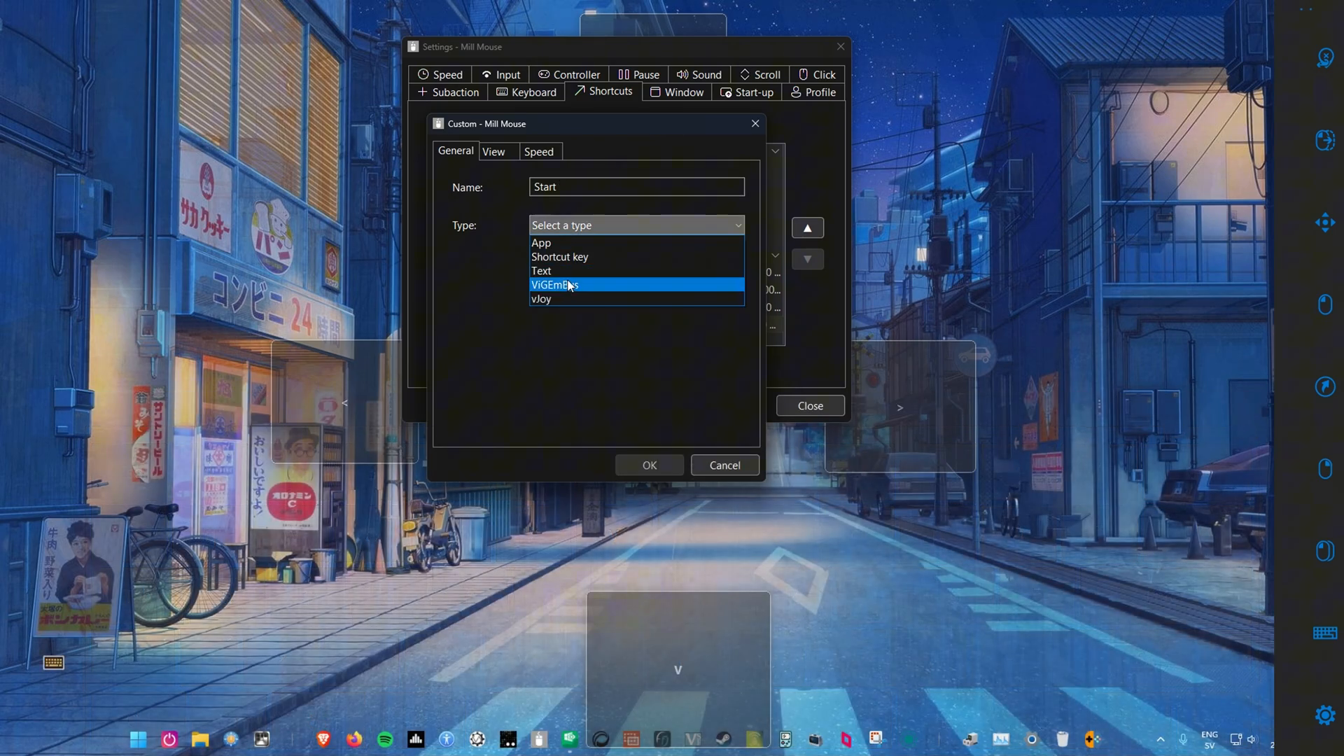
pyautogui.click(554, 283)
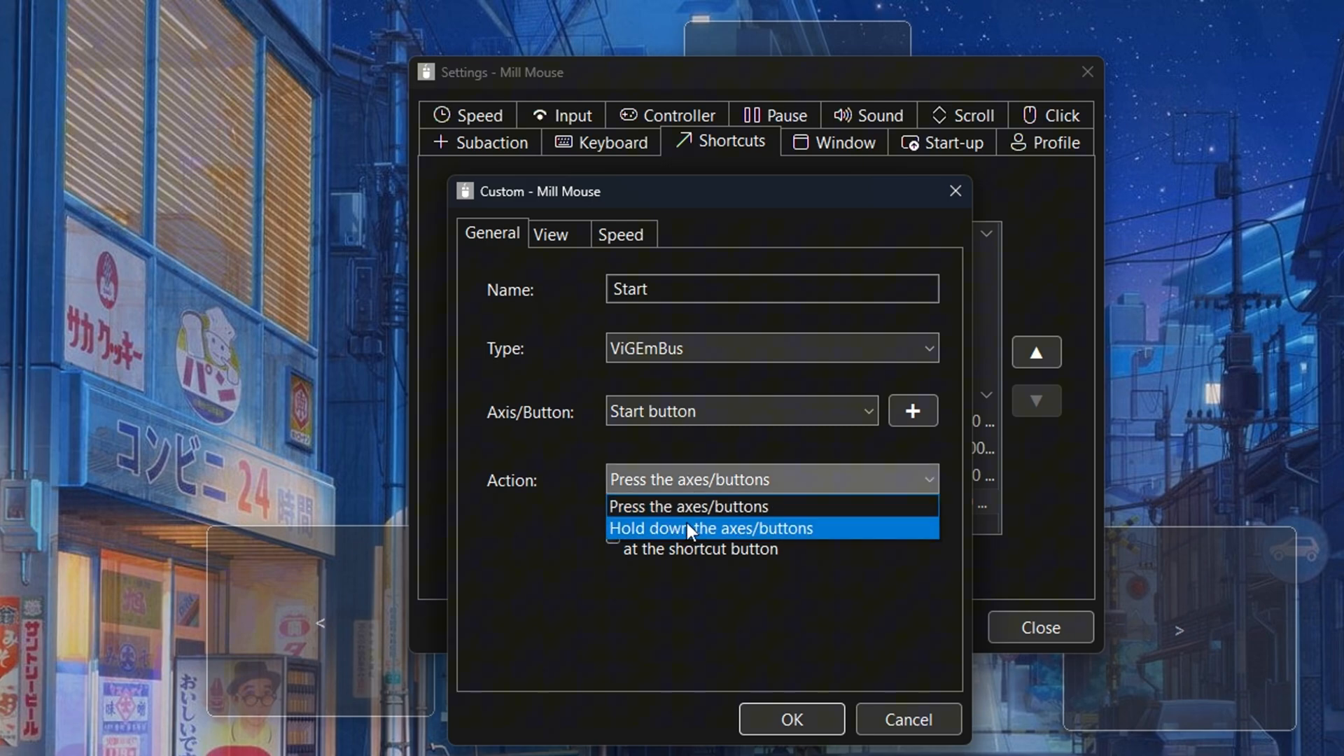
pyautogui.moveTo(651, 505)
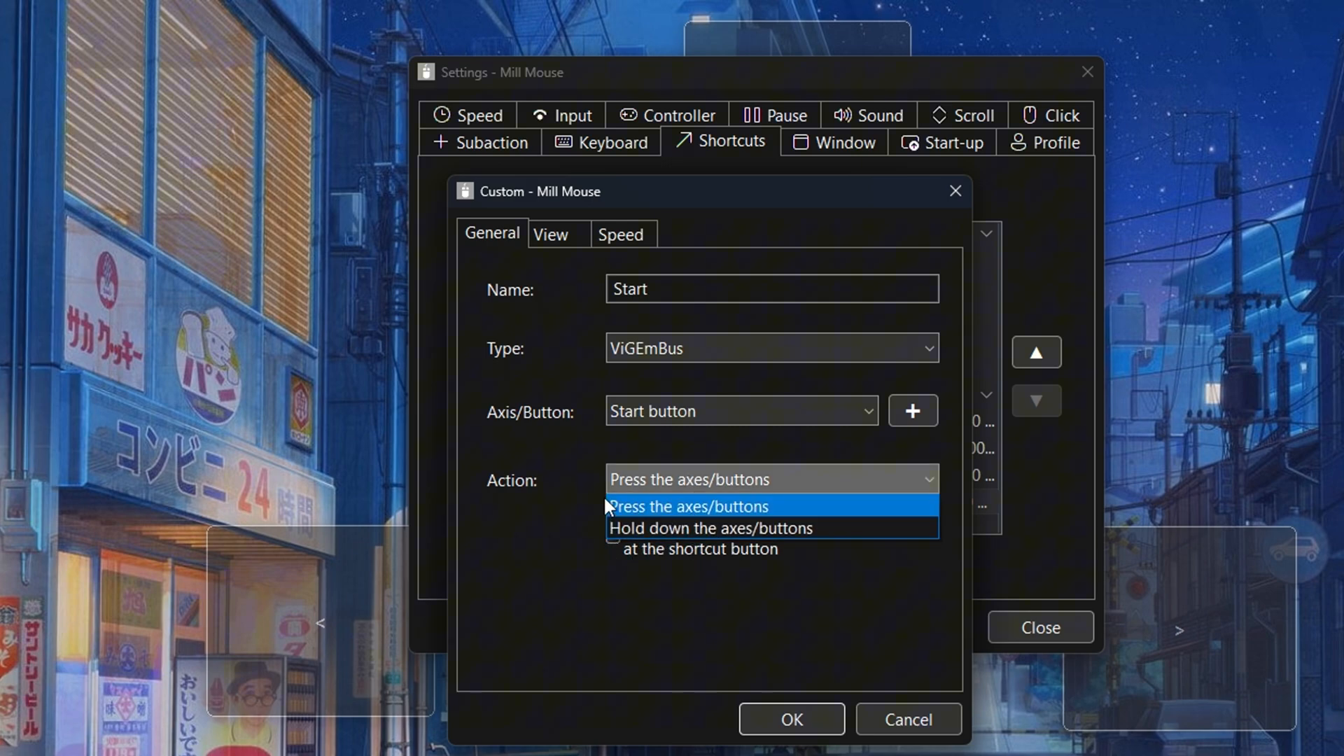
pyautogui.click(687, 505)
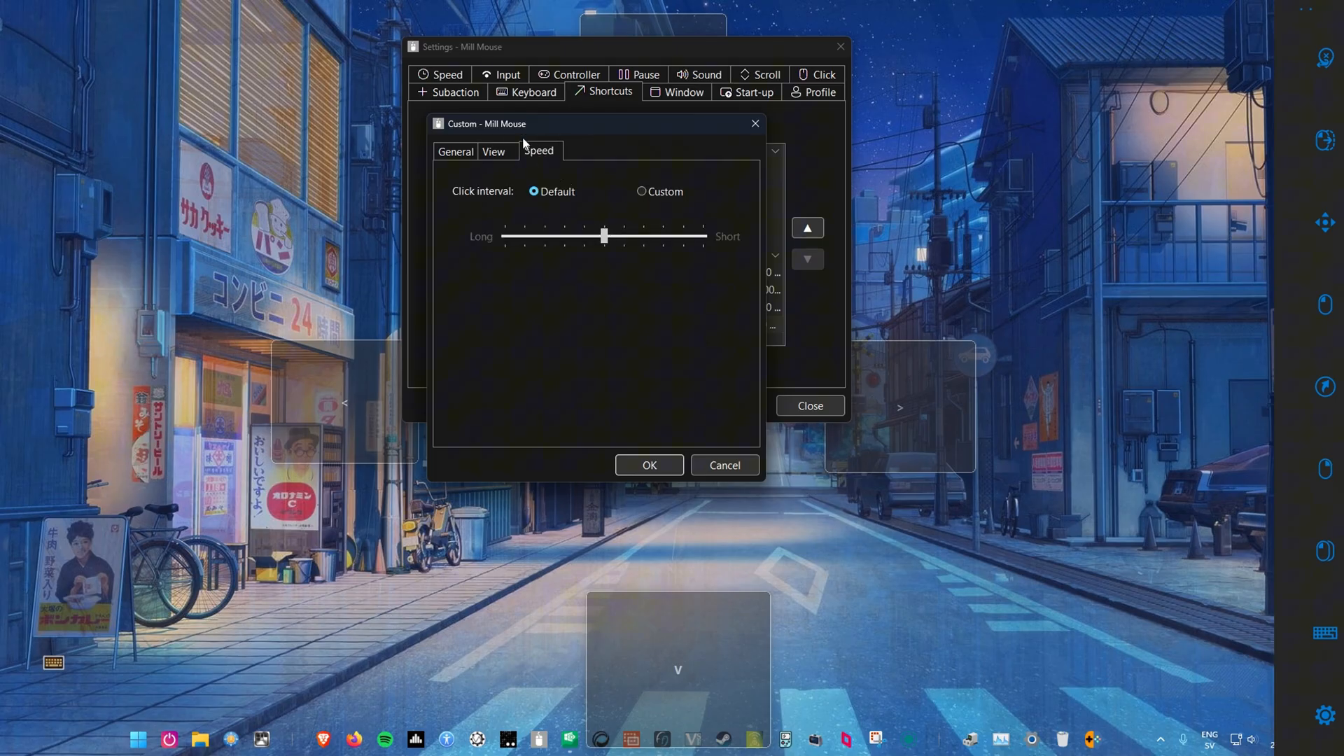
pyautogui.click(493, 152)
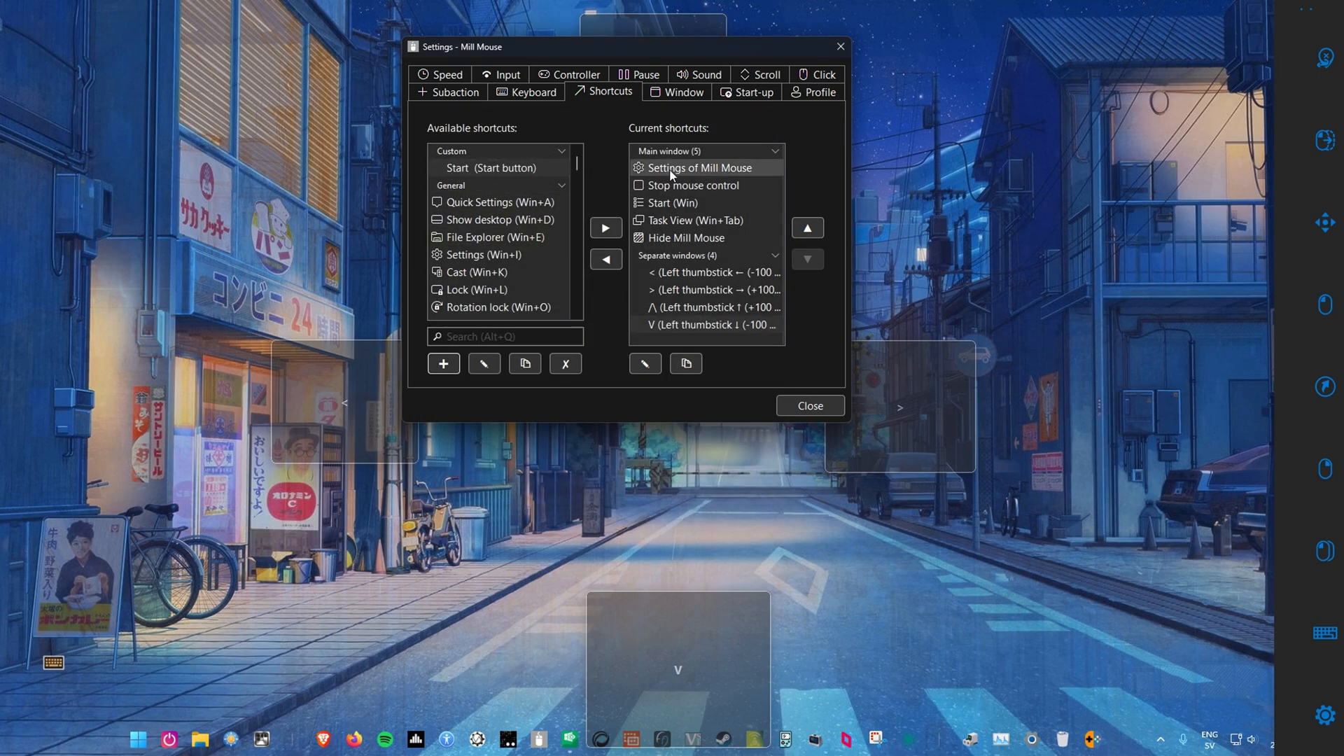
# - Insert the Start shortcut into the main window list after Start (Win)
pyautogui.click(703, 203)
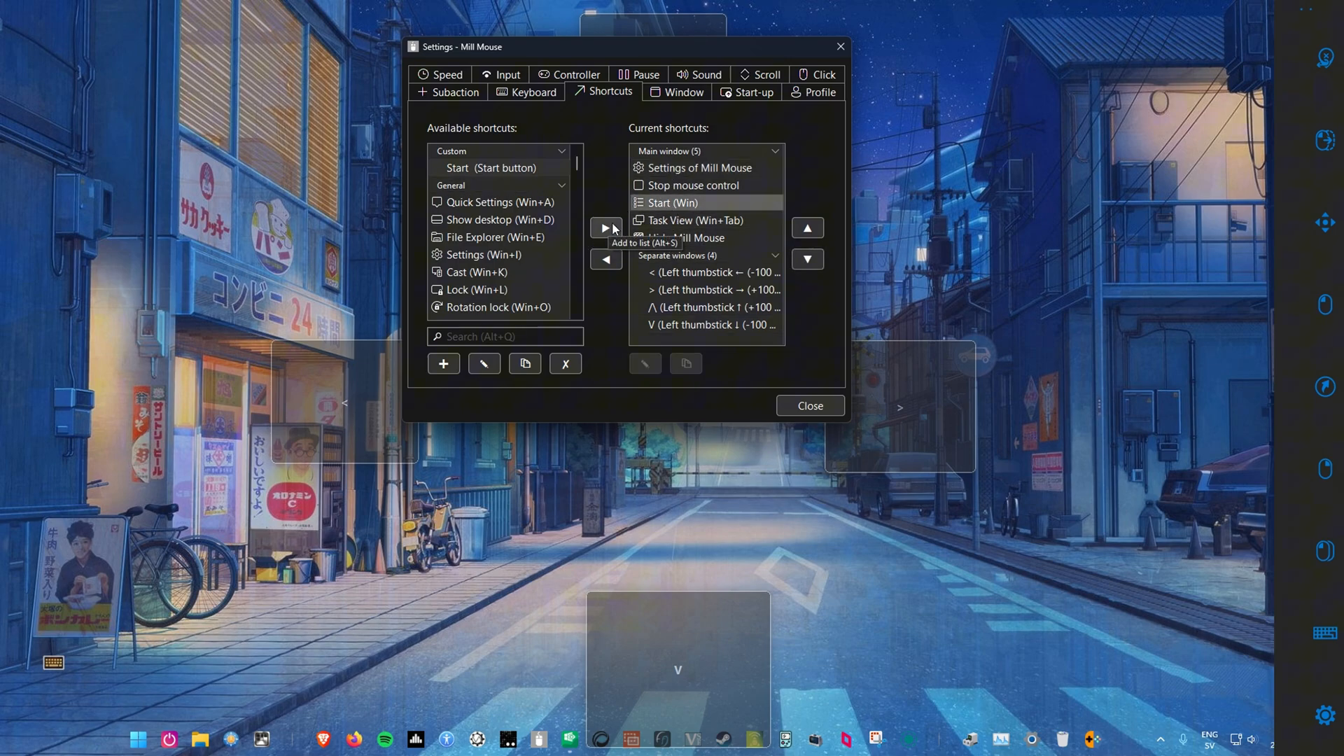
pyautogui.click(604, 226)
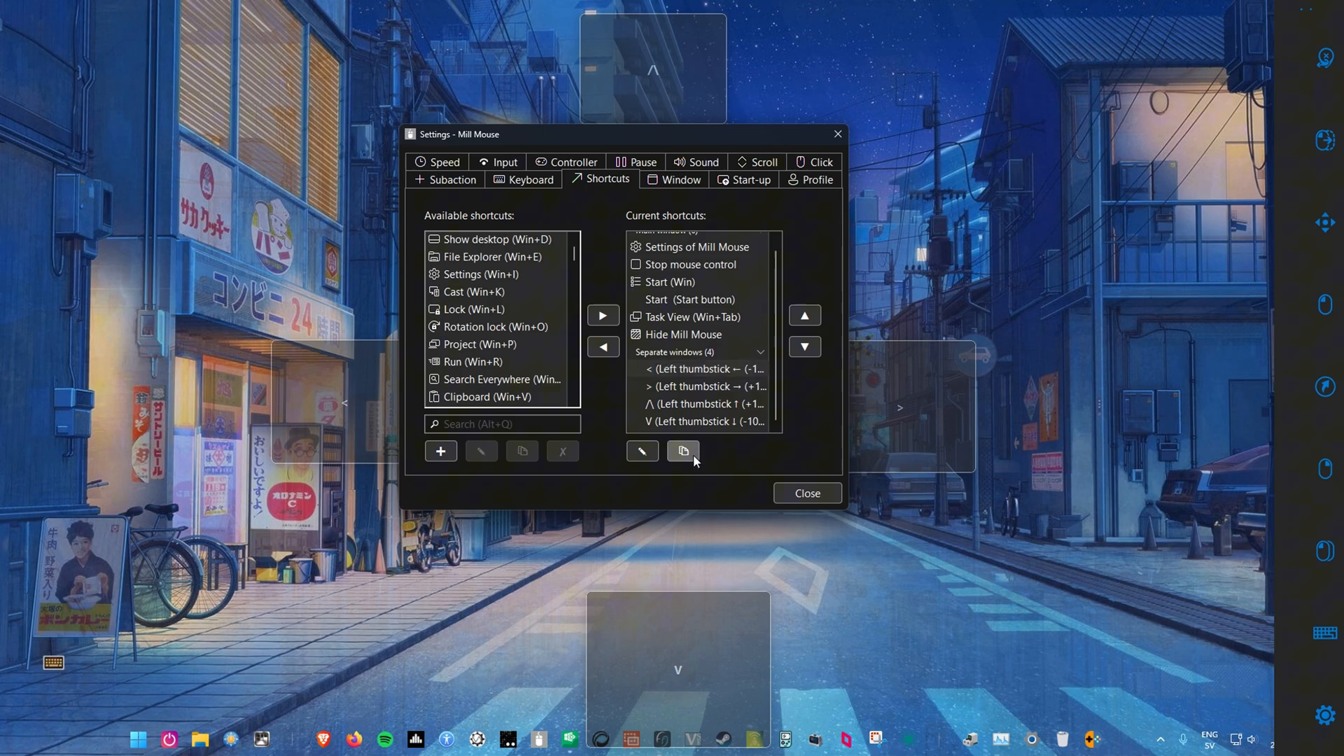
# - Copy shortcuts as 'left' and 'right' mapped to the Right thumbstick ← and → directions
pyautogui.click(683, 451)
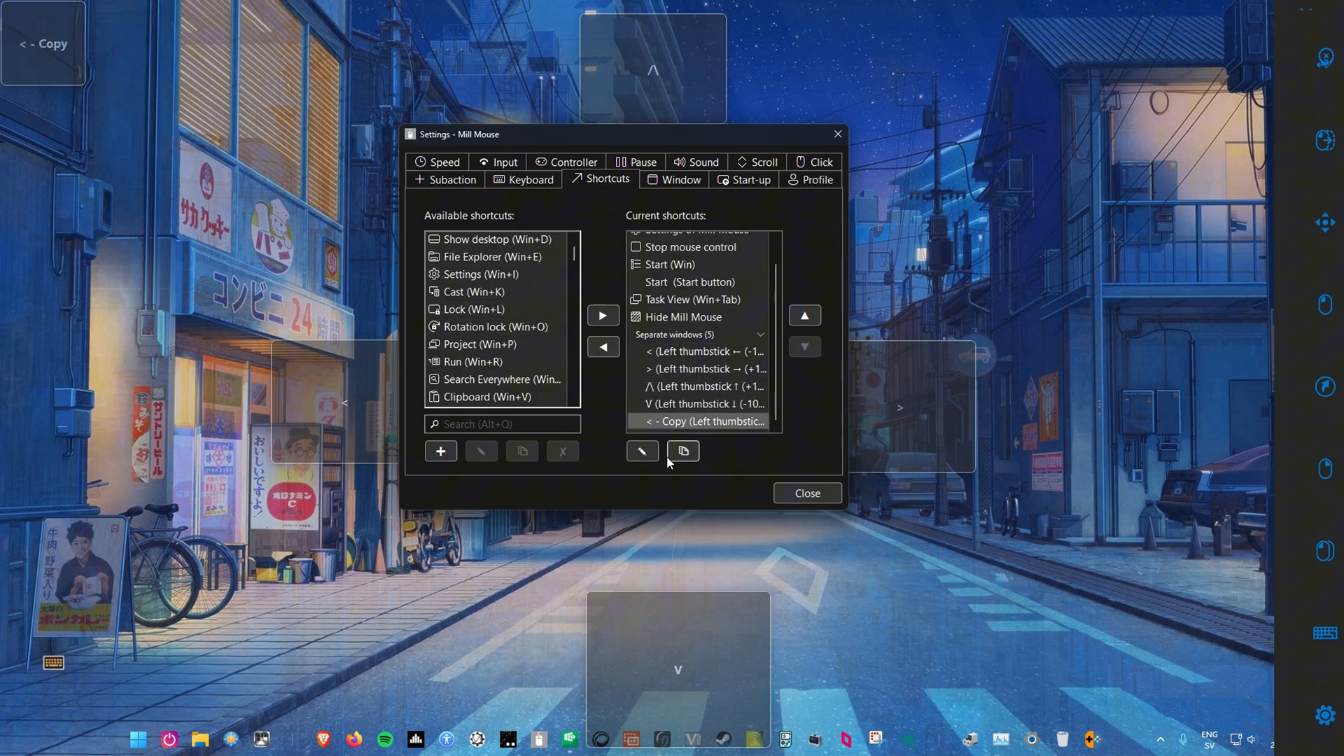
pyautogui.moveTo(642, 451)
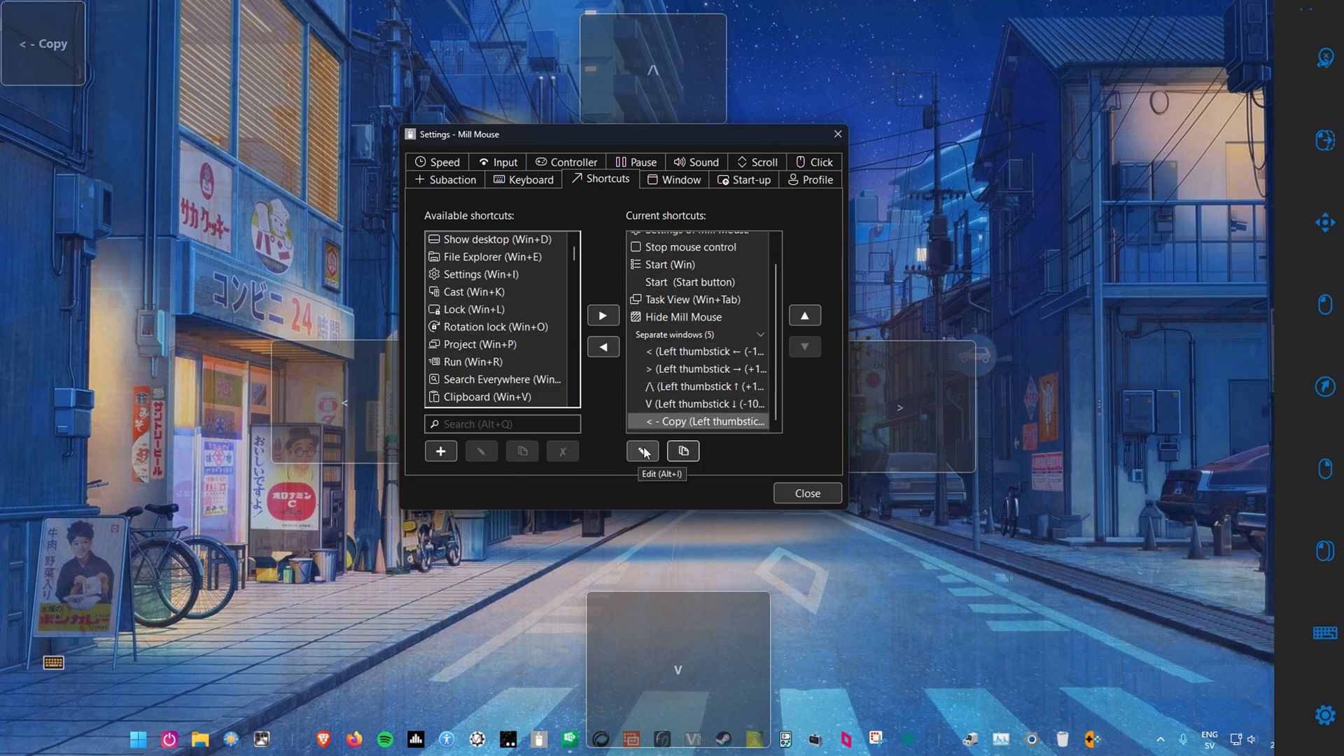
pyautogui.click(642, 451)
pyautogui.write('l')
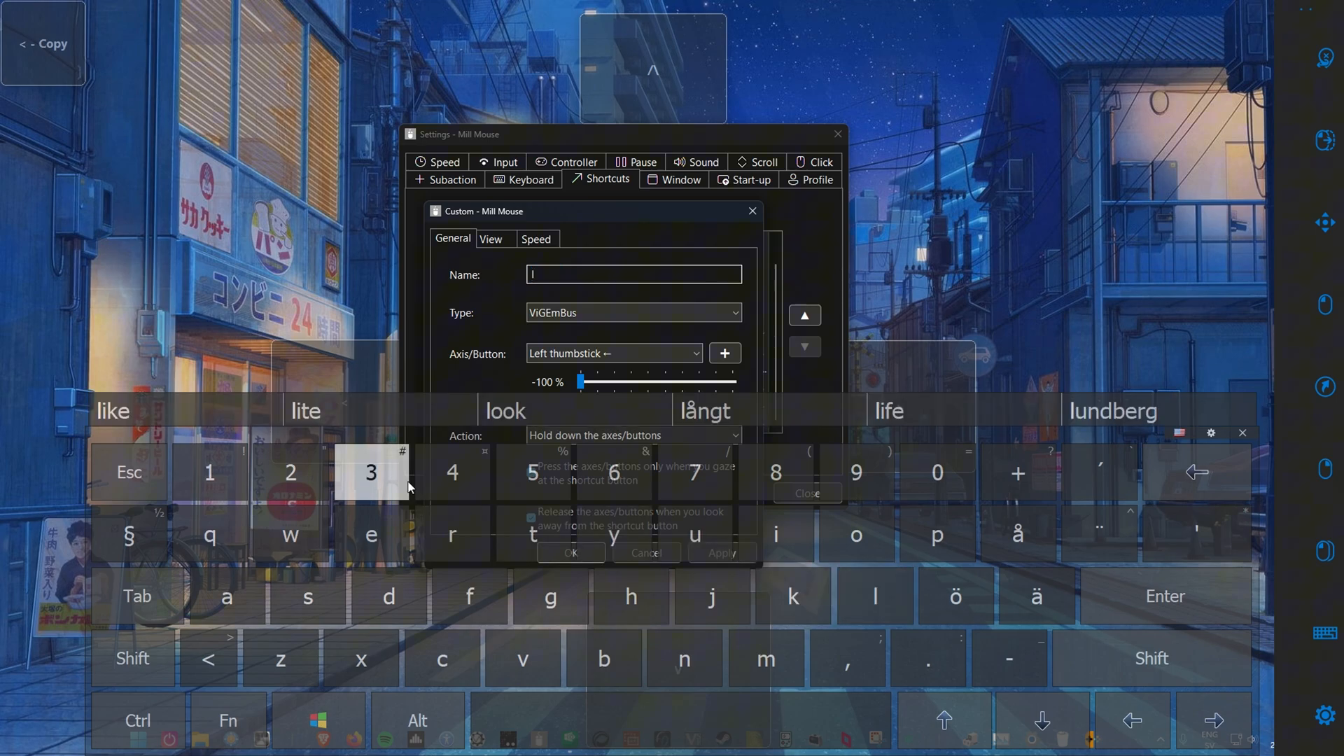
pyautogui.write('eft')
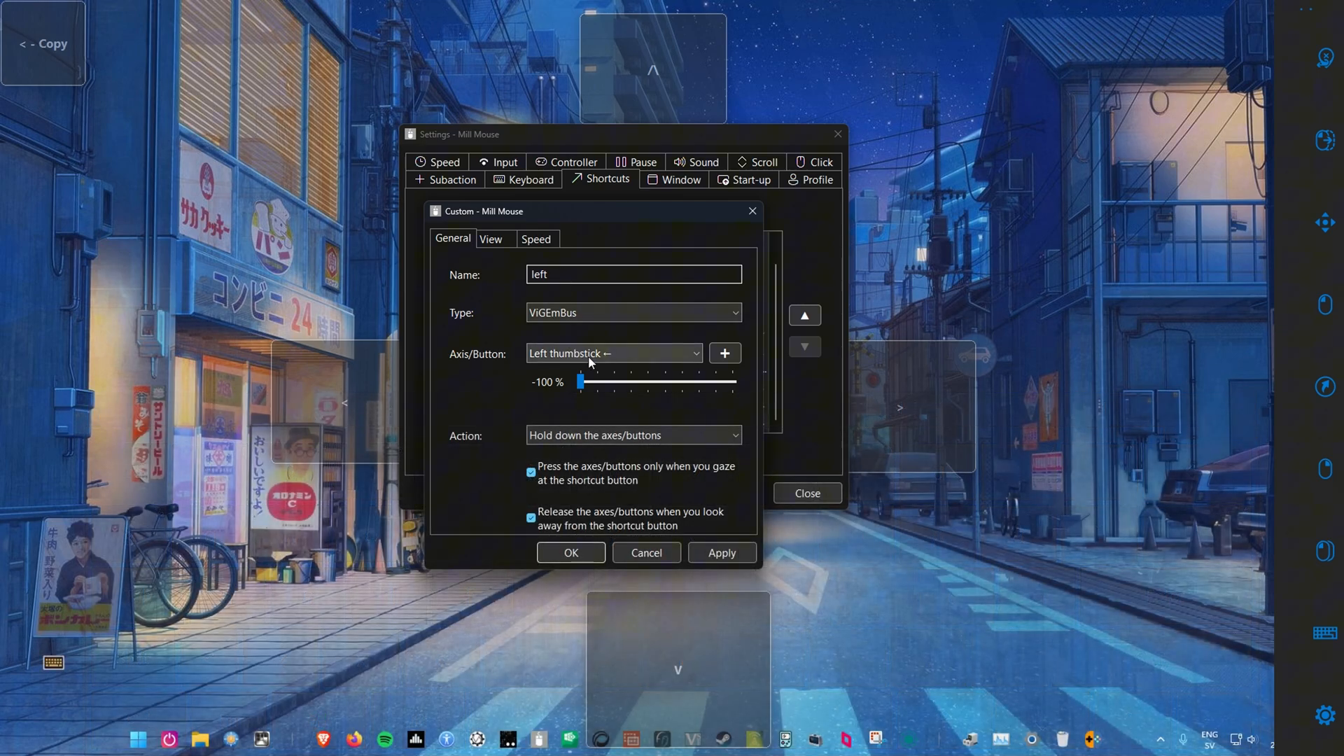
pyautogui.click(611, 353)
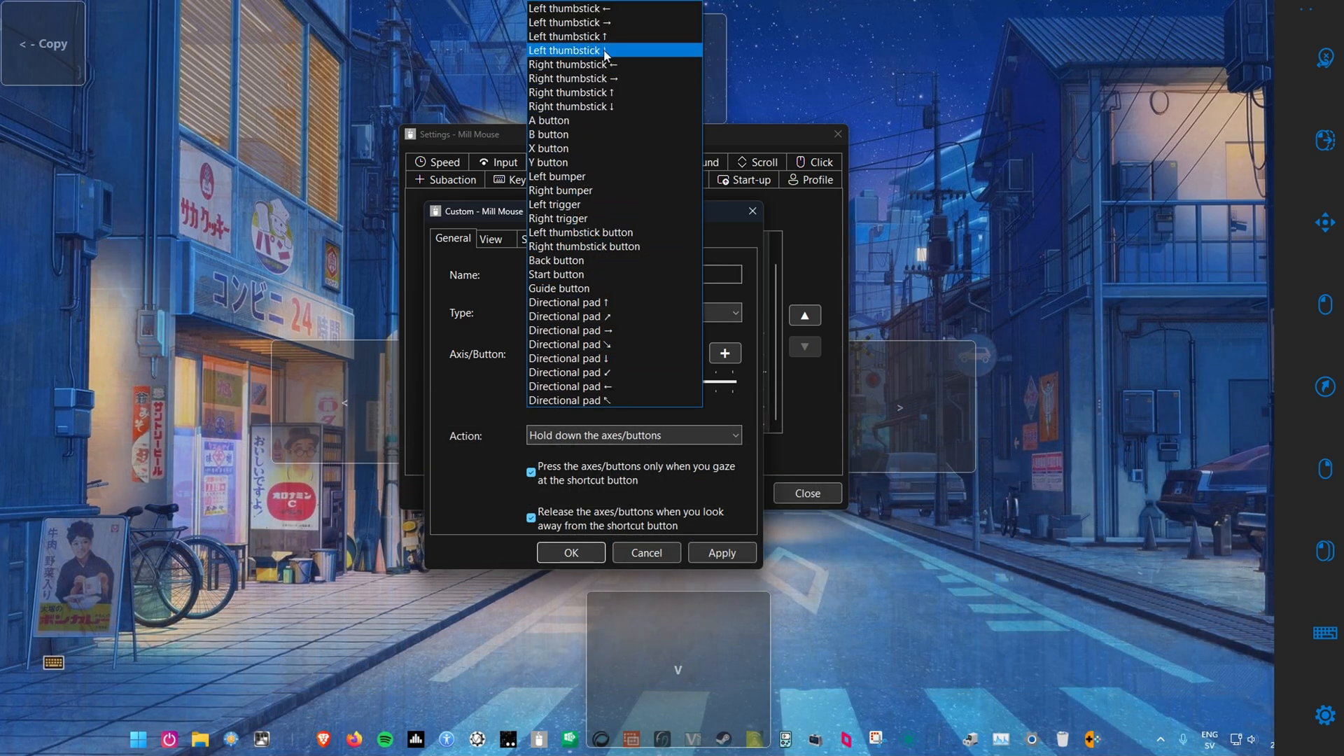
pyautogui.click(574, 64)
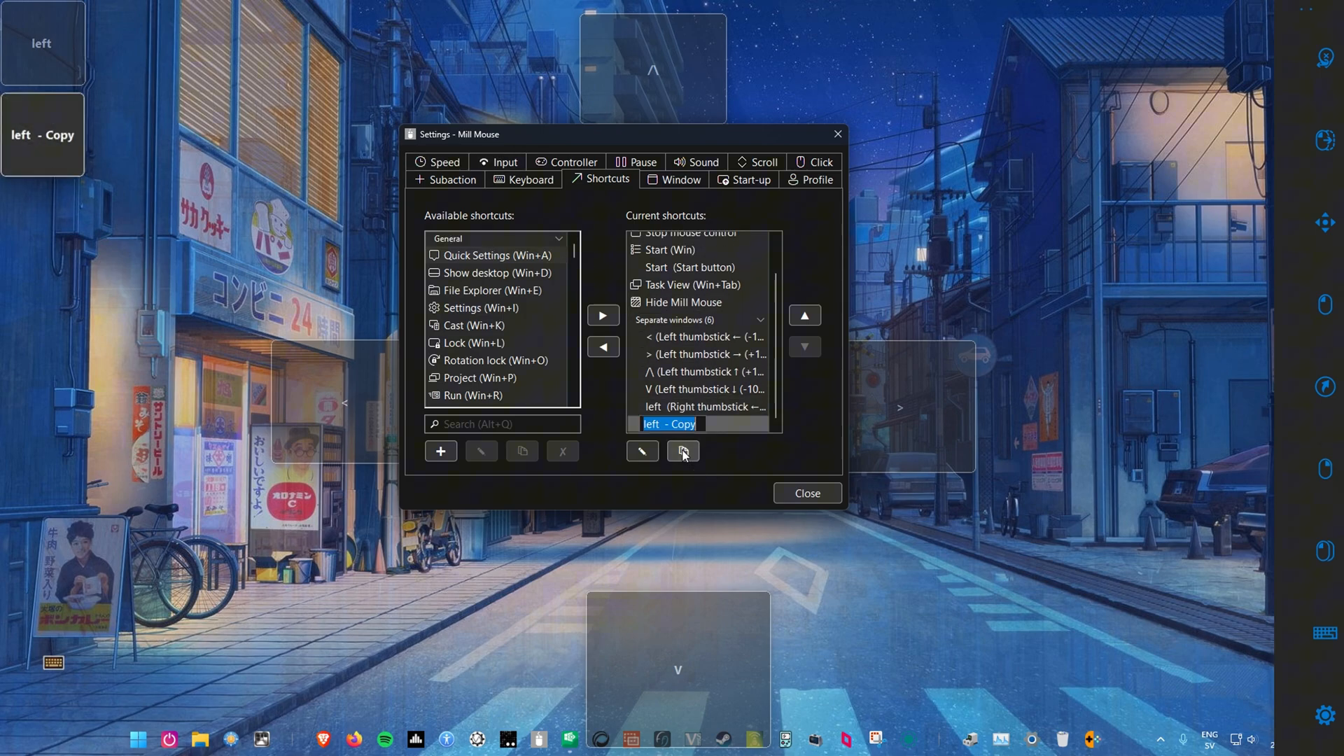
pyautogui.write('right')
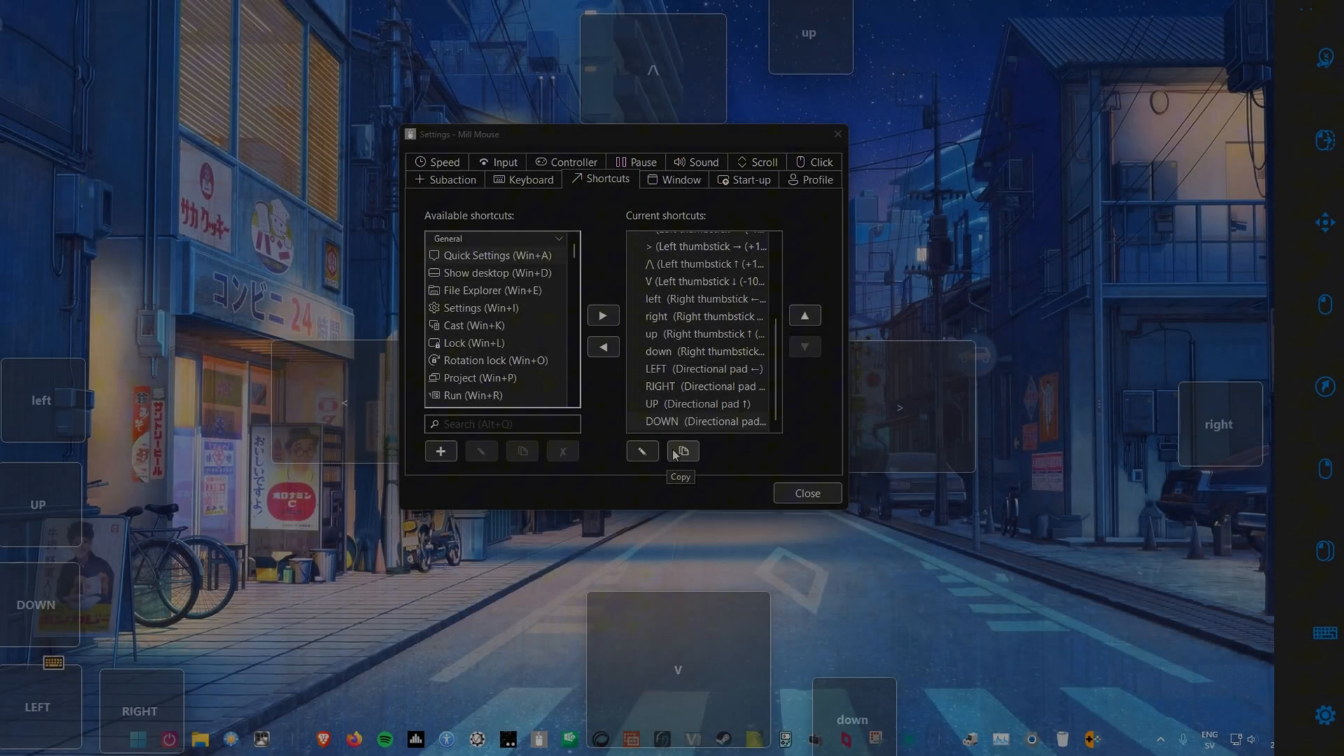
# - Copy a shortcut as R2 with the right trigger at a full +100 % press
pyautogui.click(682, 451)
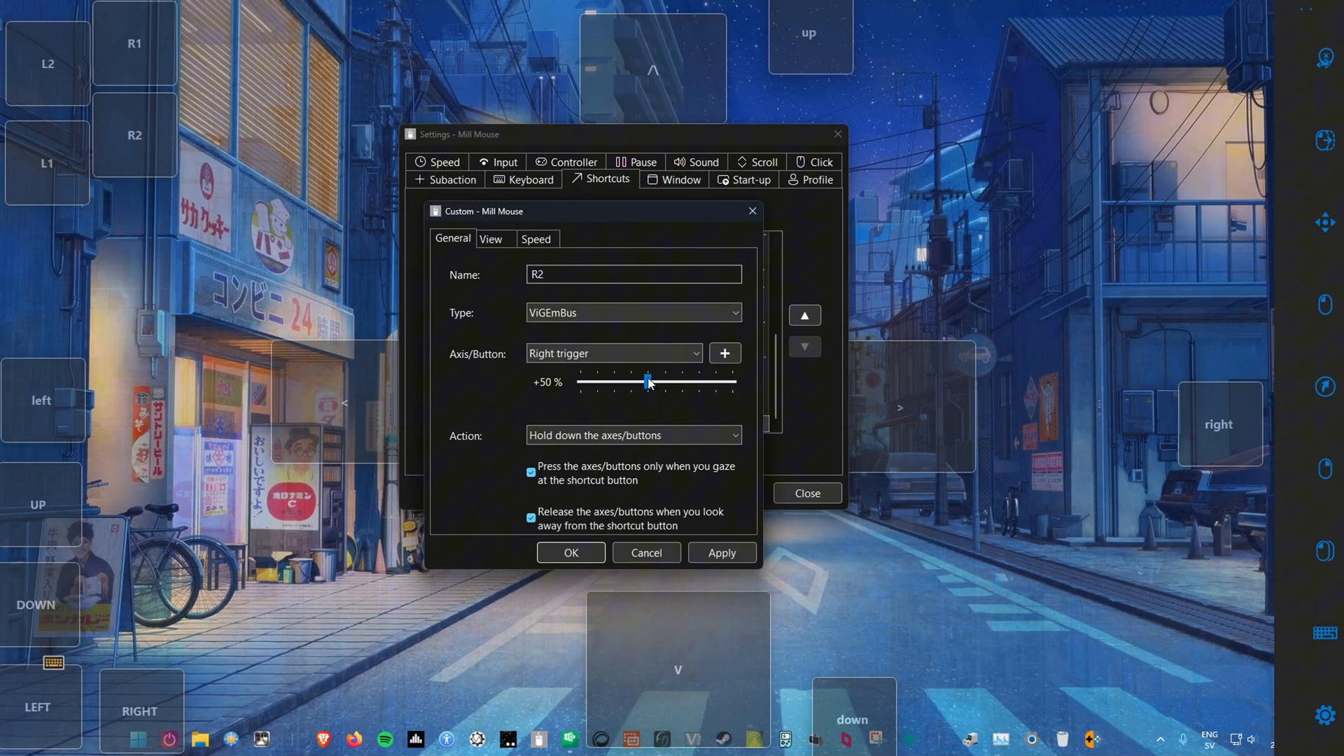
pyautogui.moveTo(647, 383); pyautogui.dragTo(731, 383)
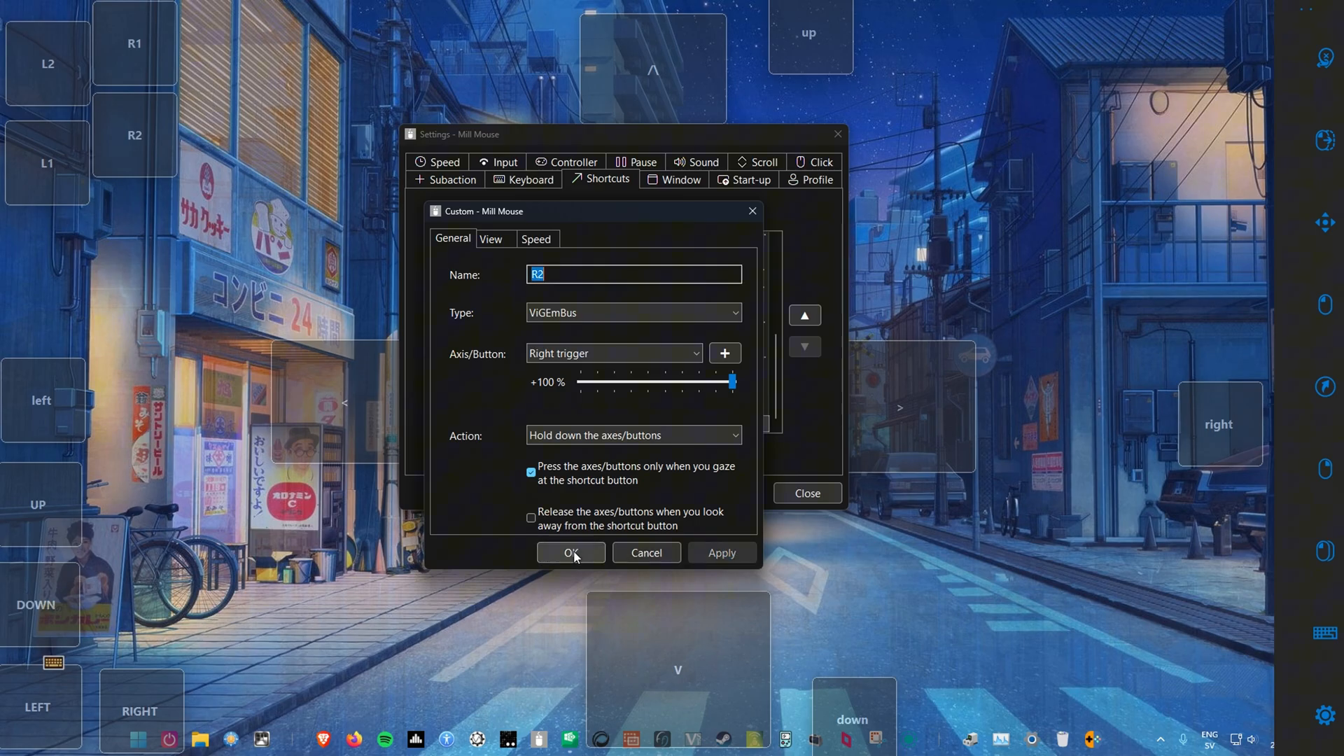
pyautogui.click(571, 553)
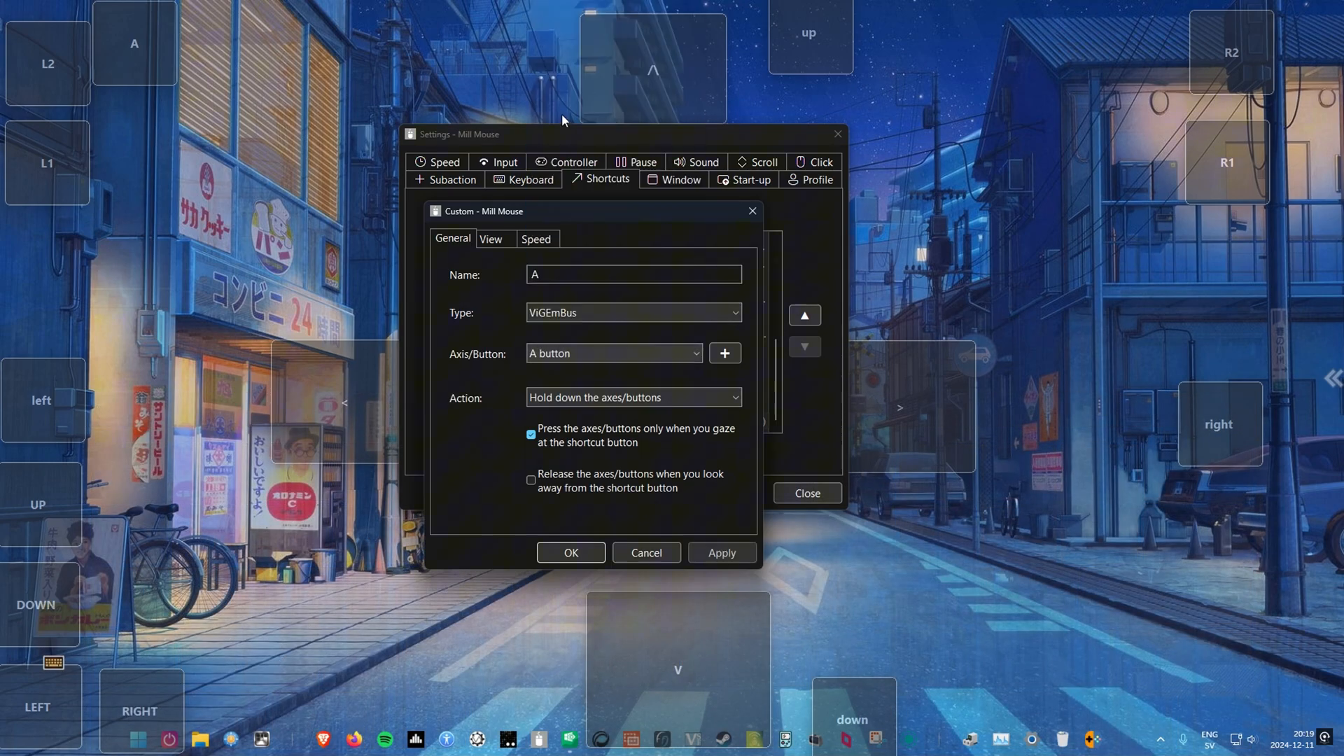
# - Create an 'AX' shortcut pressing the A and X buttons together
pyautogui.click(531, 481)
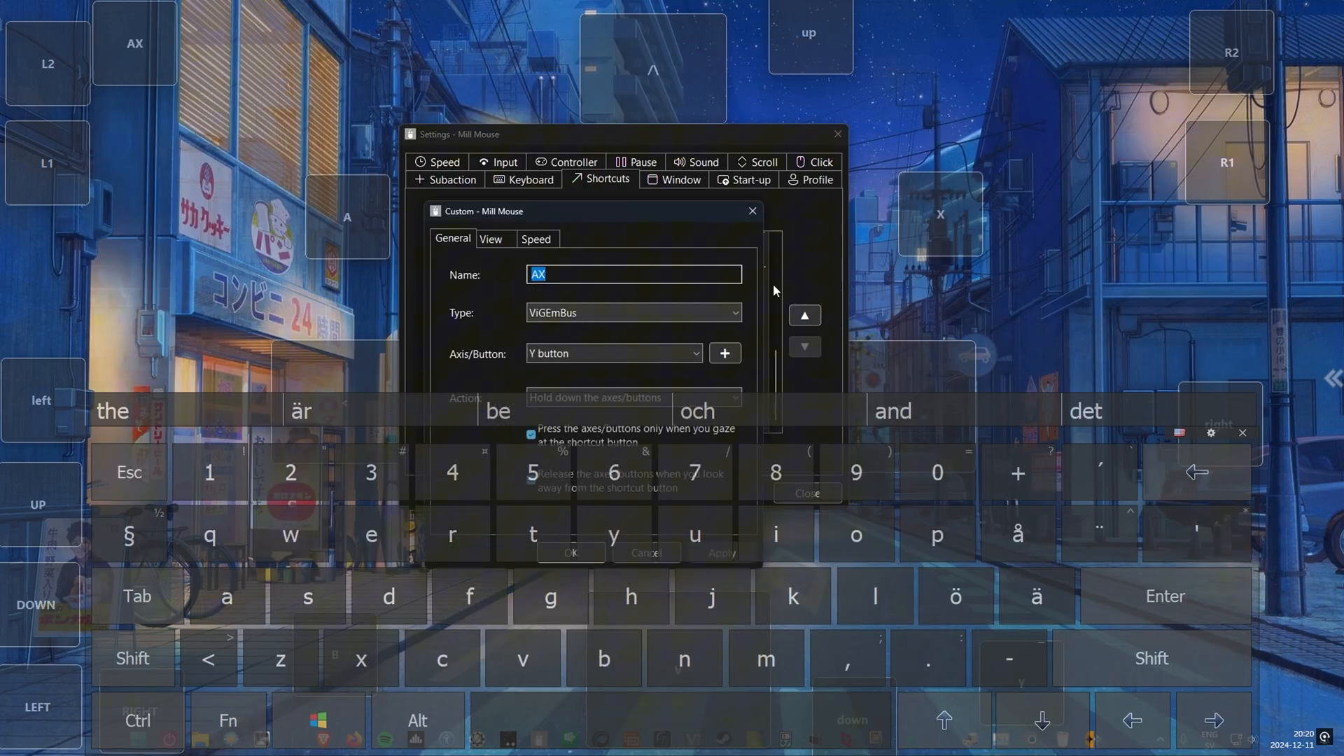
pyautogui.click(614, 353)
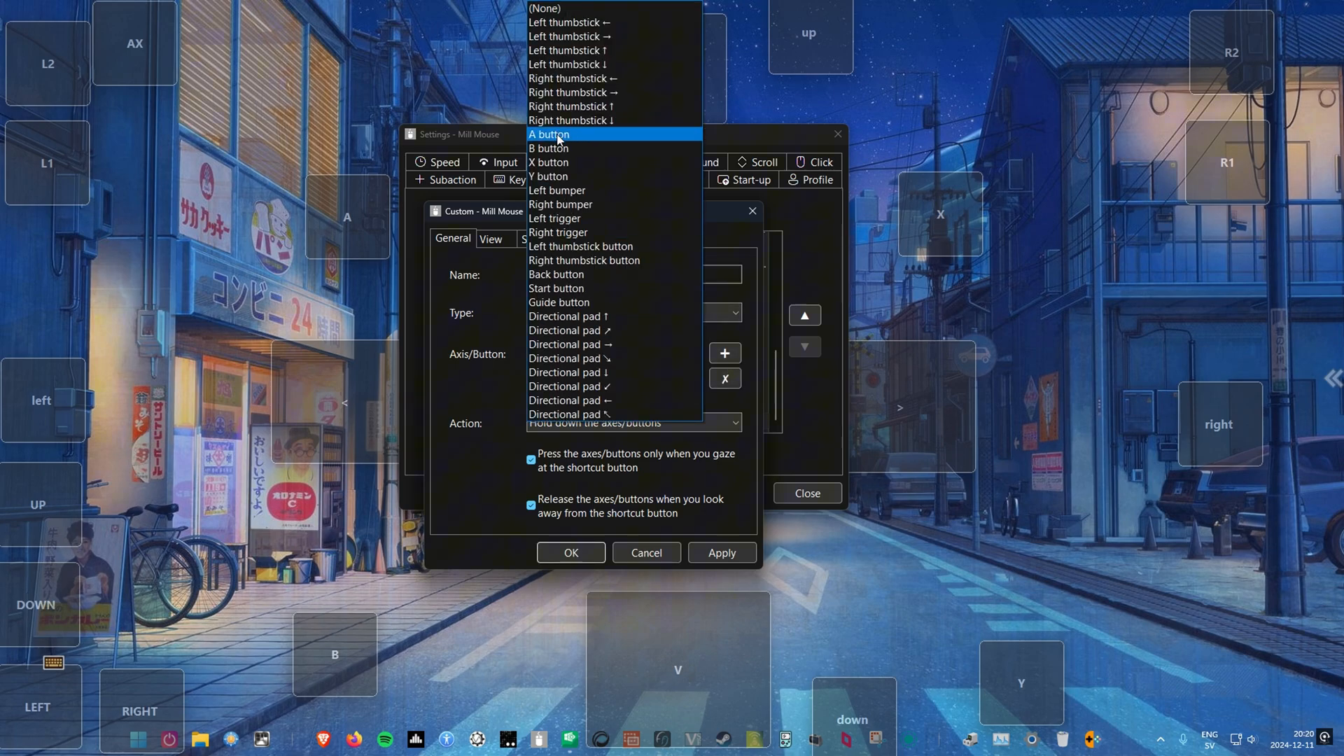
pyautogui.moveTo(564, 190)
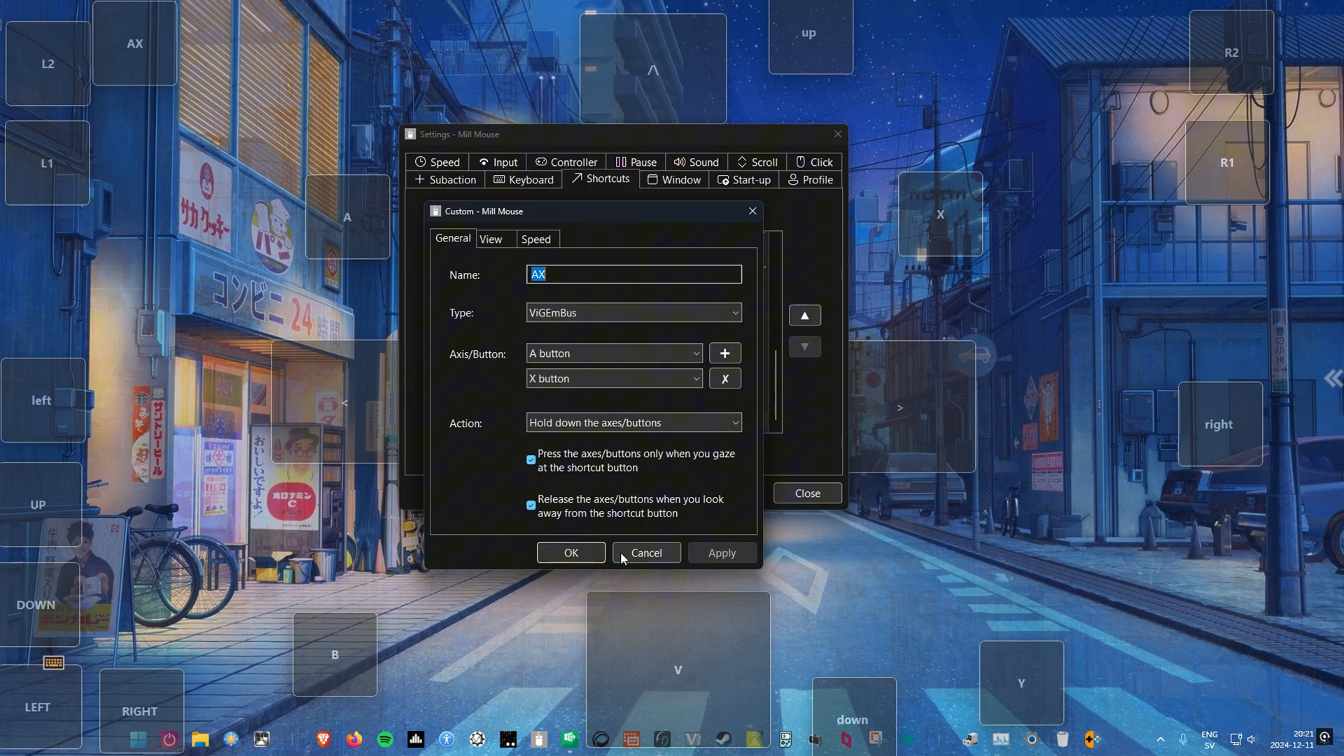
pyautogui.click(570, 552)
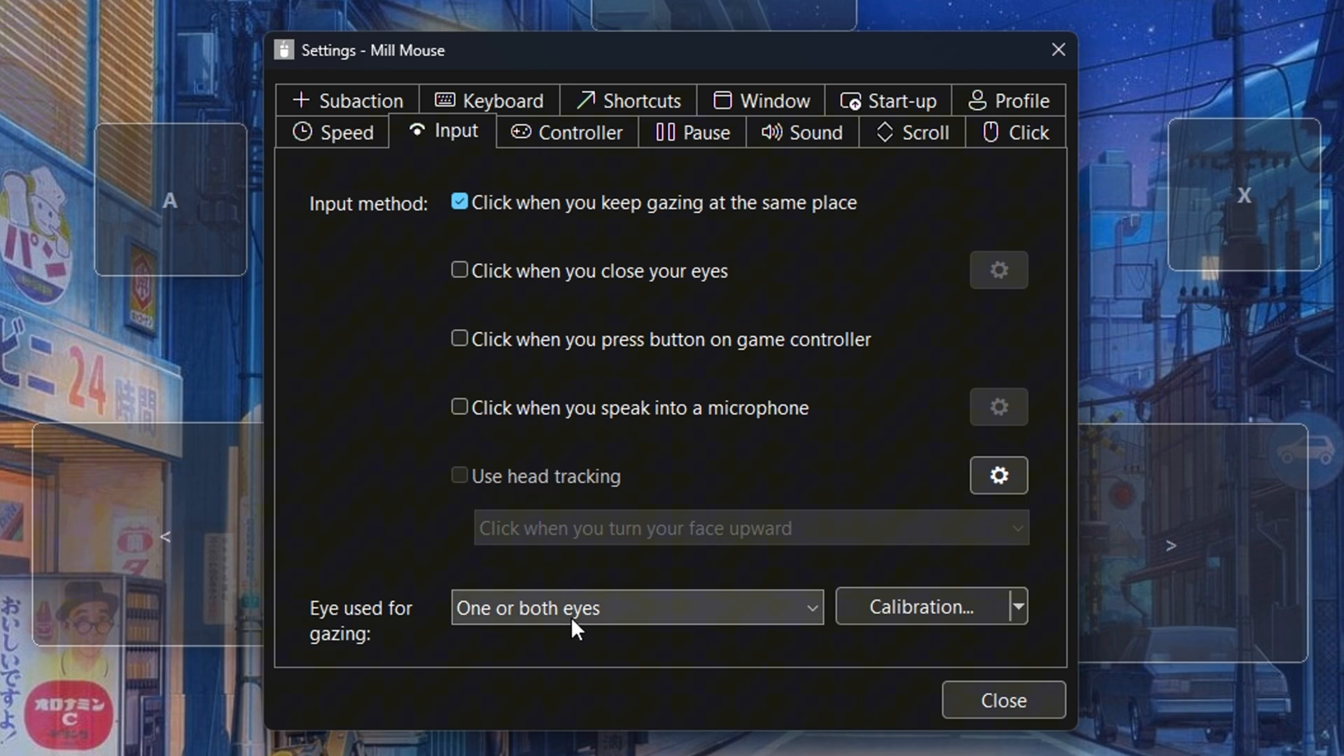
# - Gaze with always both eyes and enable clicking when the eyes close
pyautogui.click(636, 607)
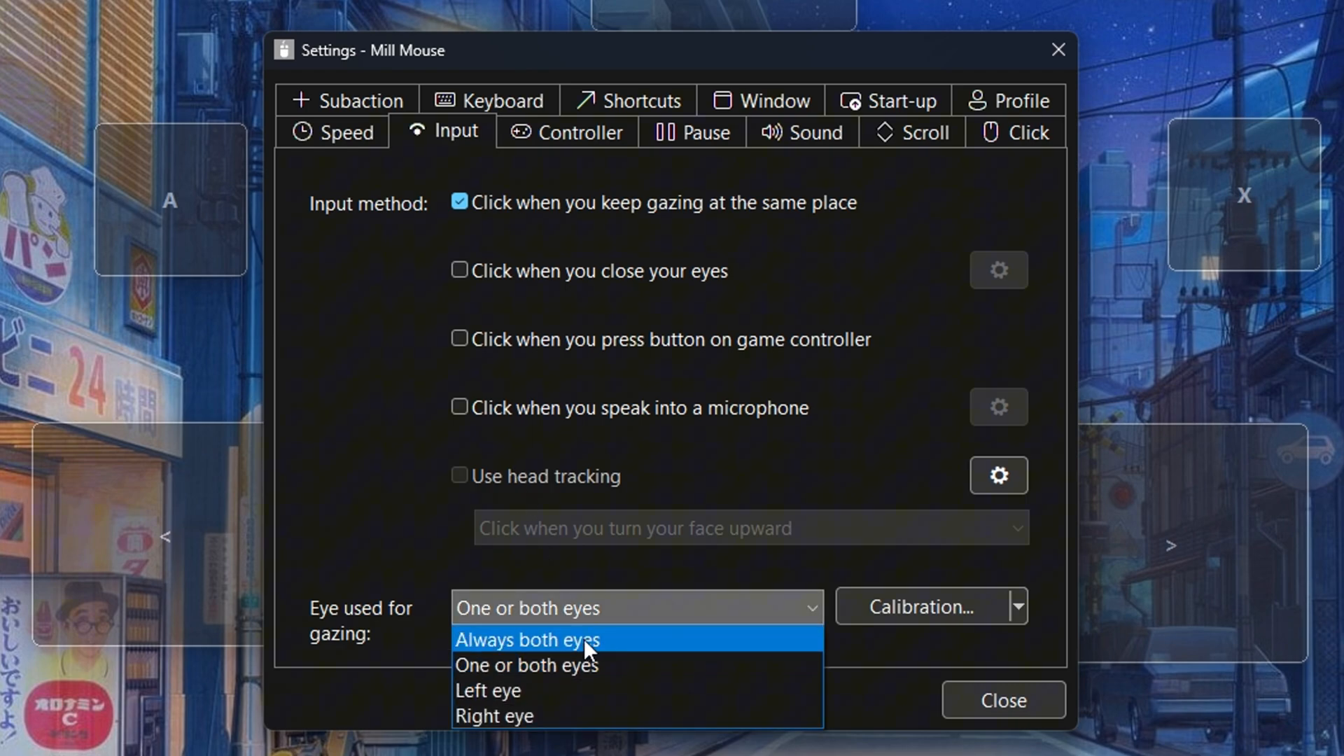
pyautogui.click(526, 639)
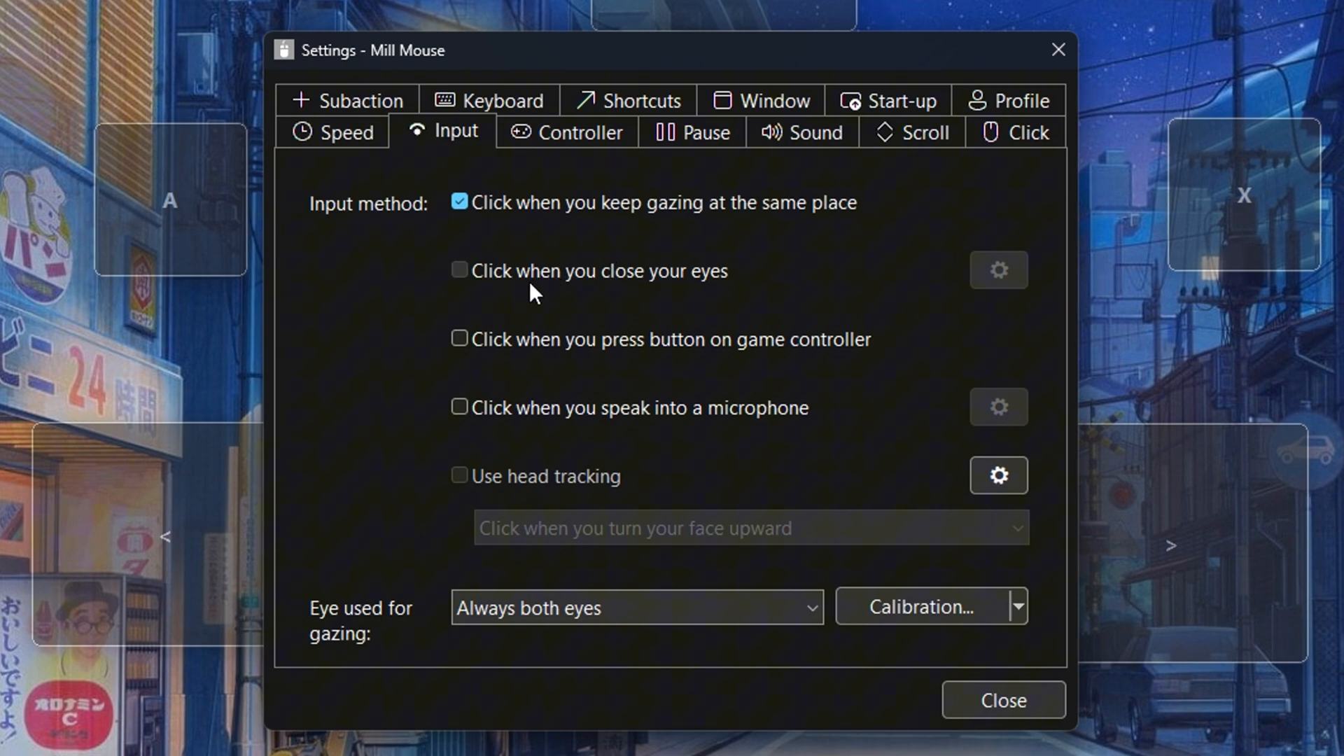
pyautogui.click(997, 269)
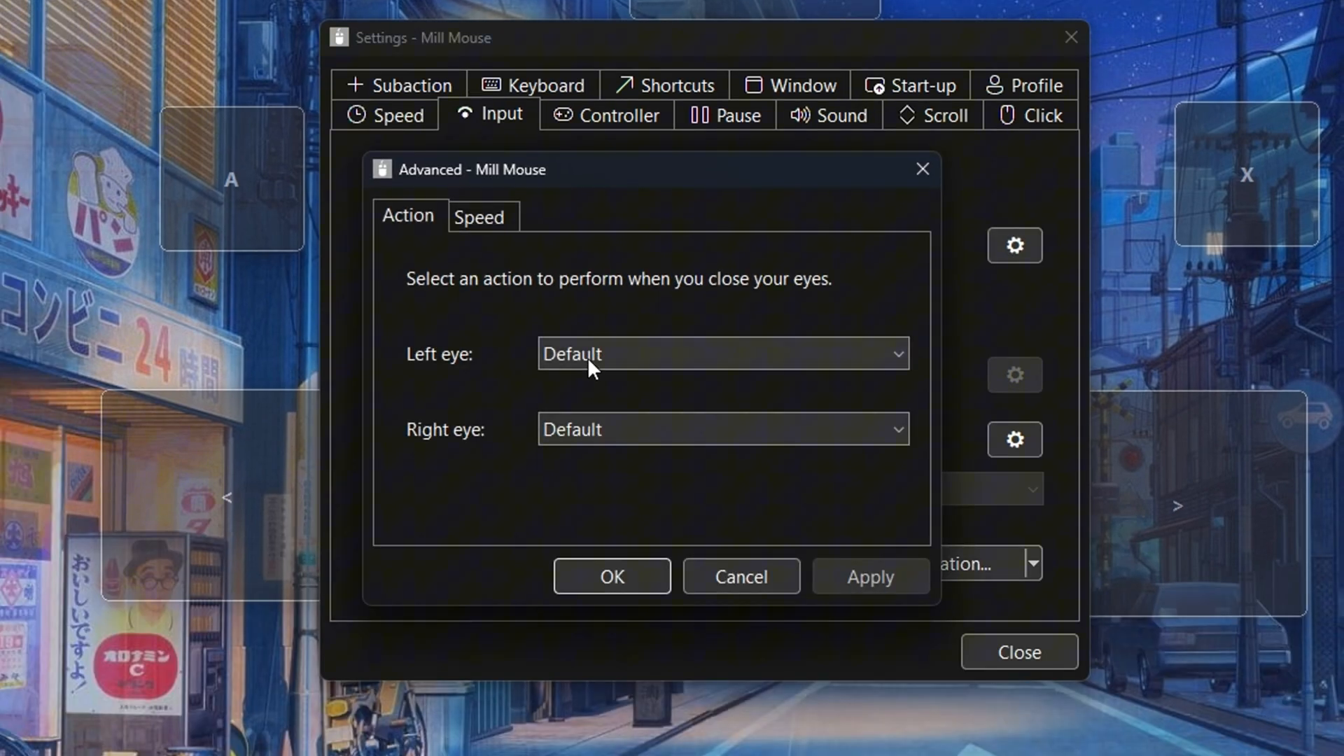
# - Map the eye-closing action to the ViGEmBus gamepad A button
pyautogui.click(720, 353)
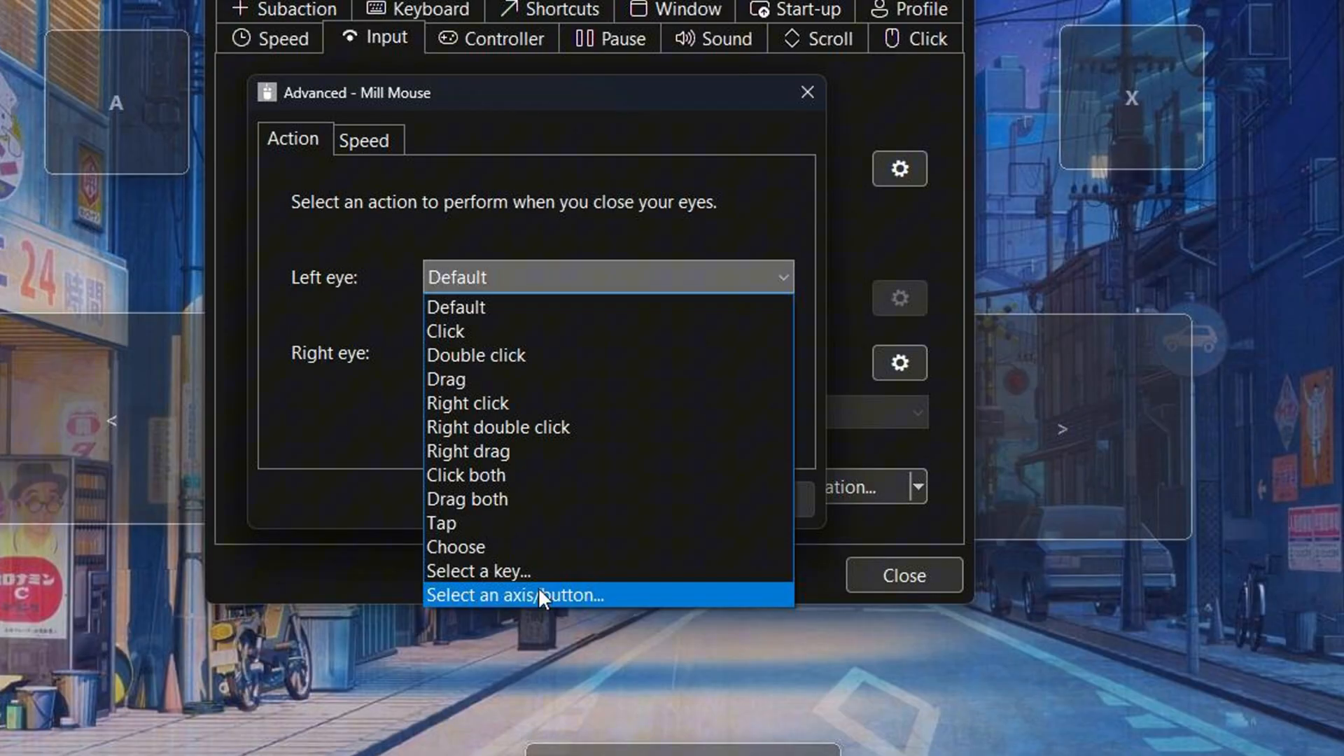
pyautogui.click(512, 595)
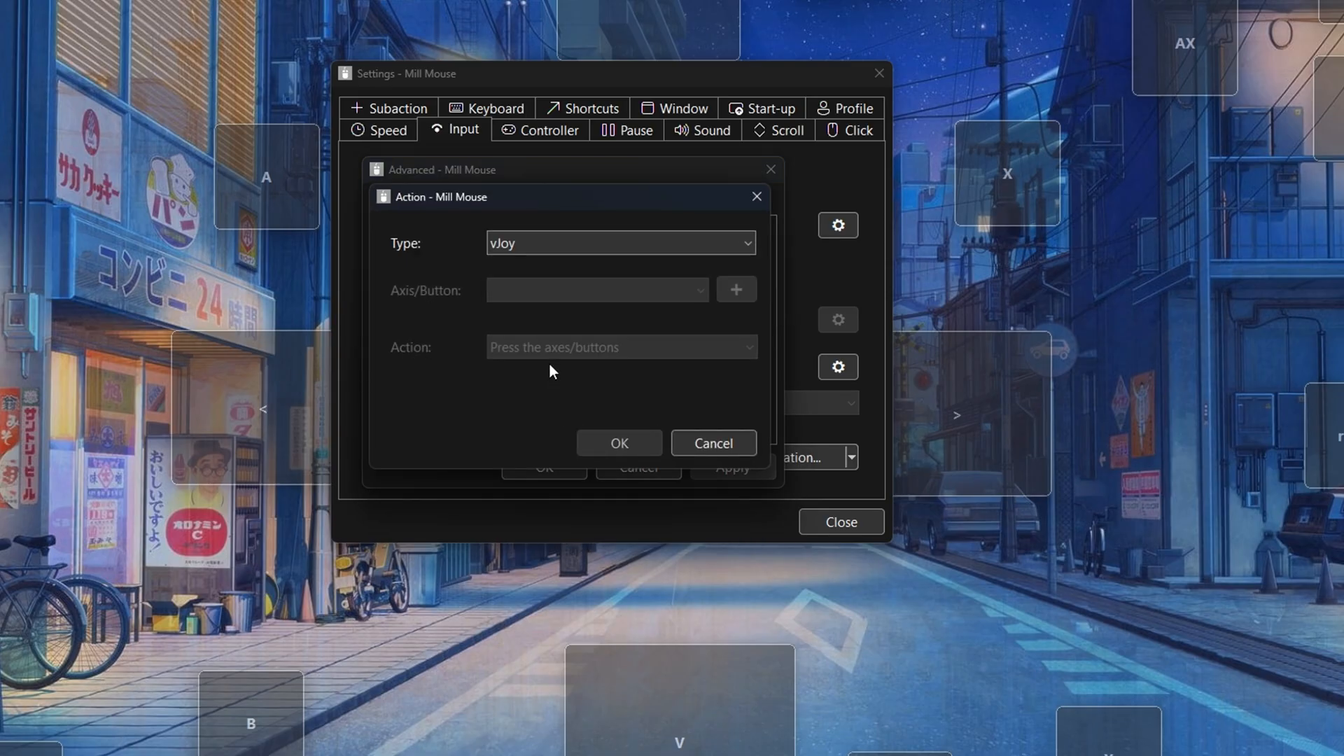
pyautogui.click(619, 243)
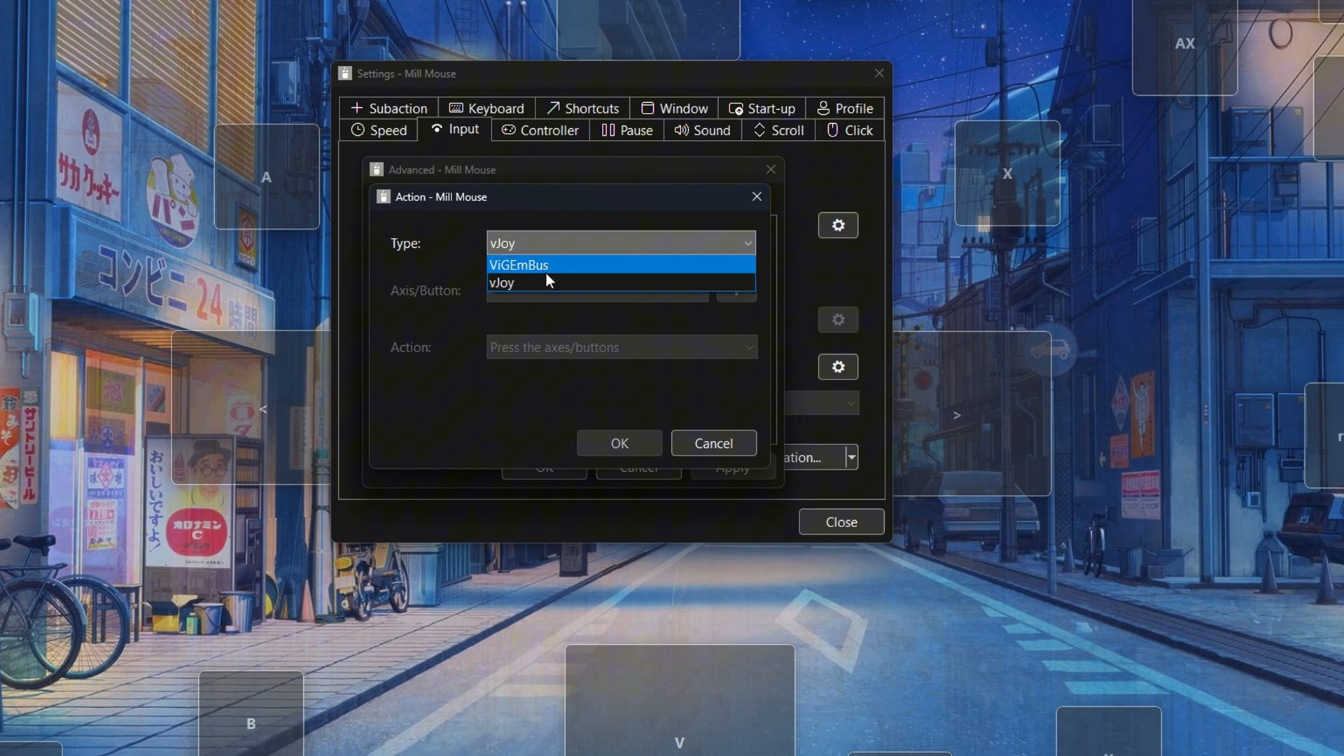
pyautogui.click(517, 264)
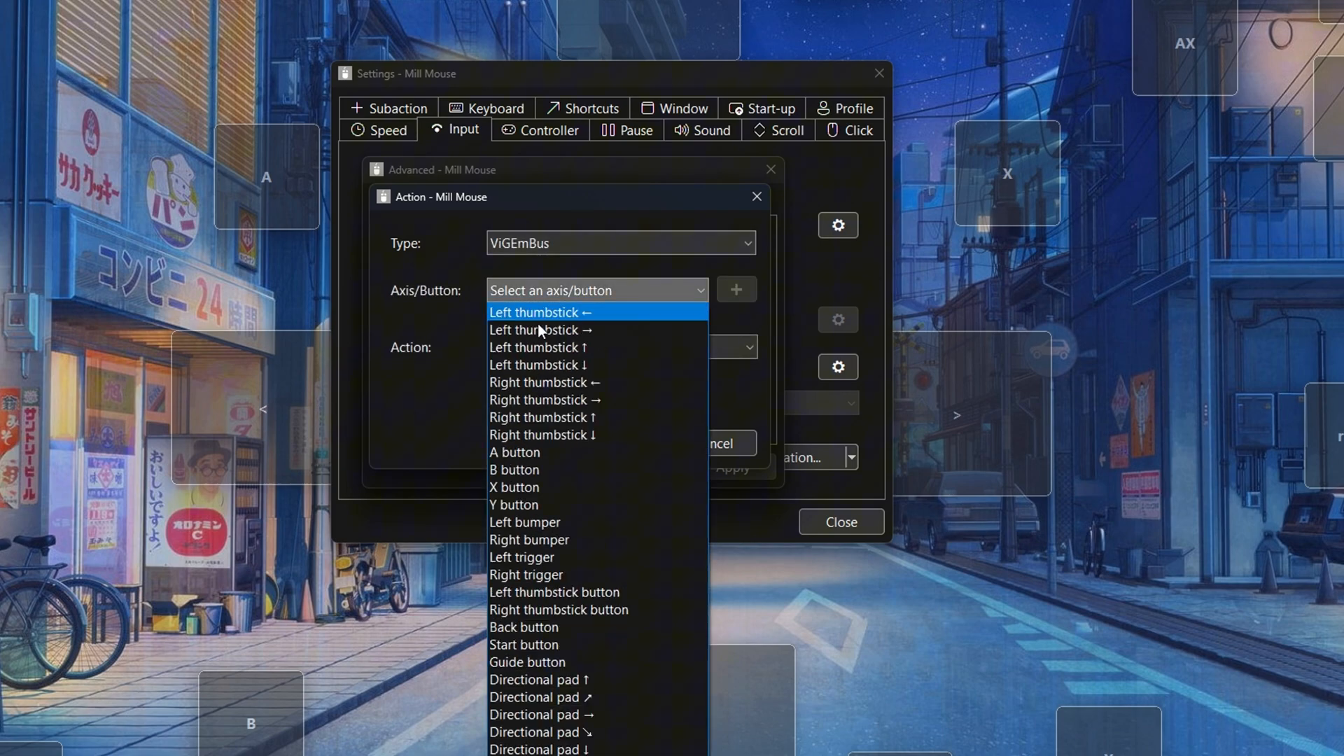
pyautogui.click(515, 451)
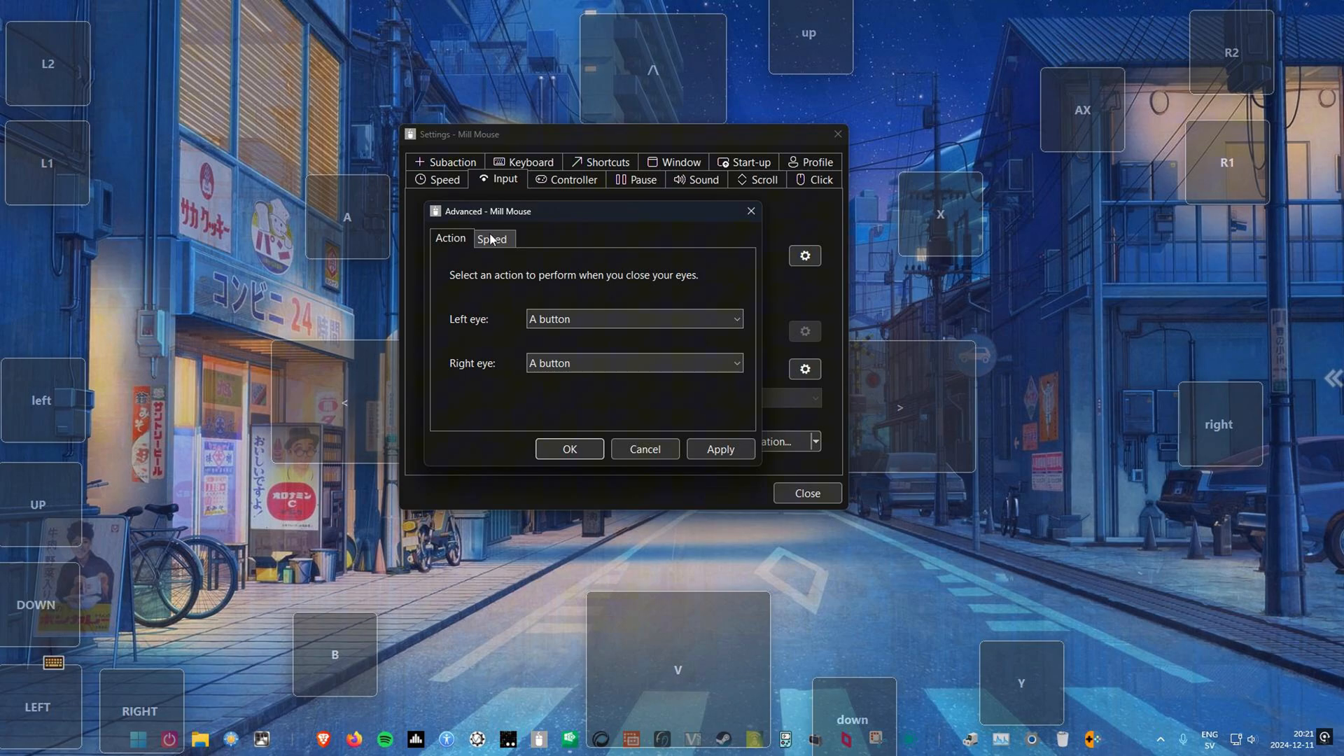
# - Give the eye-closing click the shortest custom interval and confirm
pyautogui.click(492, 238)
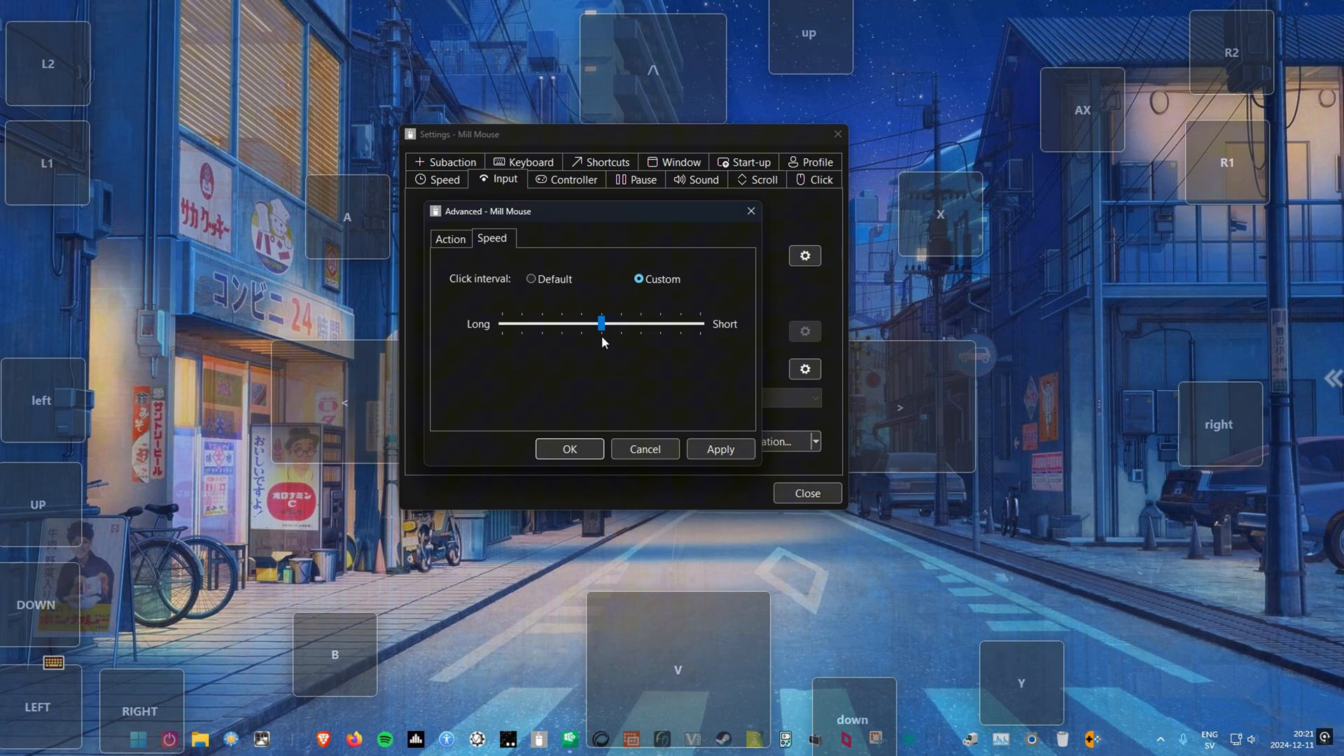
pyautogui.moveTo(600, 323); pyautogui.dragTo(698, 323)
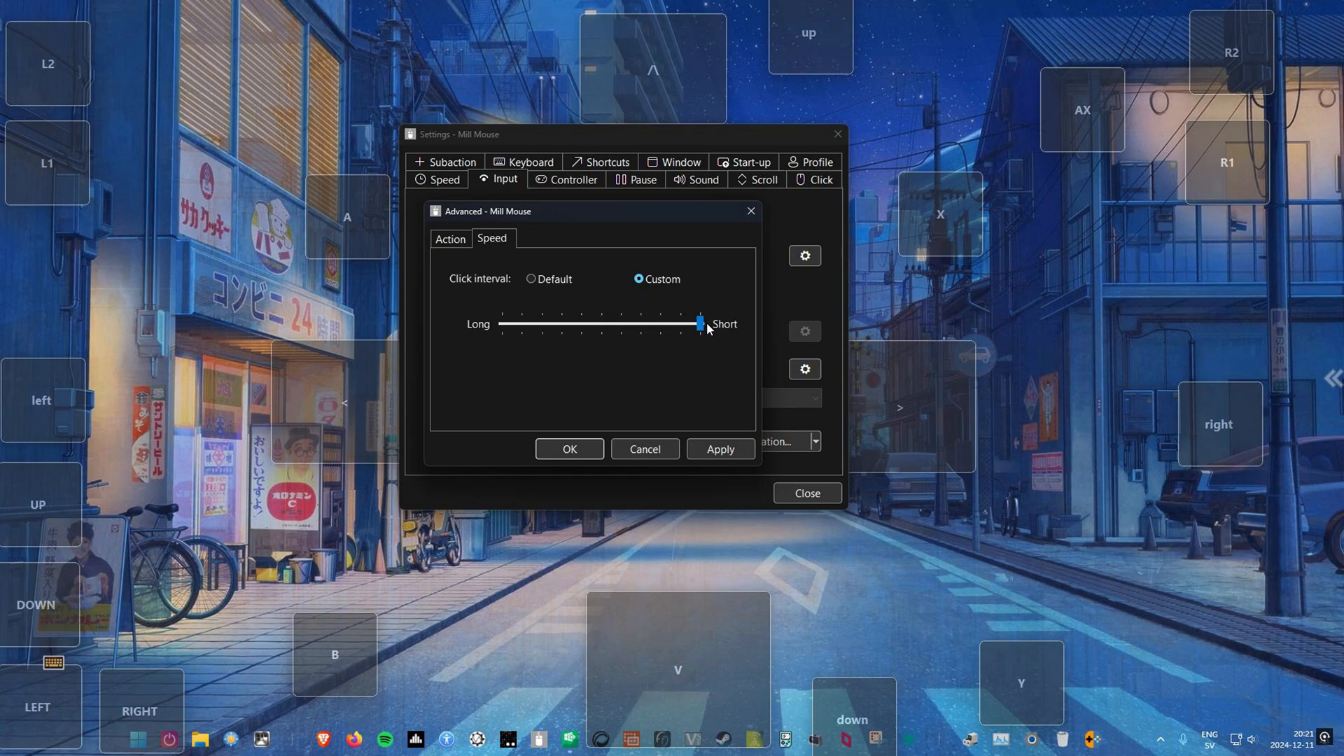
pyautogui.click(720, 448)
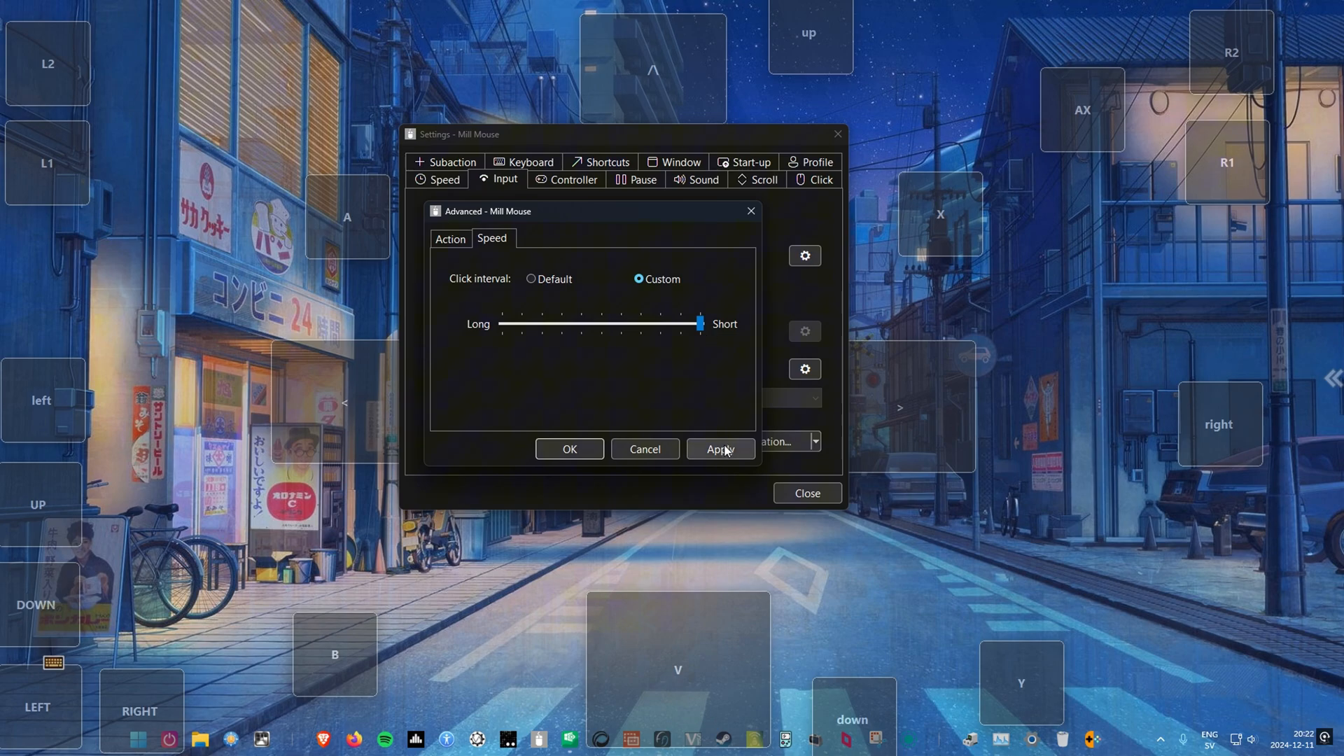
pyautogui.click(569, 448)
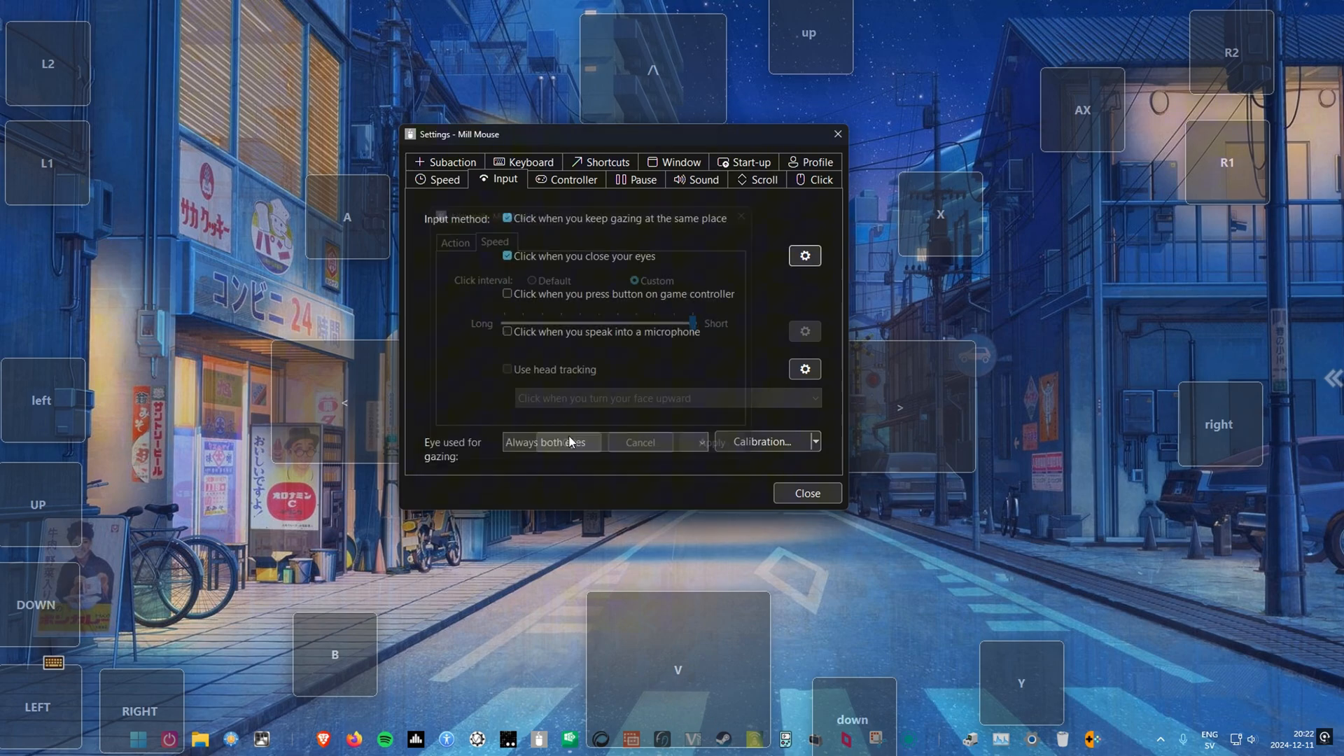
# - Enable microphone clicking and voice commands, then add a command with phrase 'A'
pyautogui.click(507, 332)
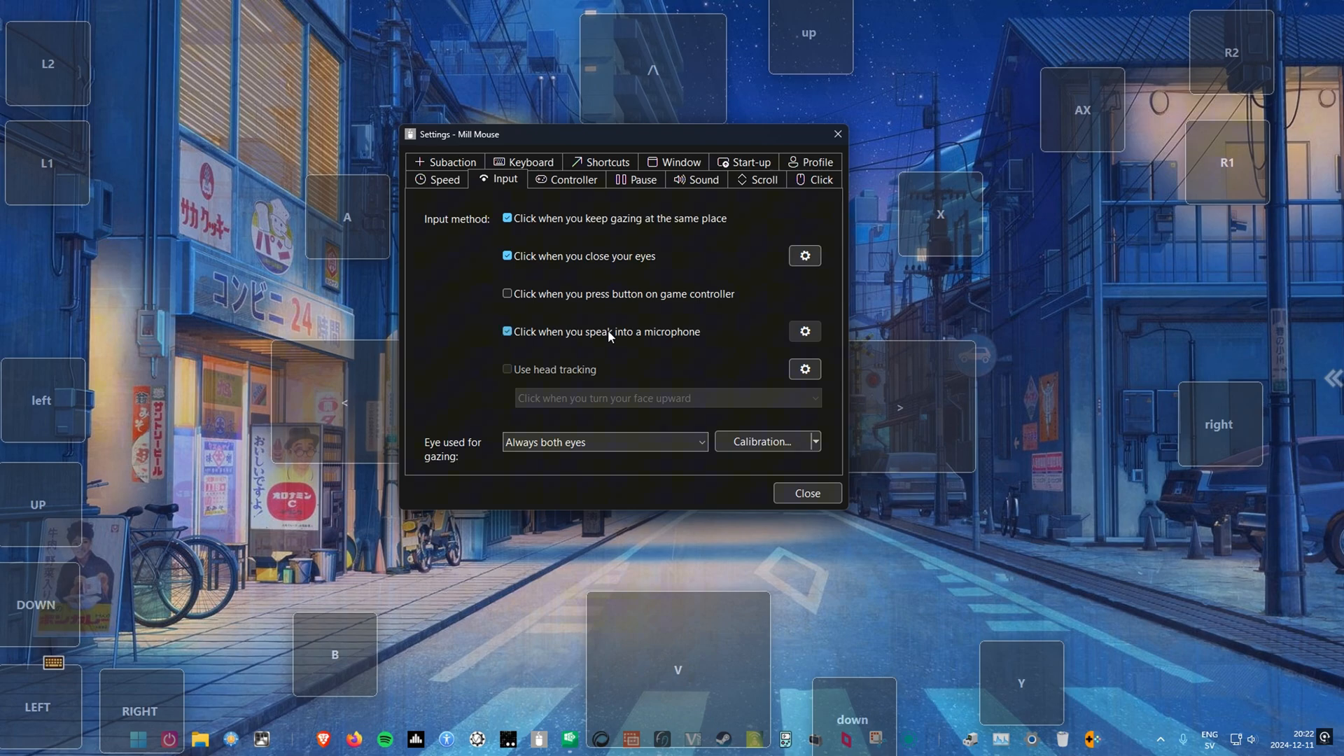
pyautogui.moveTo(804, 332)
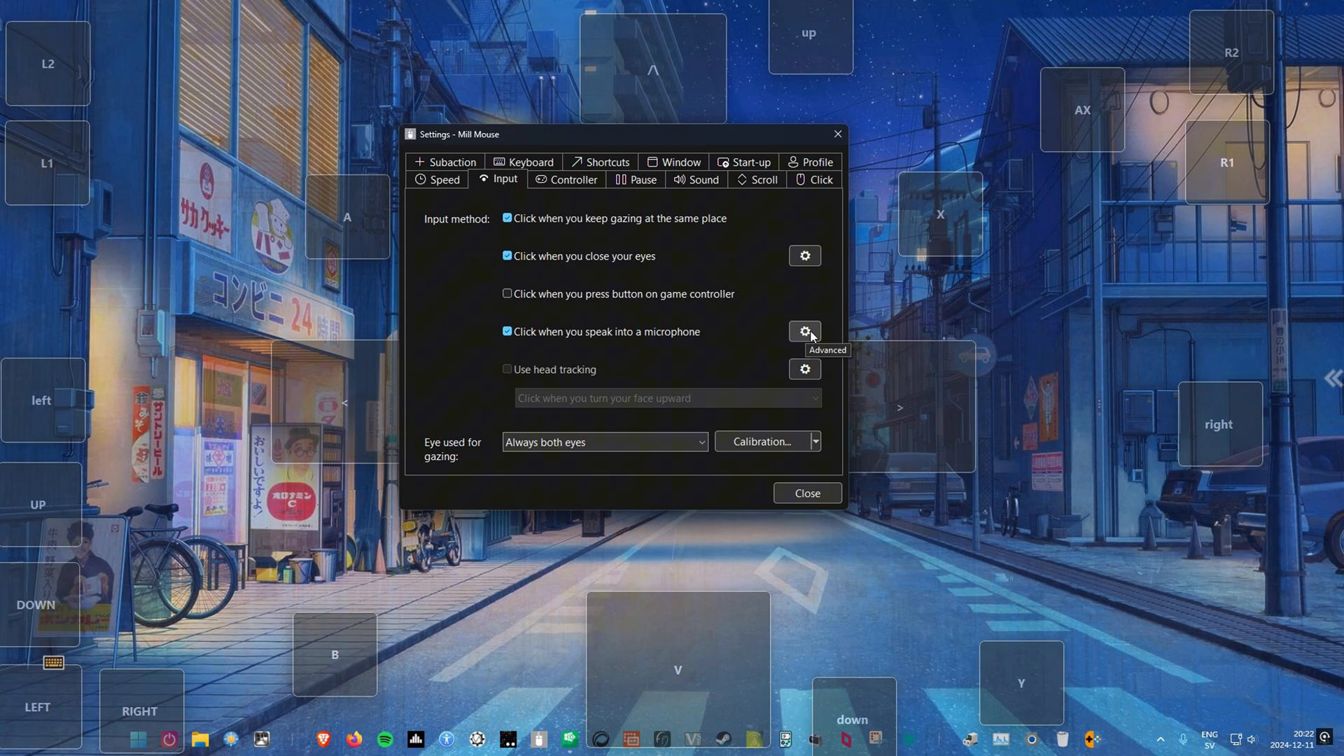
pyautogui.click(805, 332)
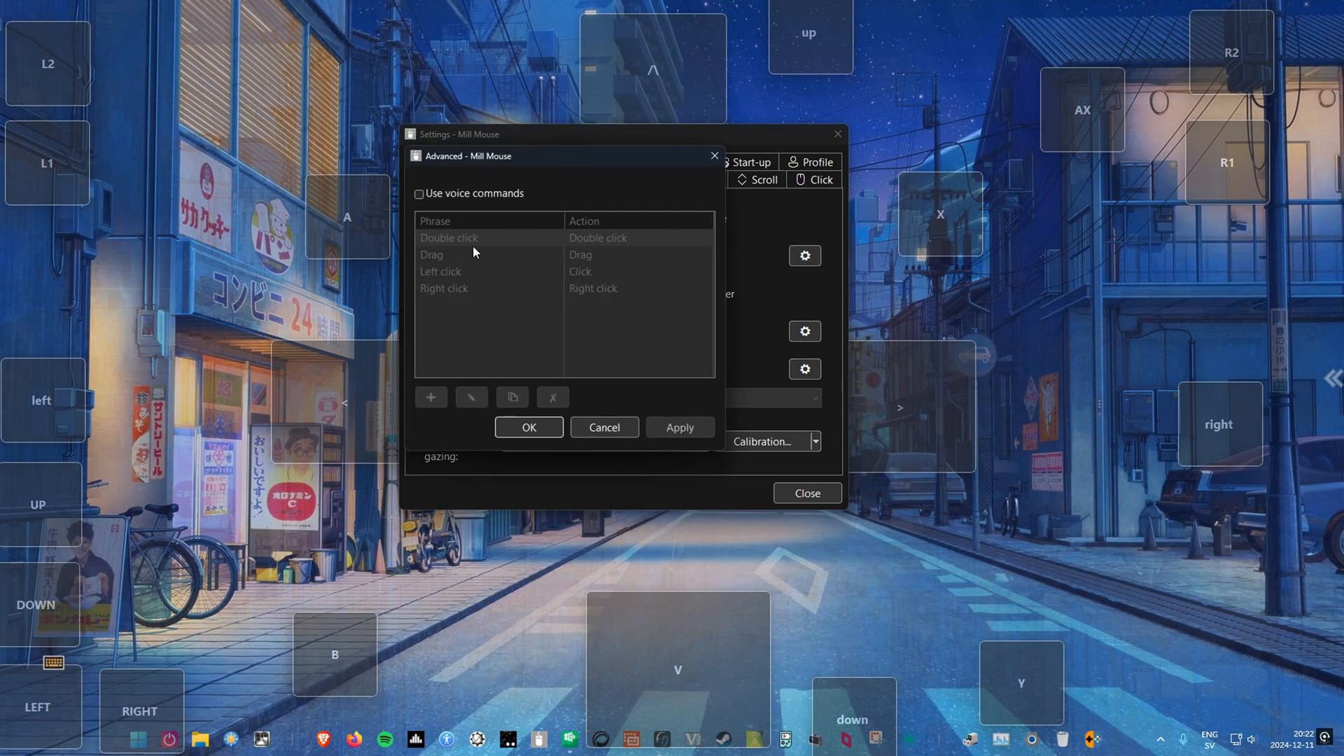
pyautogui.click(419, 193)
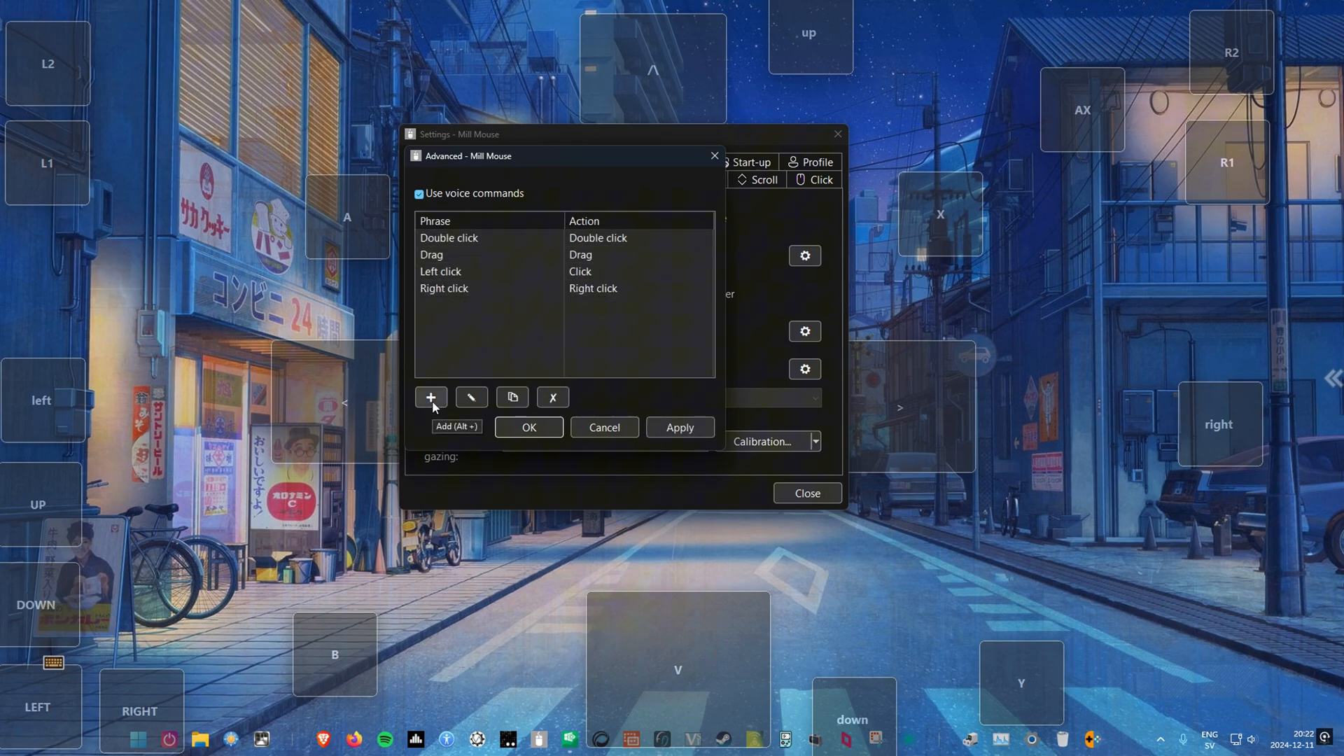
pyautogui.click(430, 397)
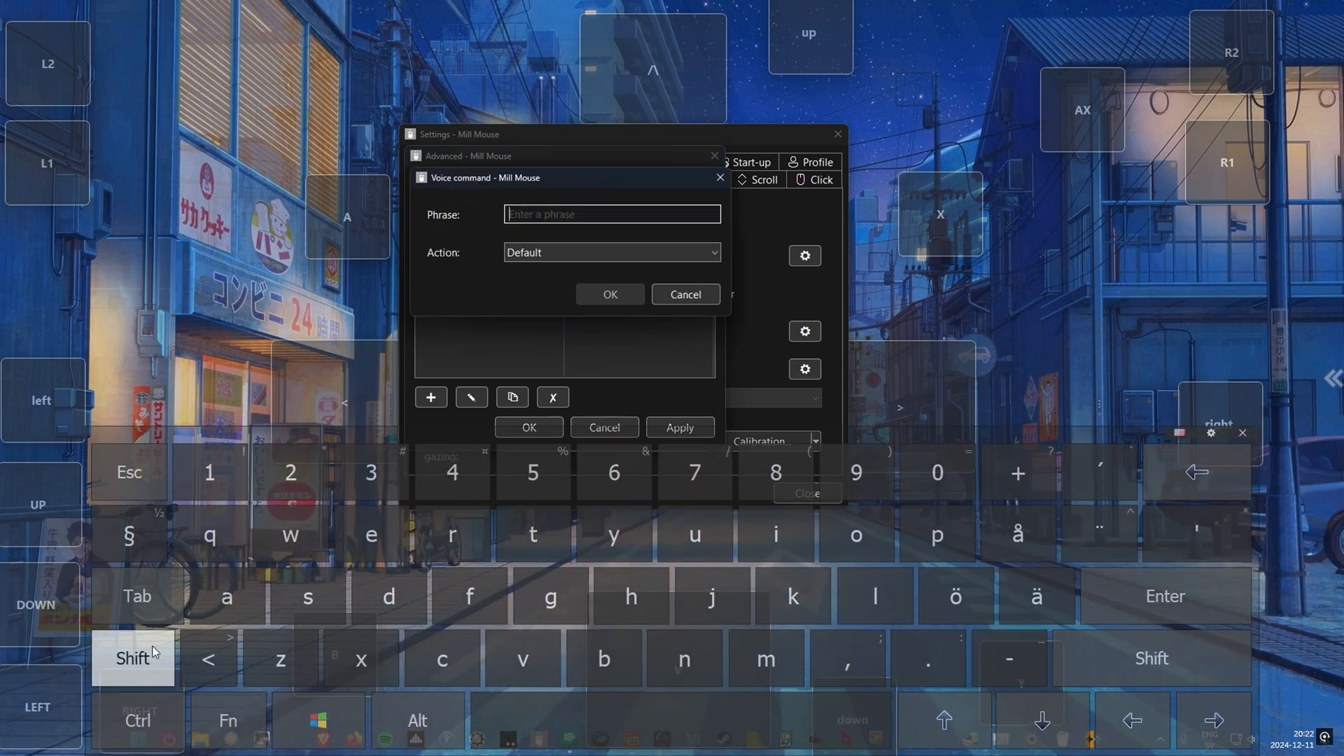
pyautogui.write('A')
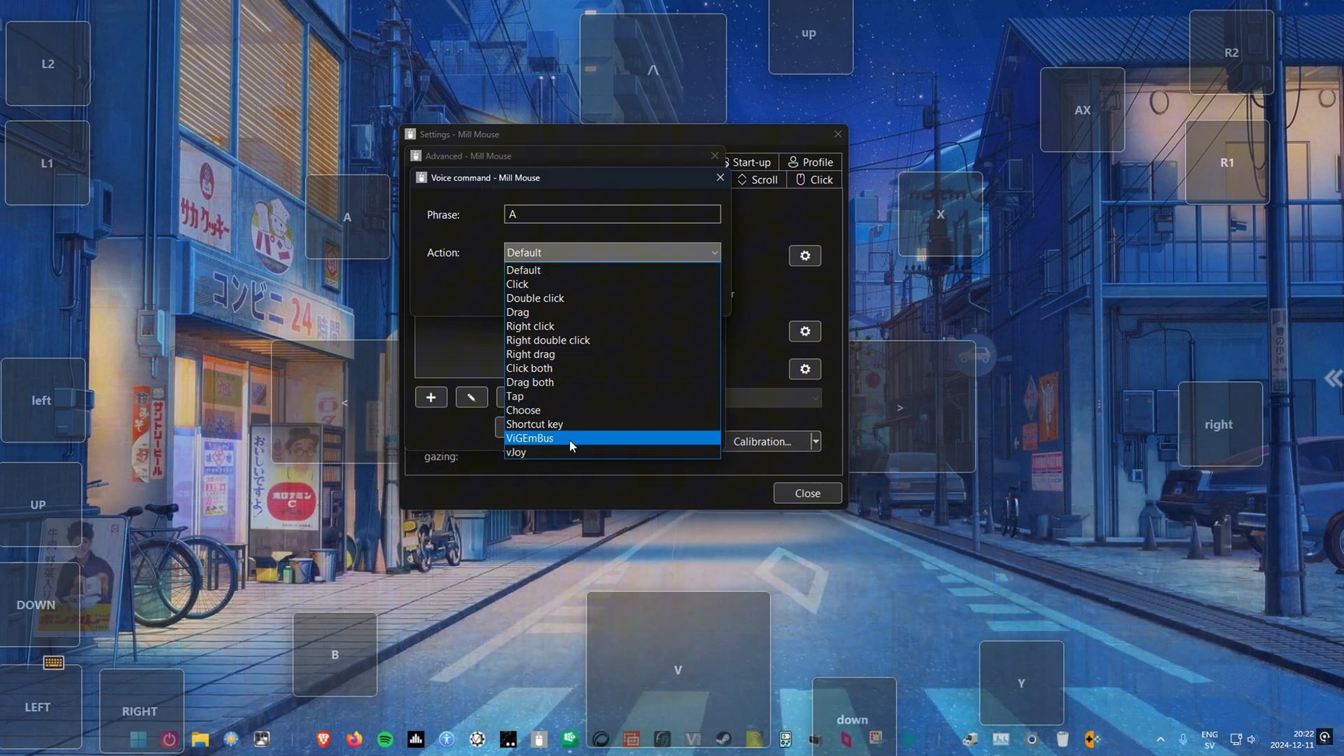
# - Make the 'A' command press the ViGEmBus A button and confirm it
pyautogui.click(529, 438)
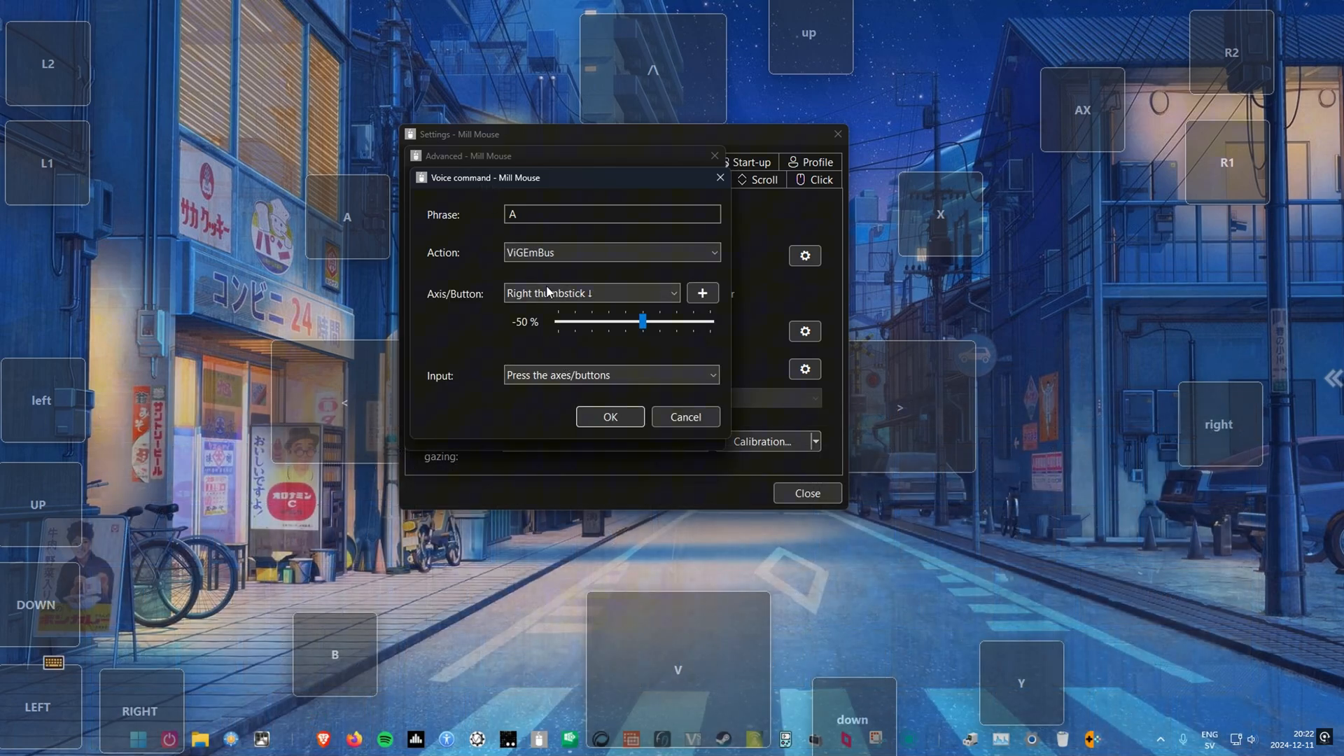
pyautogui.click(590, 293)
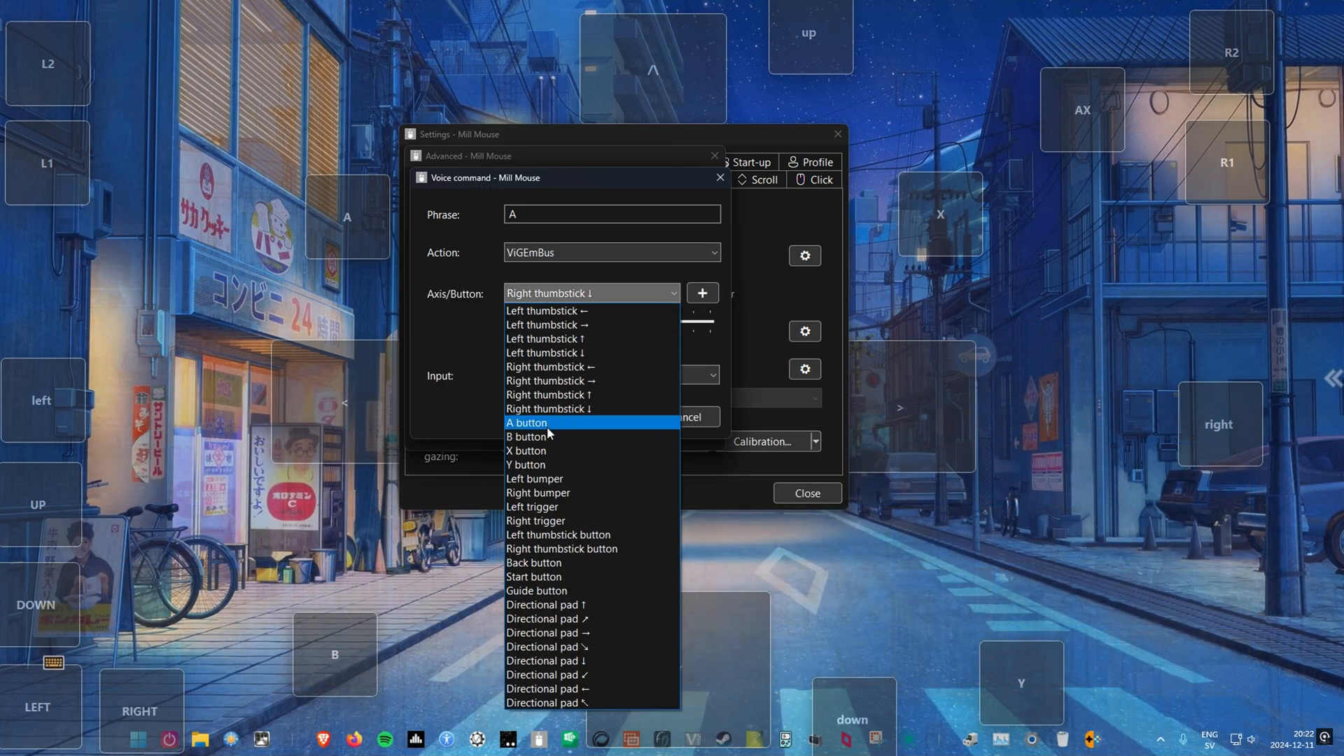
pyautogui.click(526, 422)
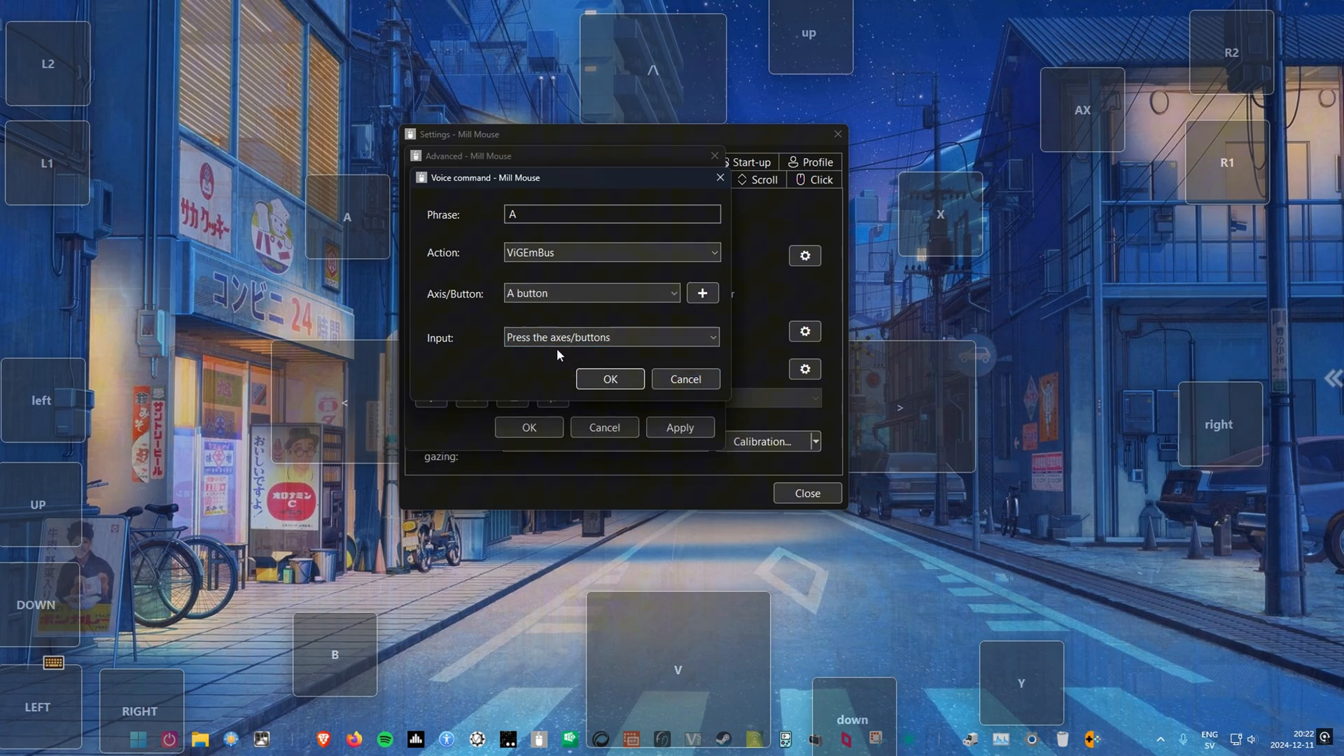
pyautogui.click(610, 379)
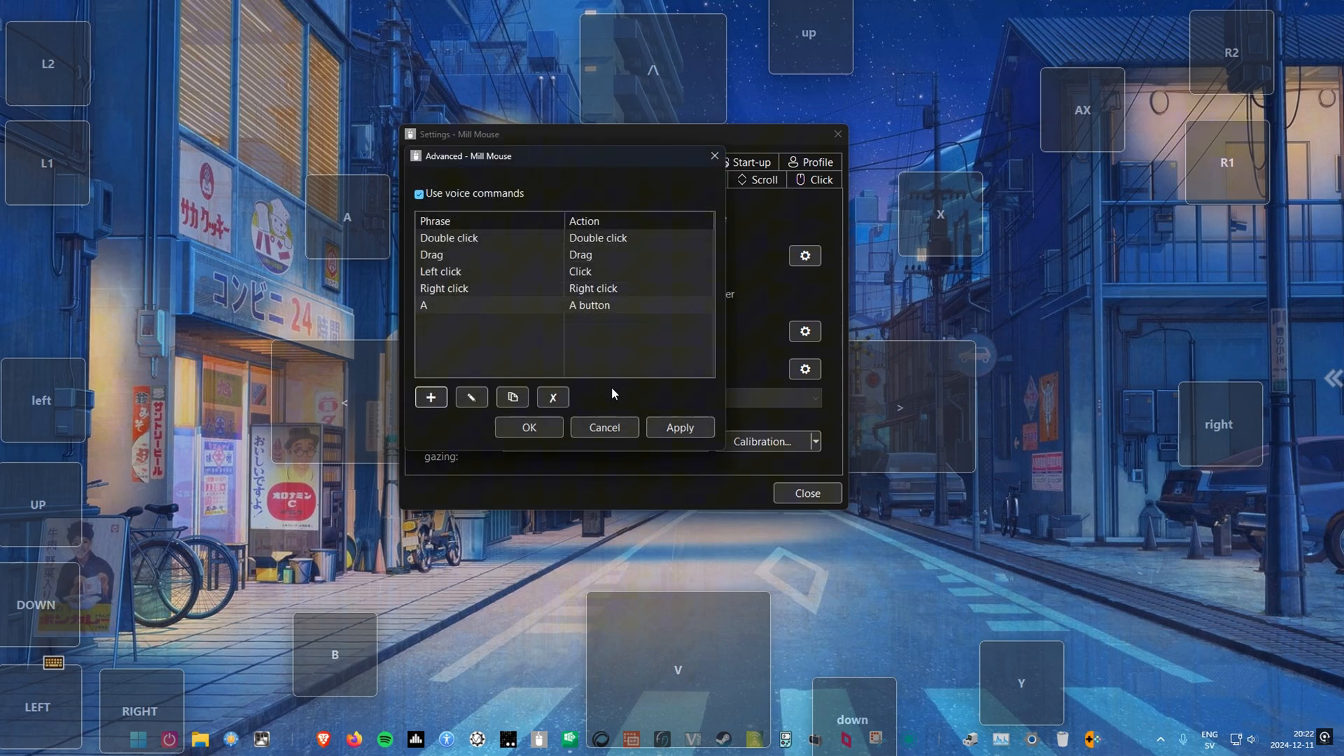
# - Add voice command 'Right': ViGEmBus right trigger at +100 %, held down, and save the command list
pyautogui.click(431, 397)
pyautogui.write('R')
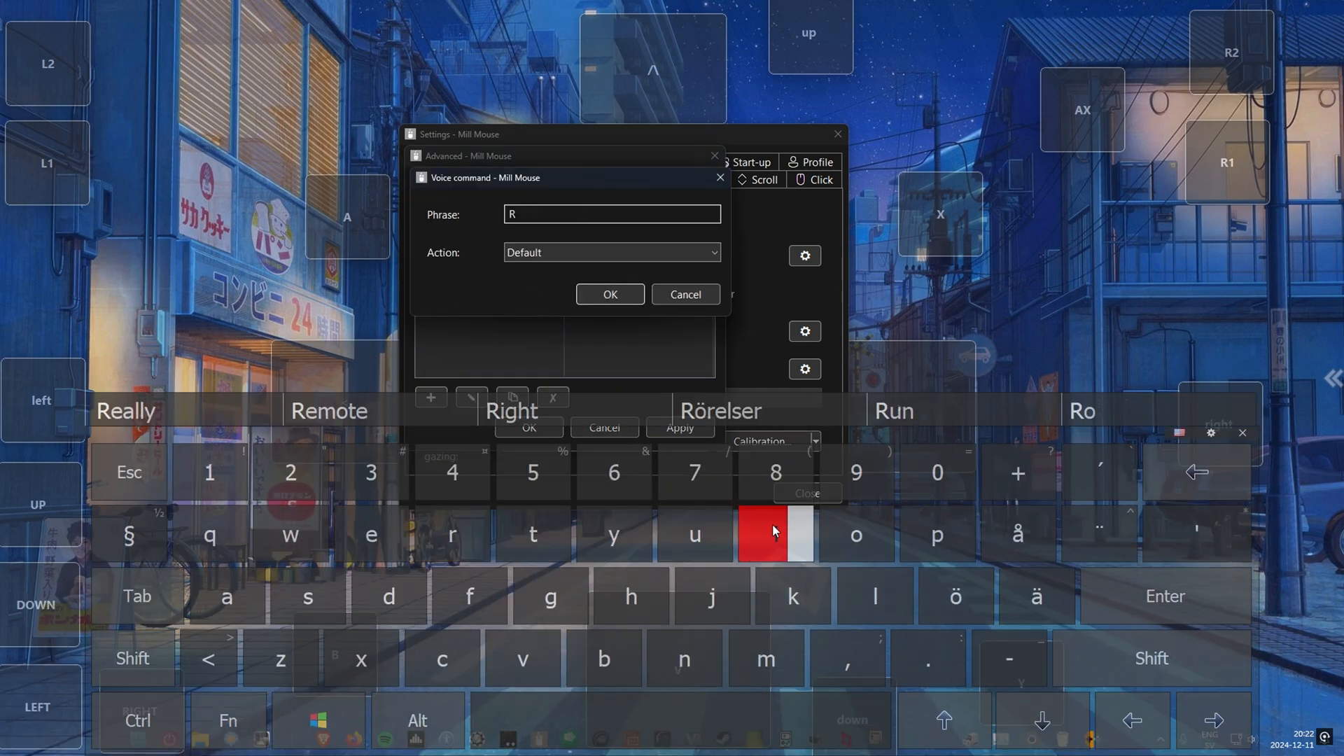
pyautogui.click(610, 252)
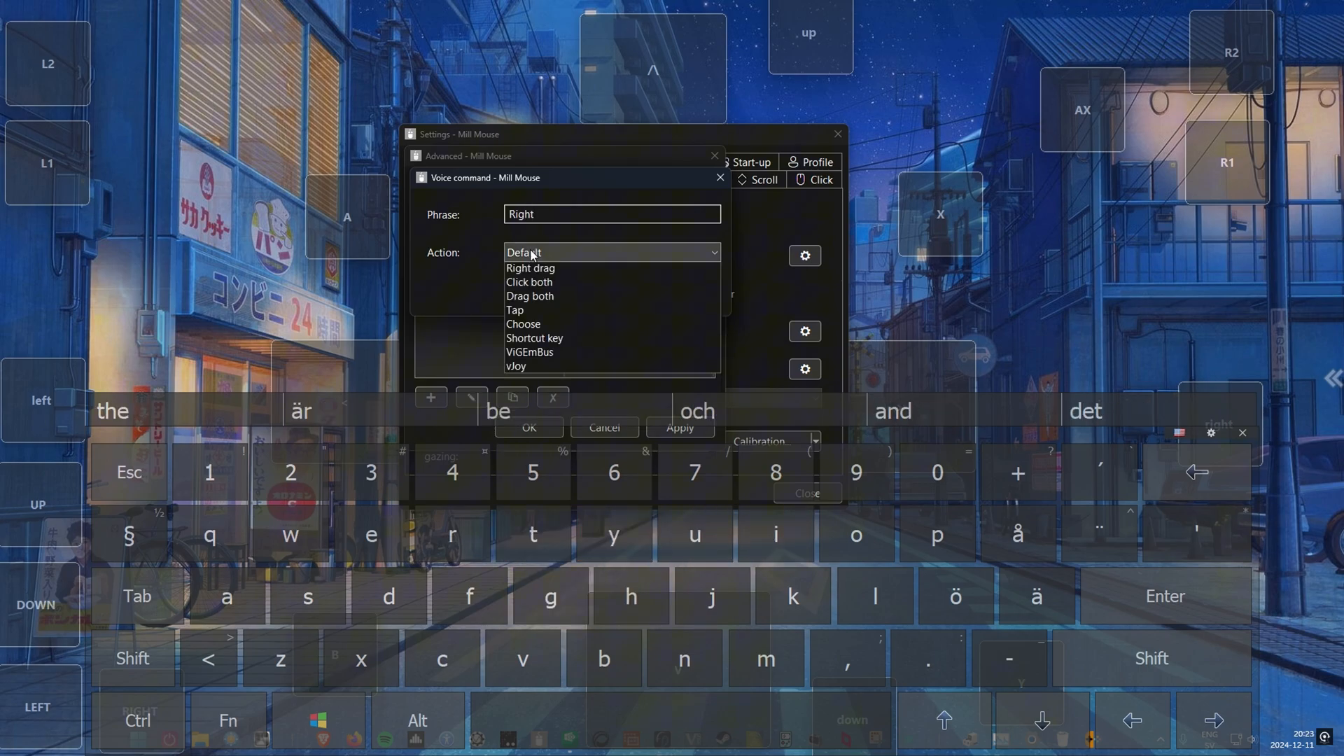
pyautogui.click(529, 352)
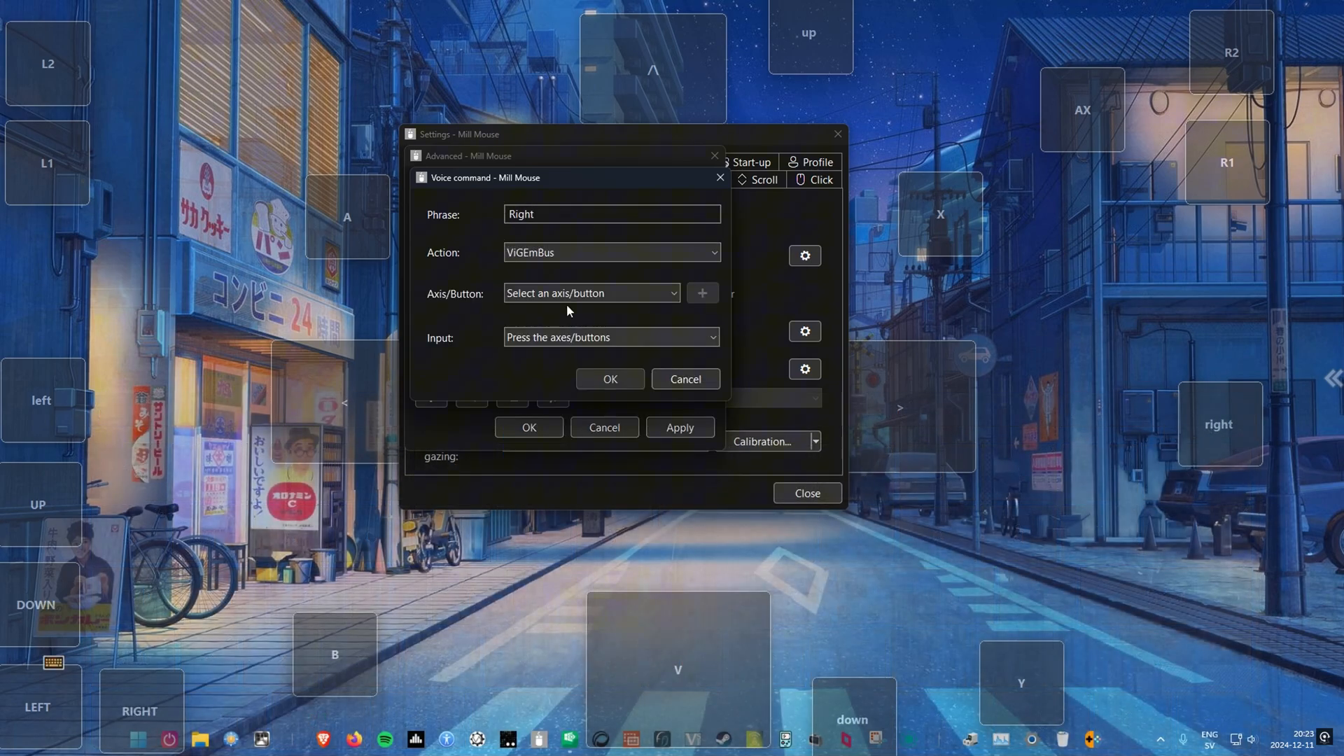
pyautogui.click(591, 293)
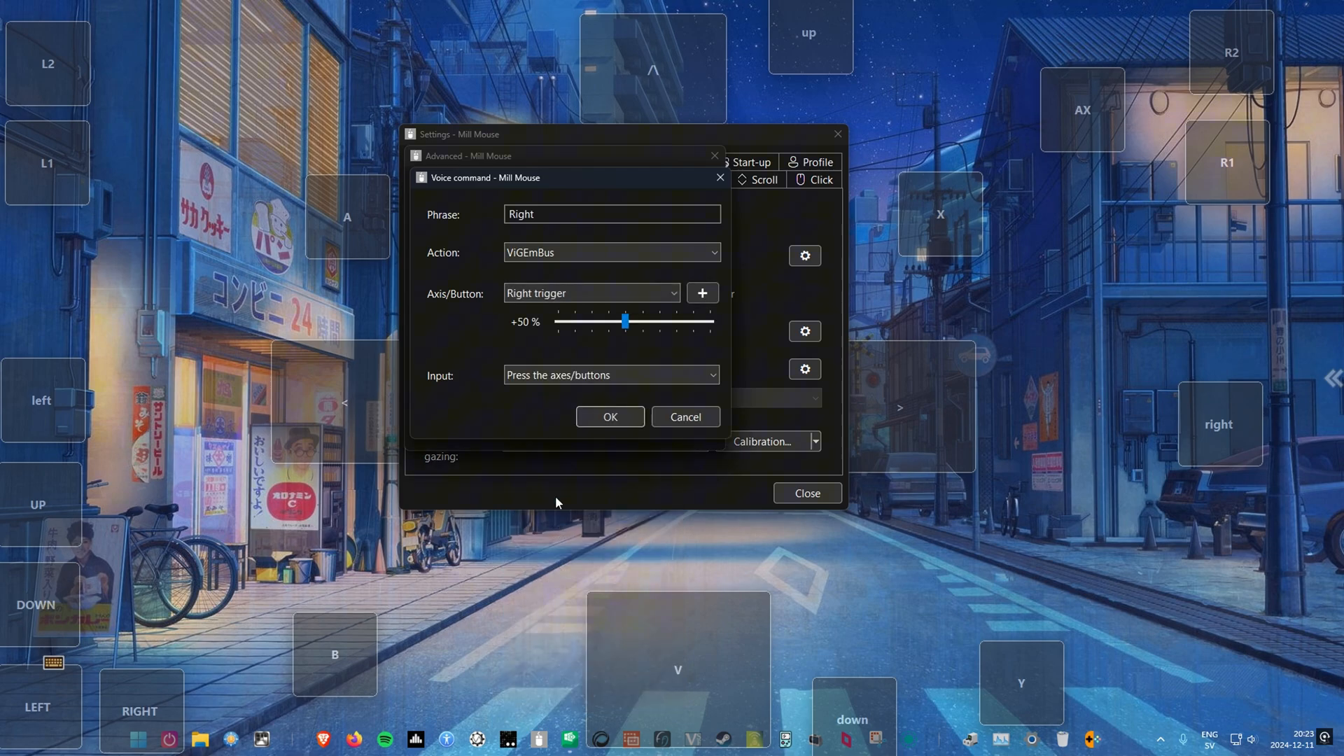
pyautogui.moveTo(624, 322); pyautogui.dragTo(710, 321)
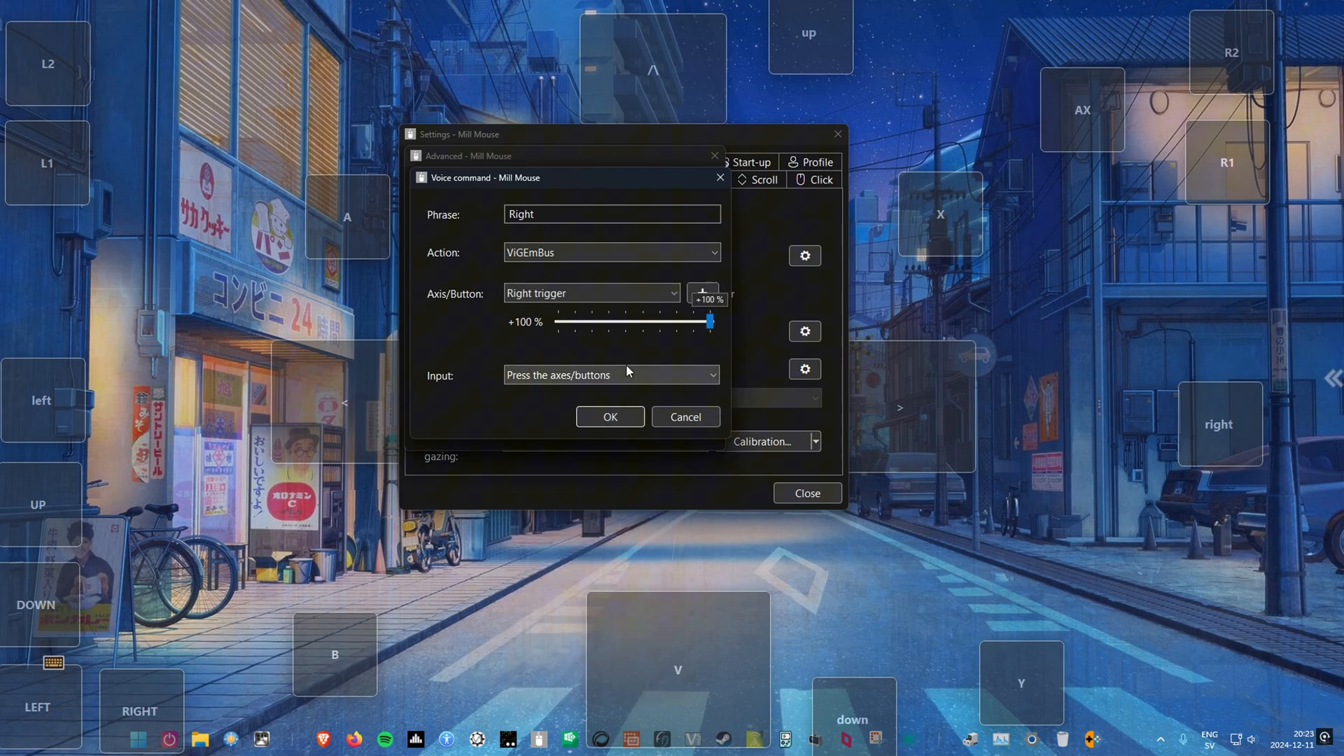
pyautogui.click(611, 375)
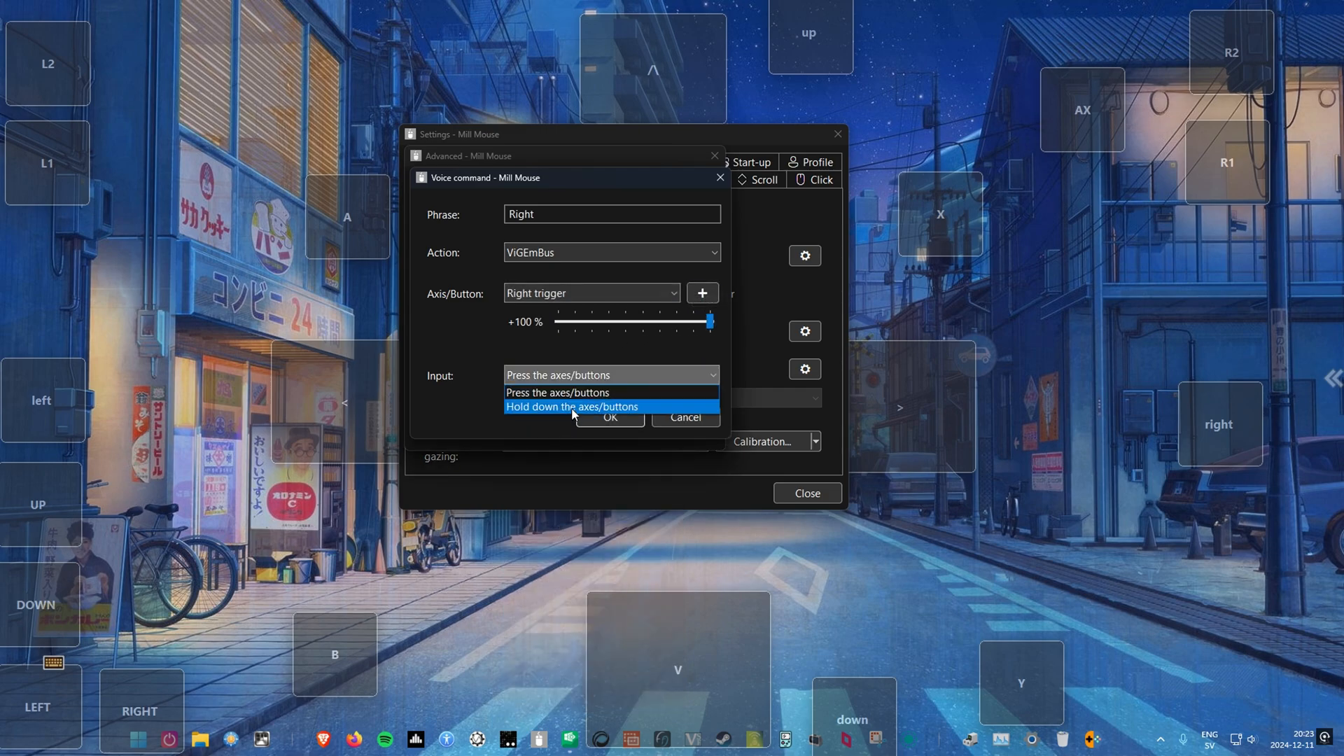
pyautogui.click(573, 406)
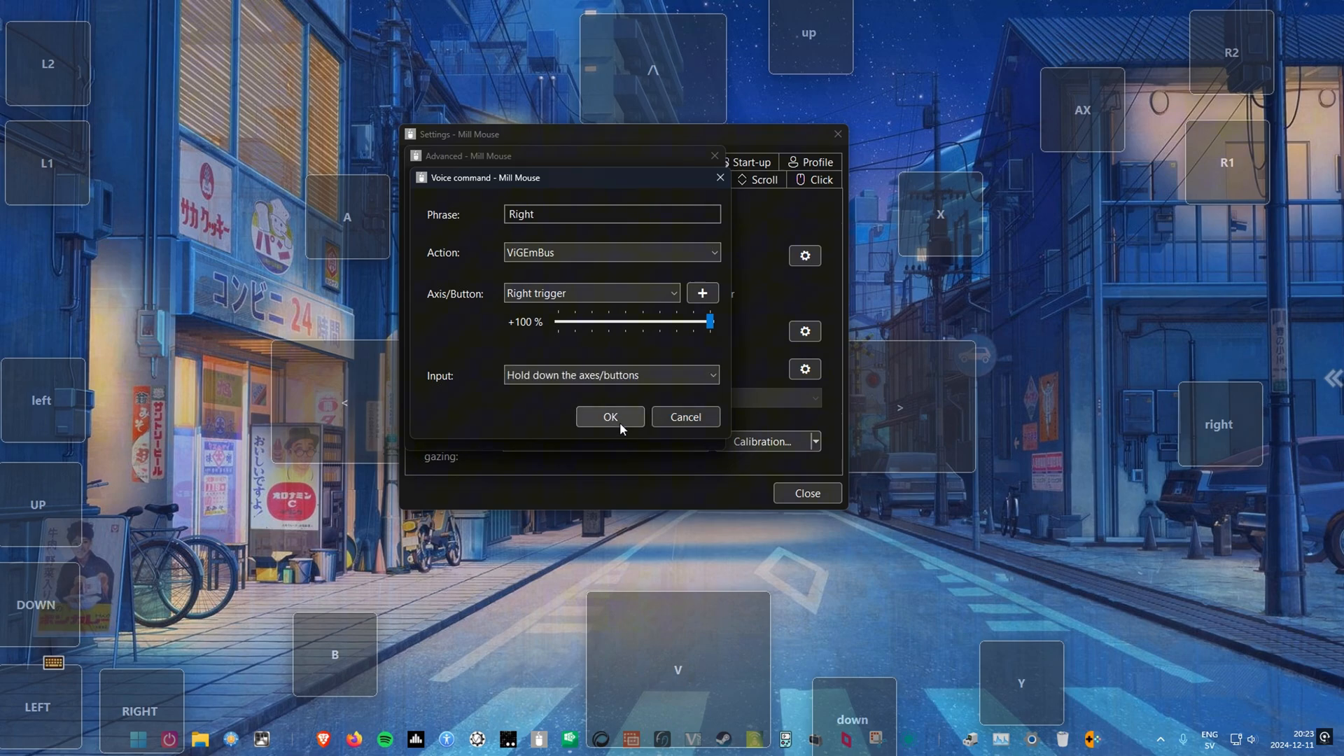
pyautogui.click(610, 417)
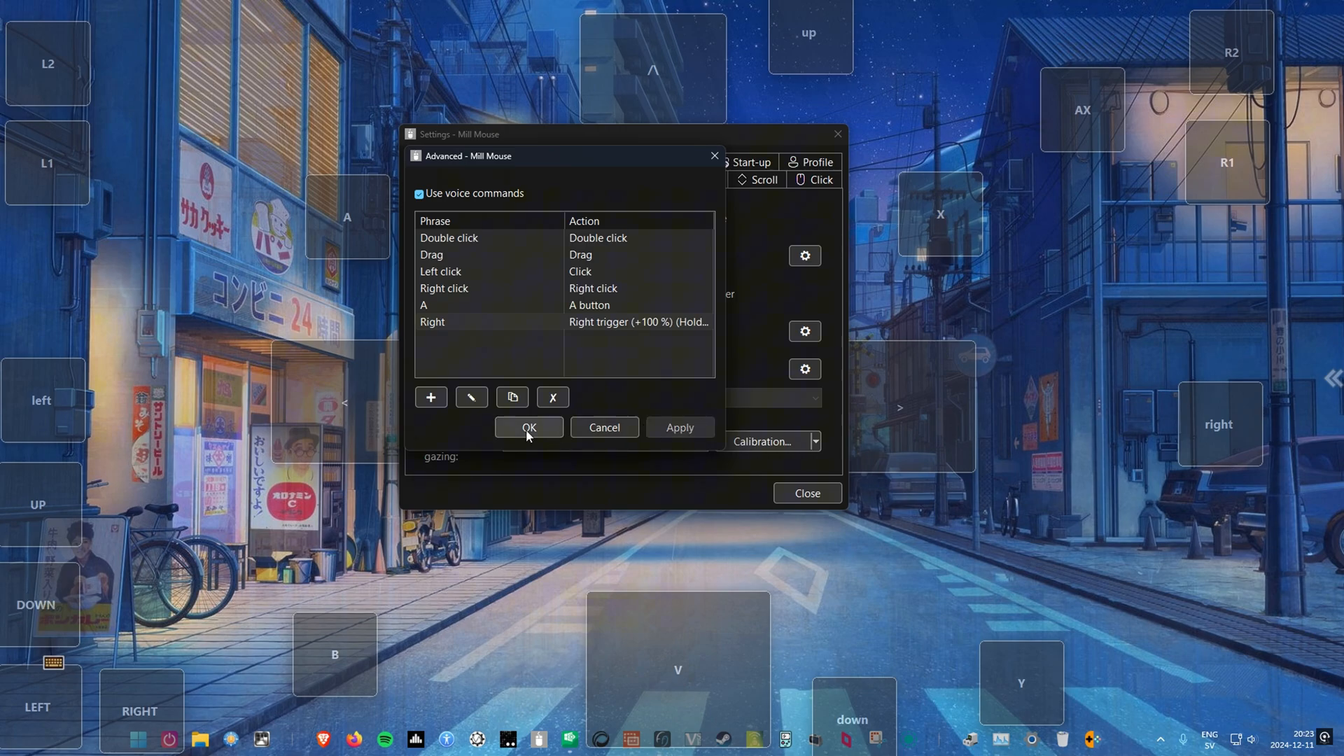
pyautogui.click(528, 427)
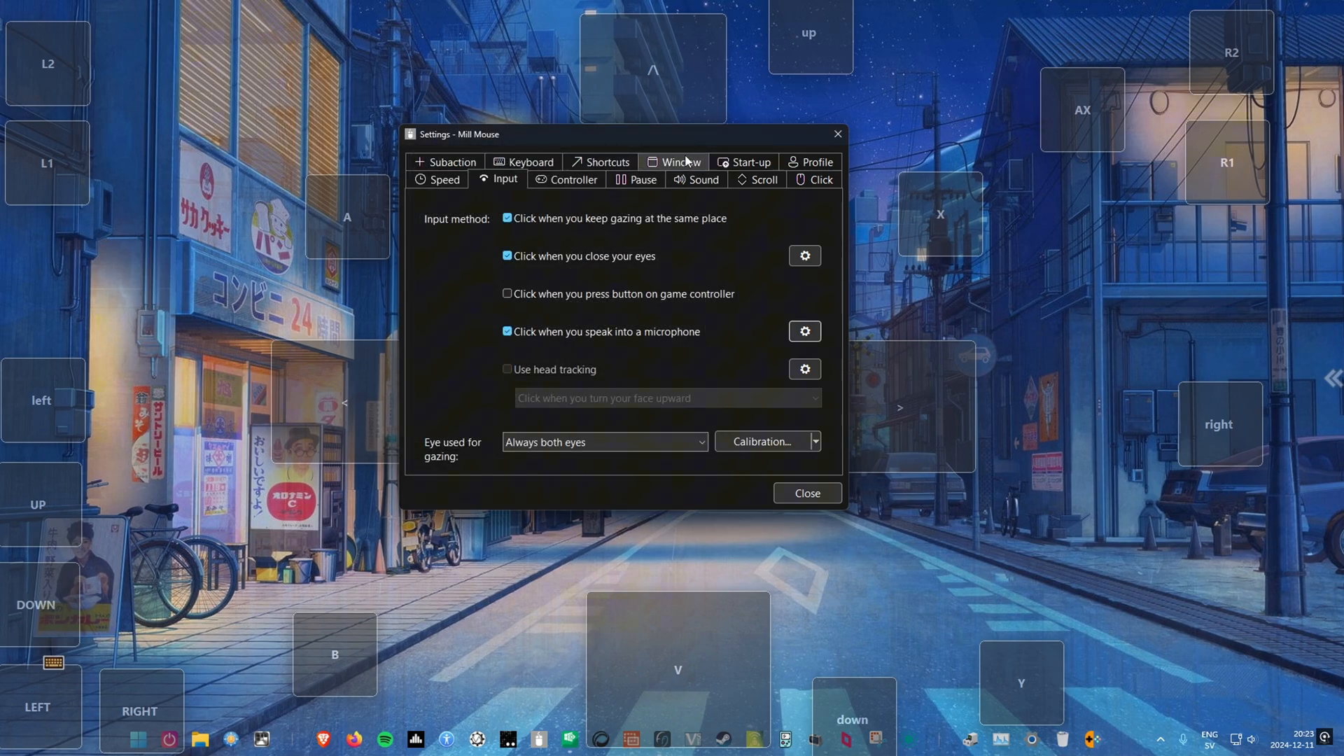
# - Set main window transparency to 50 % and its default location to Bottom centre
pyautogui.click(680, 161)
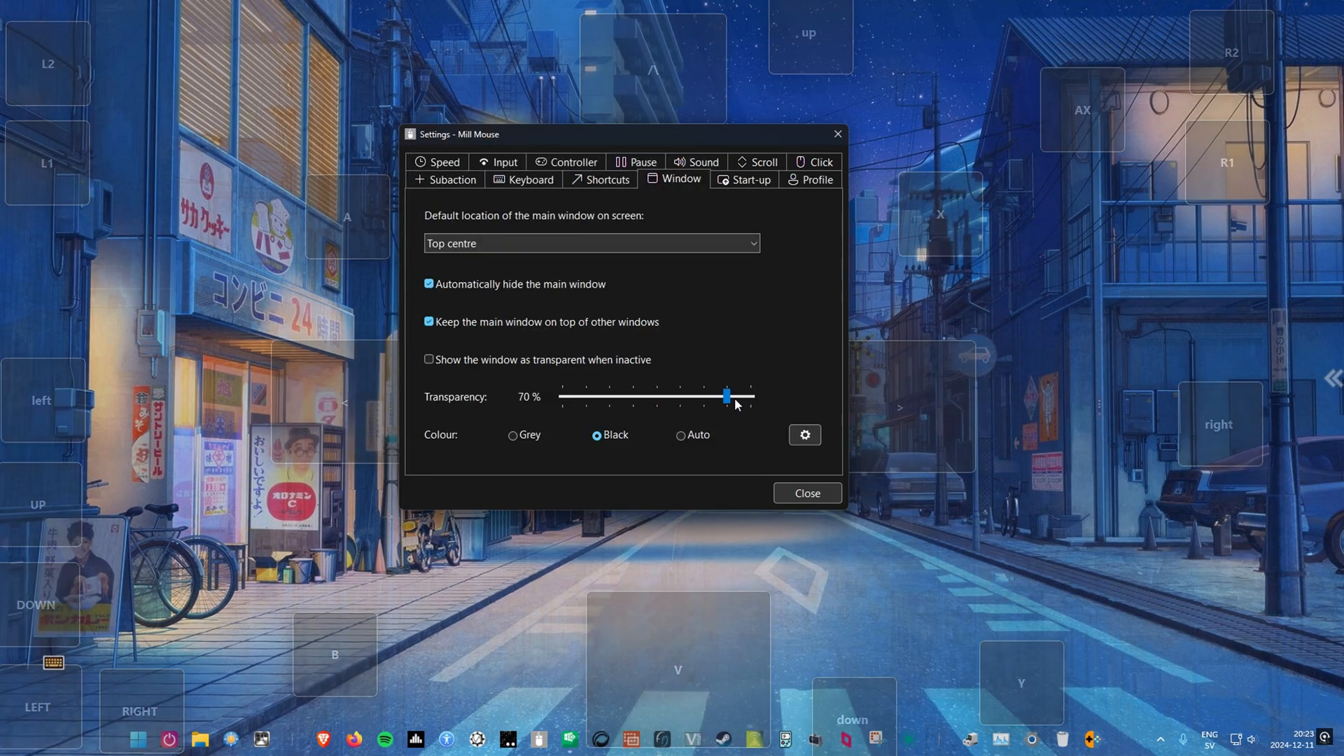
pyautogui.moveTo(726, 396); pyautogui.dragTo(633, 396)
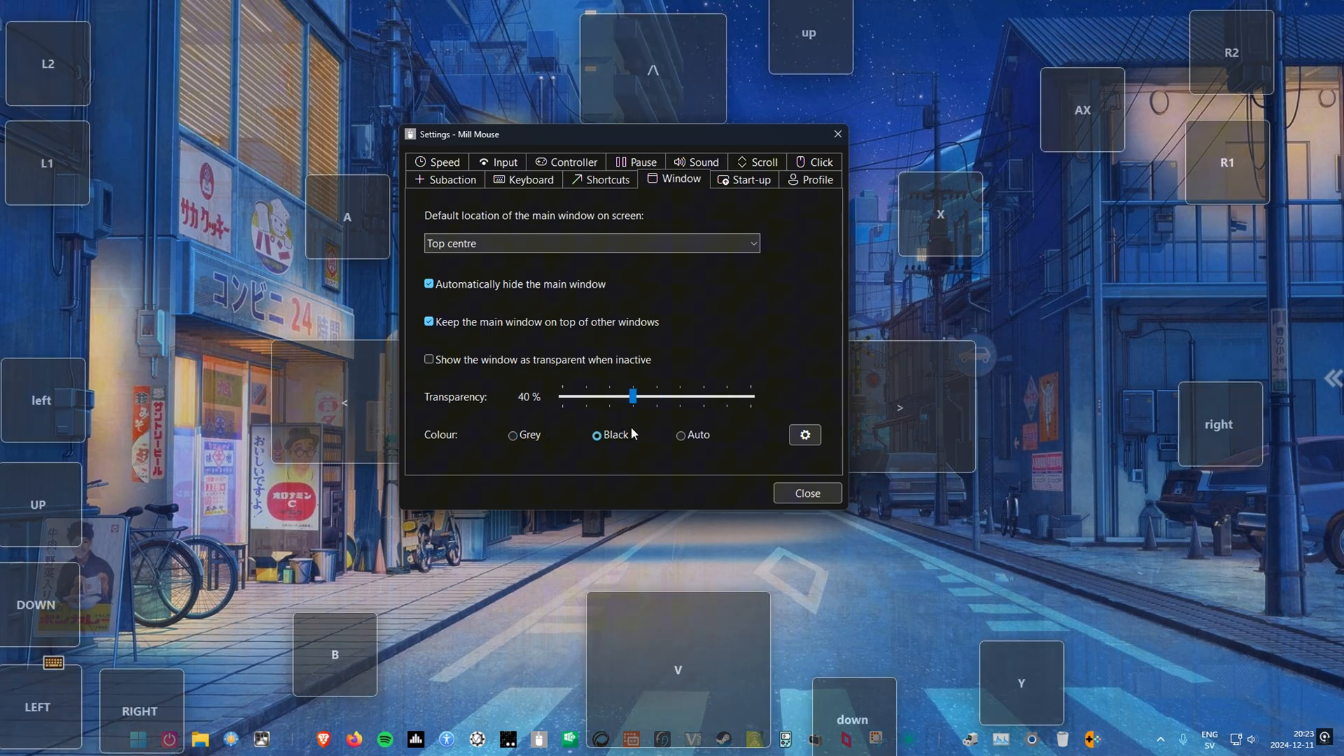
pyautogui.click(590, 244)
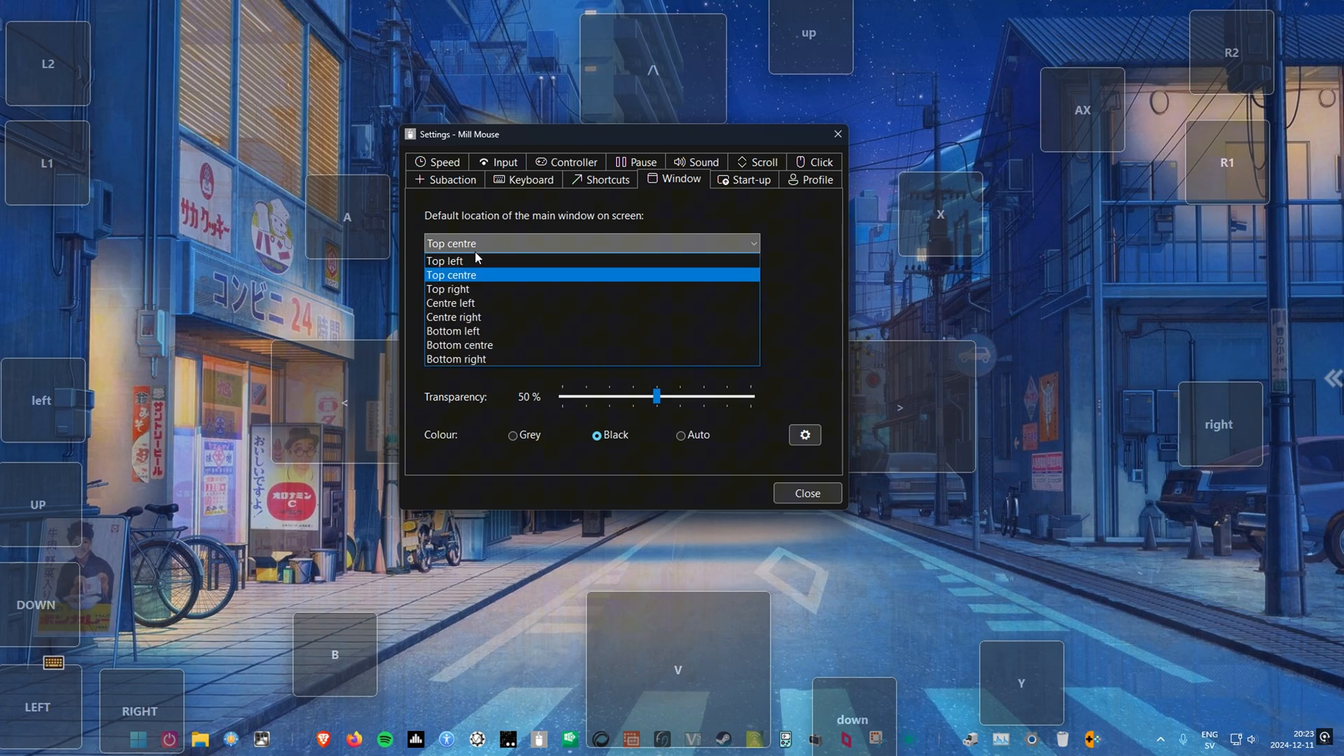
pyautogui.click(445, 260)
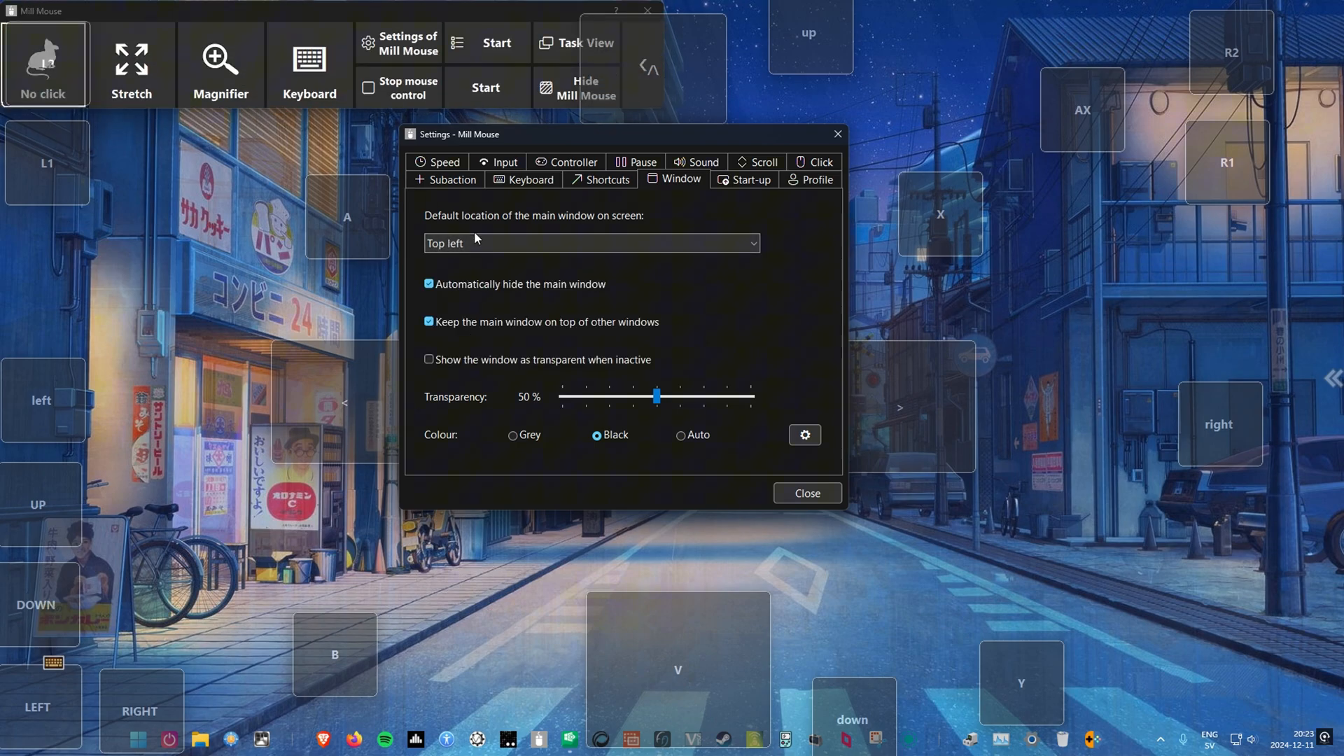
pyautogui.click(590, 243)
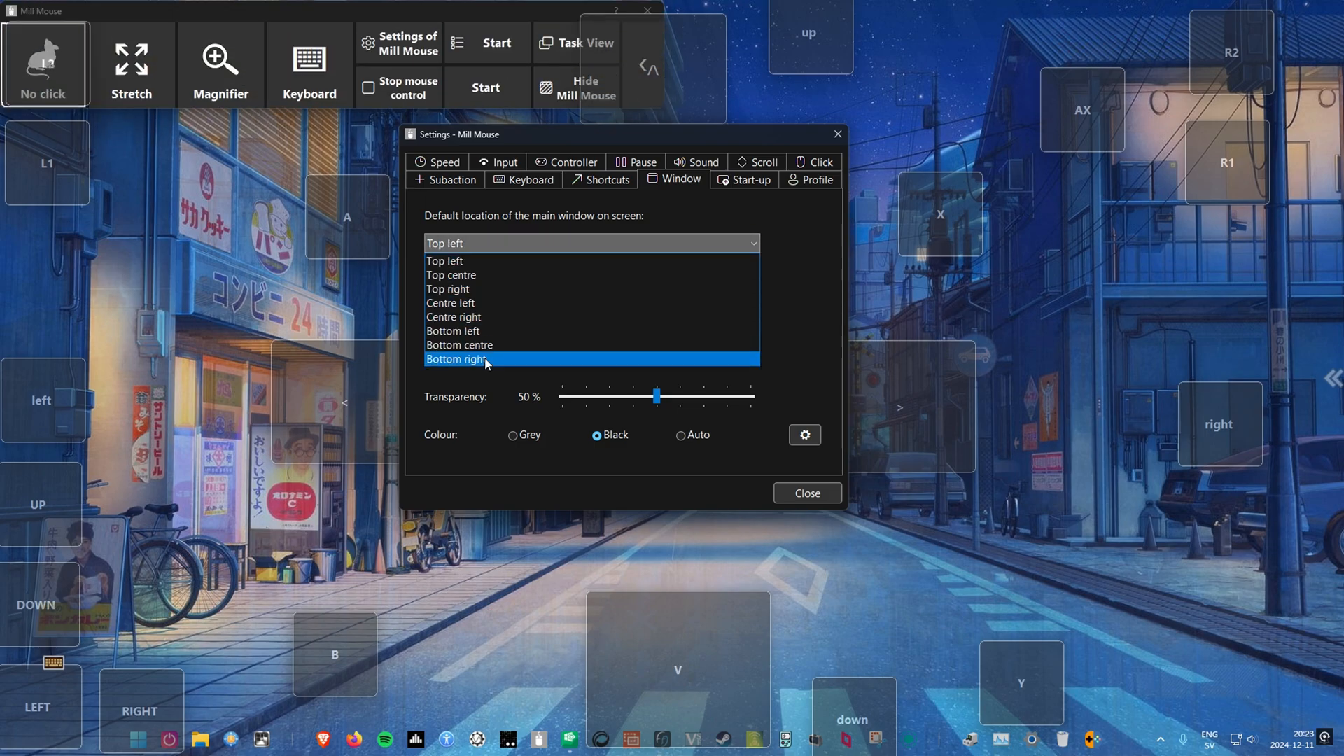
pyautogui.click(459, 344)
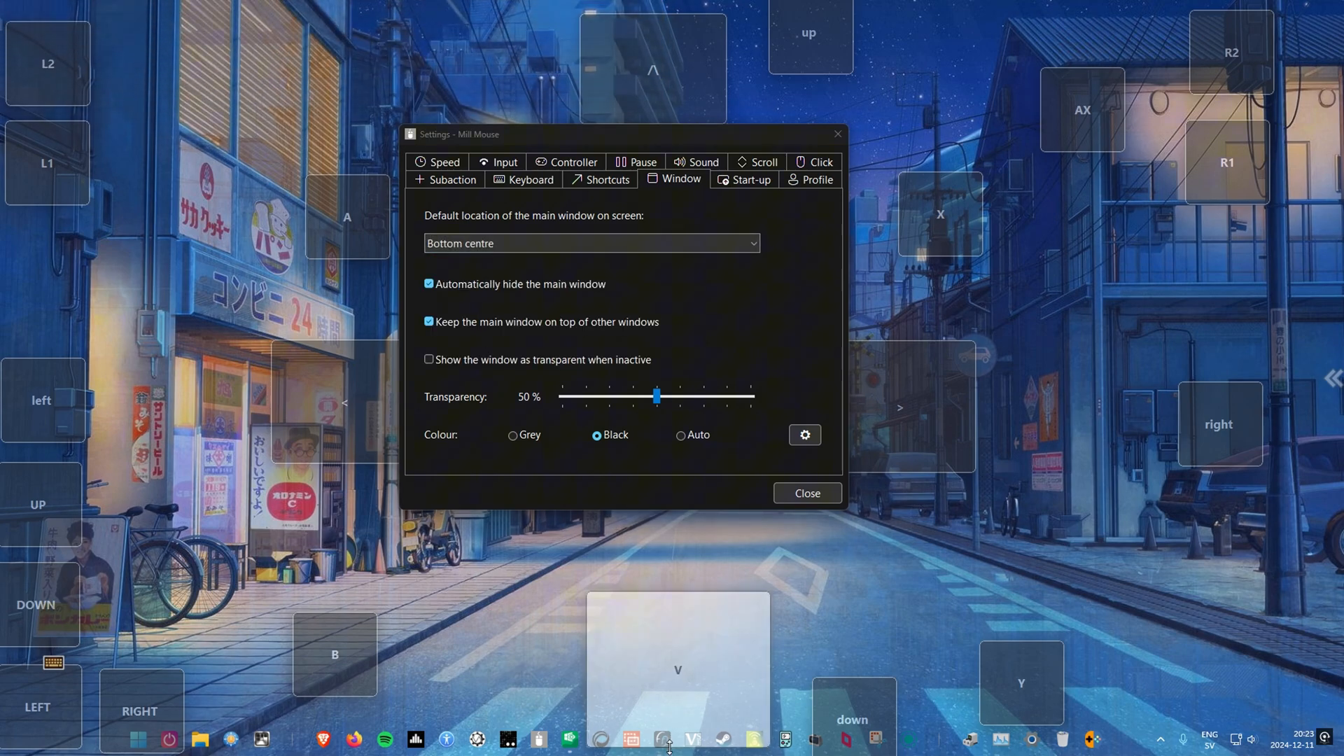
pyautogui.click(590, 243)
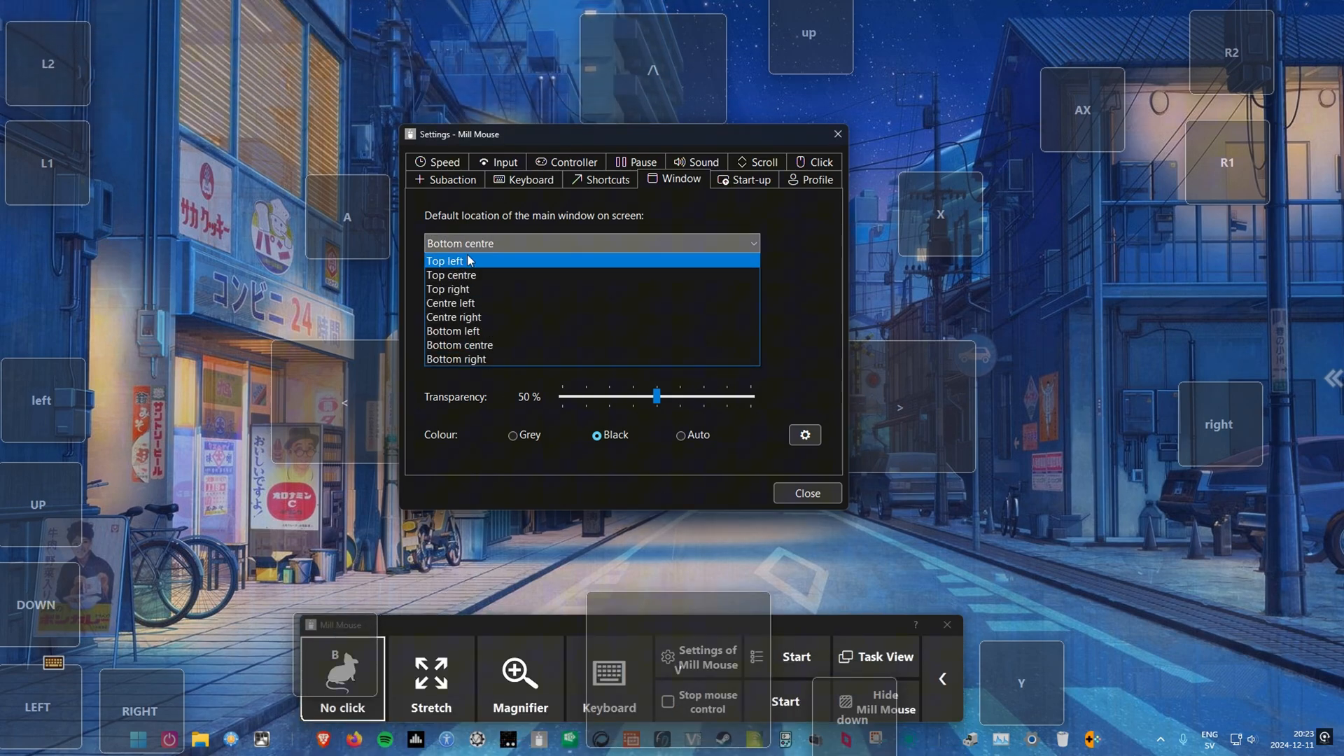
pyautogui.click(524, 179)
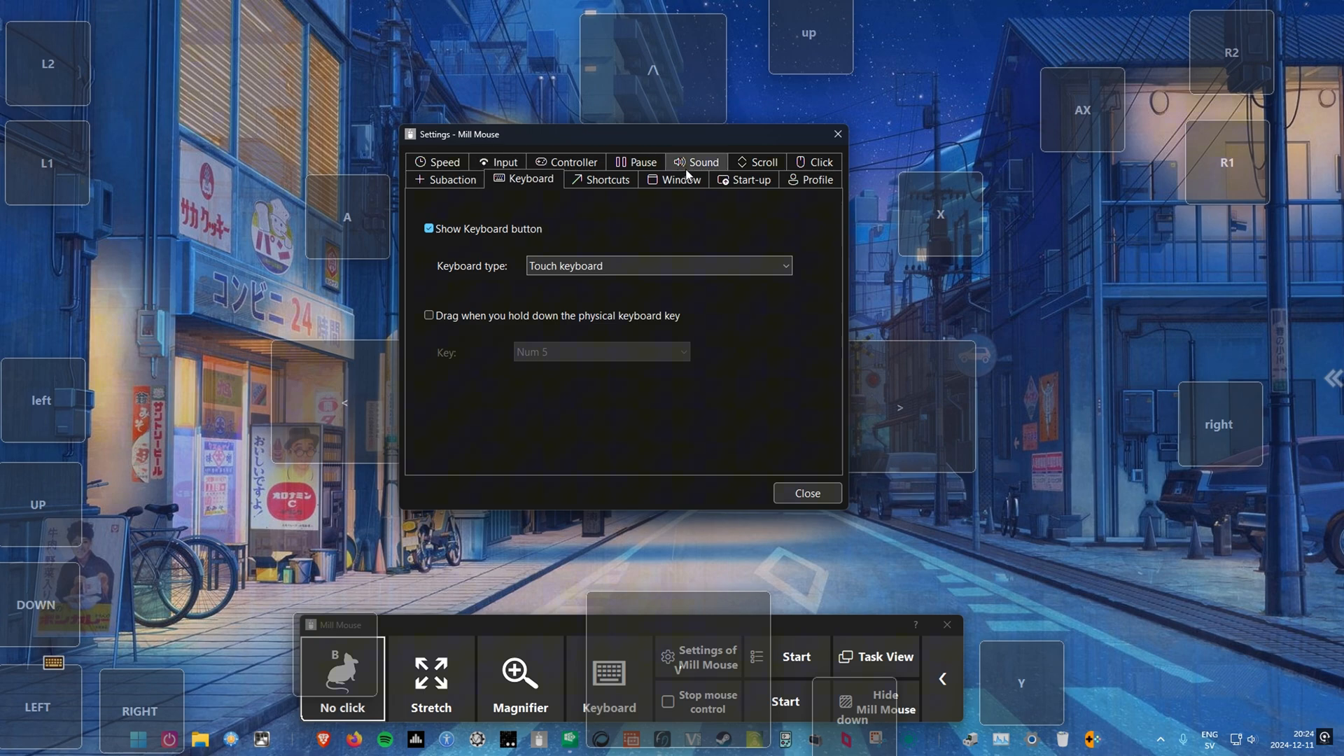
pyautogui.click(680, 179)
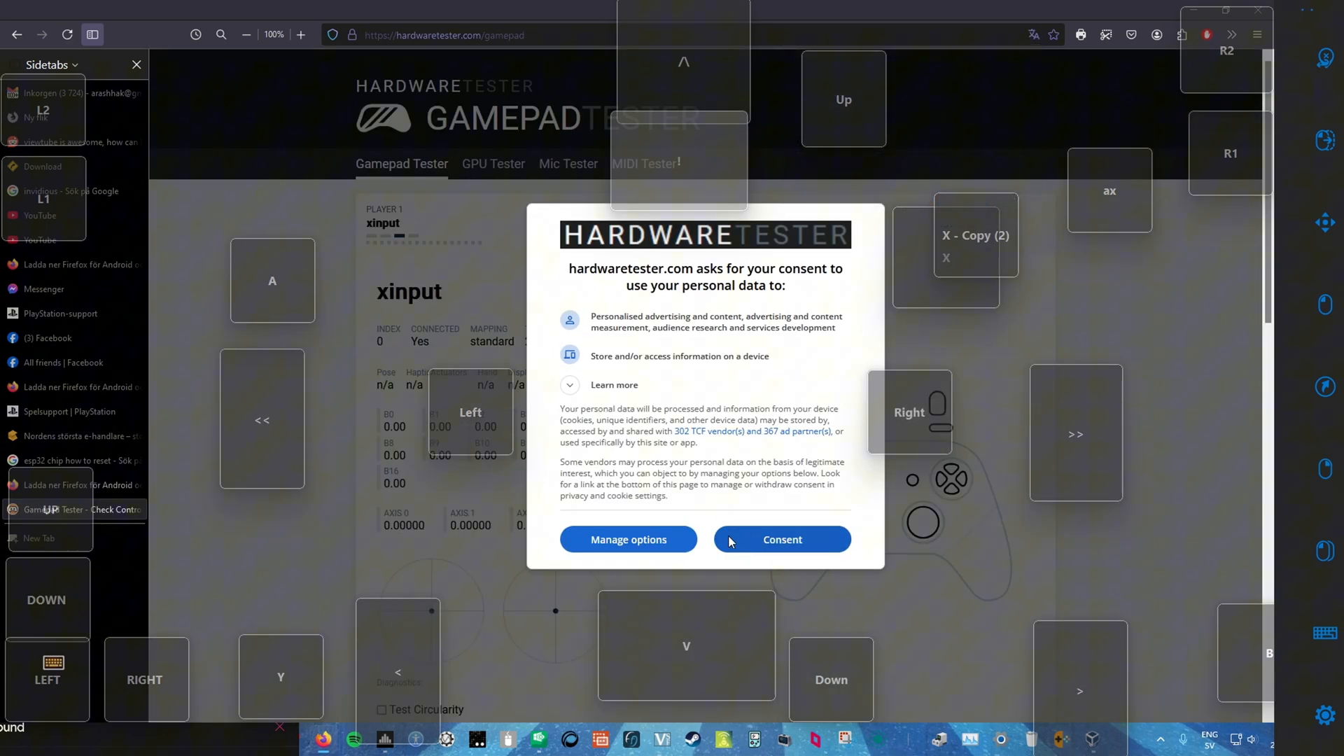
# - Accept the hardwaretester.com data consent prompt so the gamepad readout shows
pyautogui.click(781, 539)
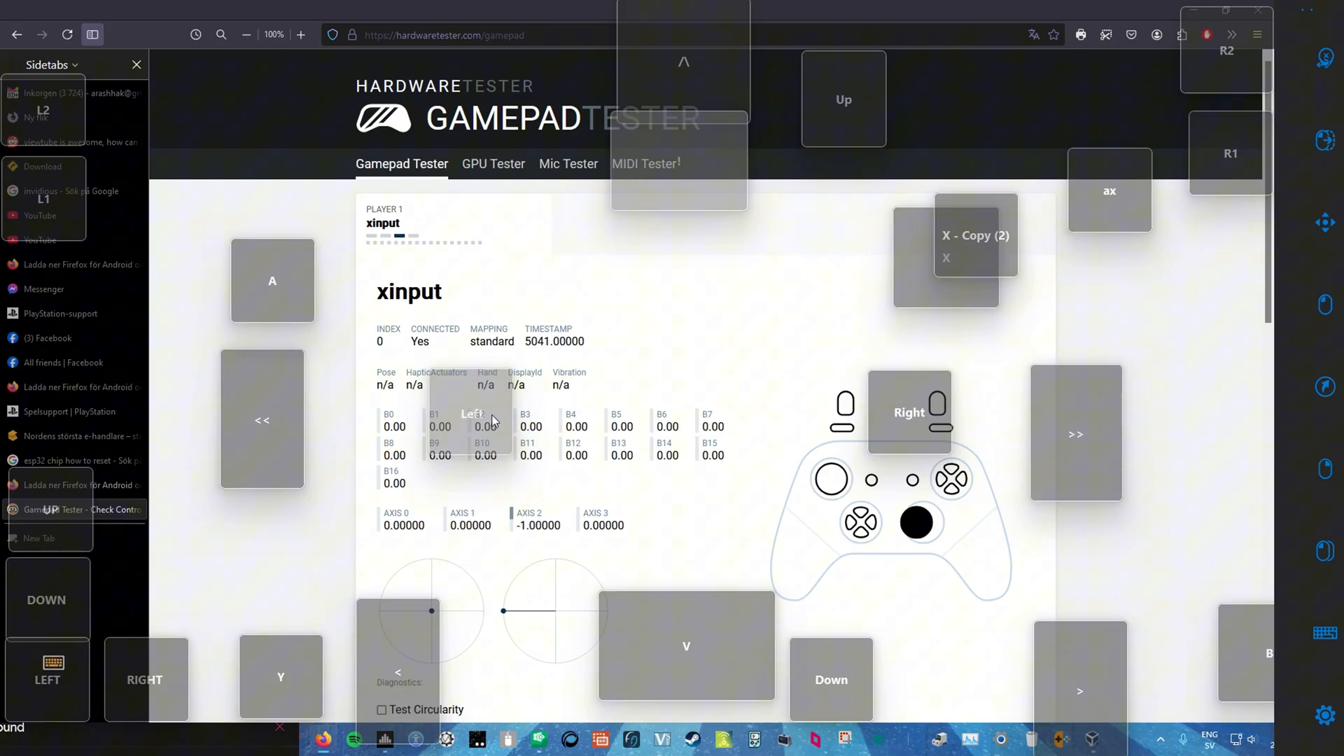